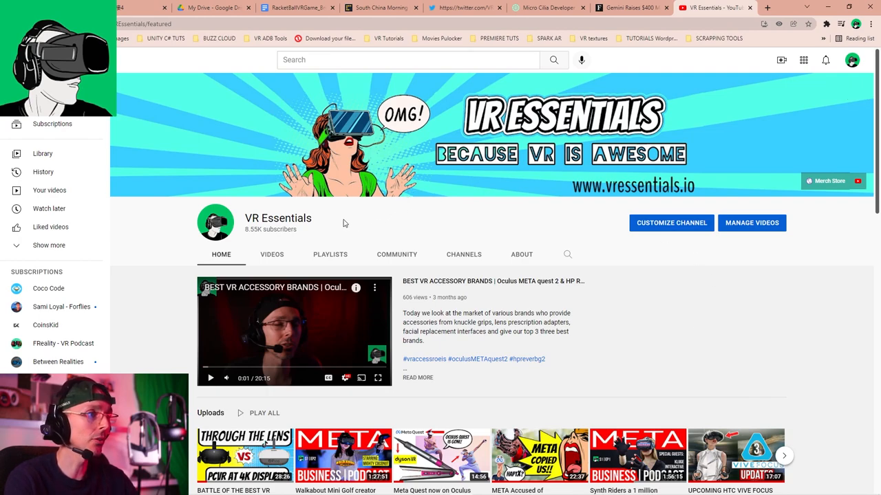
pyautogui.moveTo(330, 254)
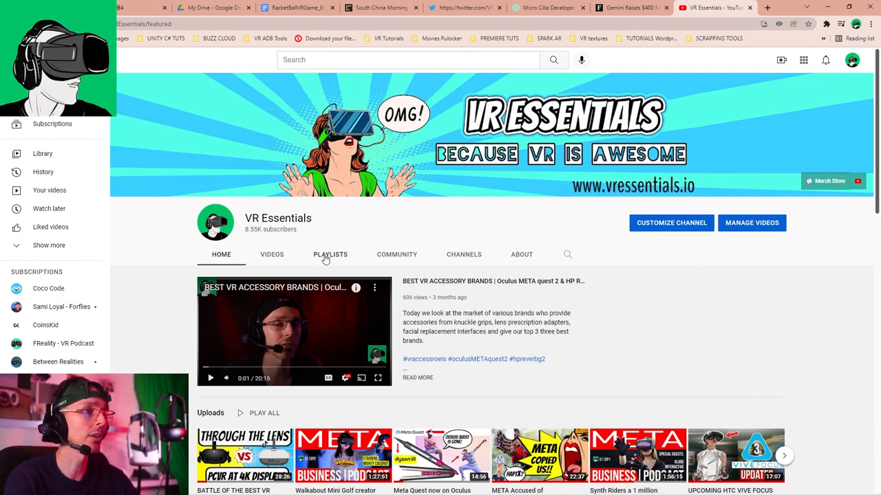
# - Show the VR Essentials channel's playlists, including Pico Neo 3 Pro
pyautogui.click(330, 254)
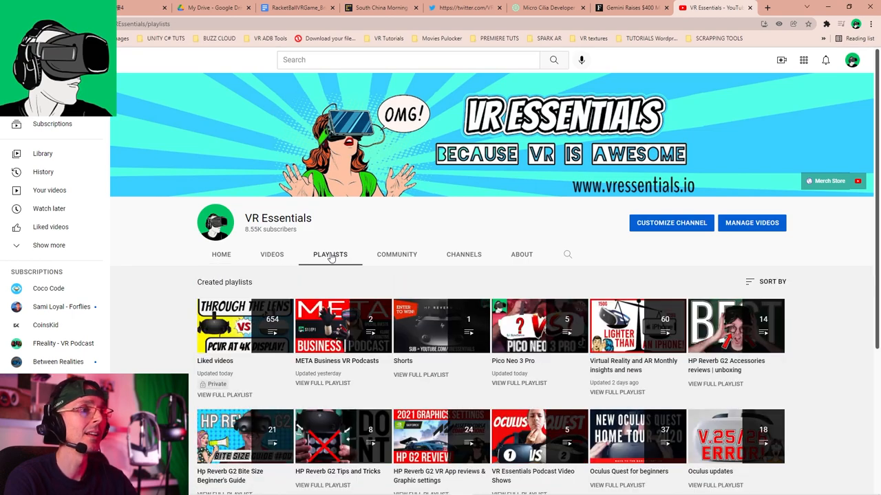
pyautogui.moveTo(539, 326)
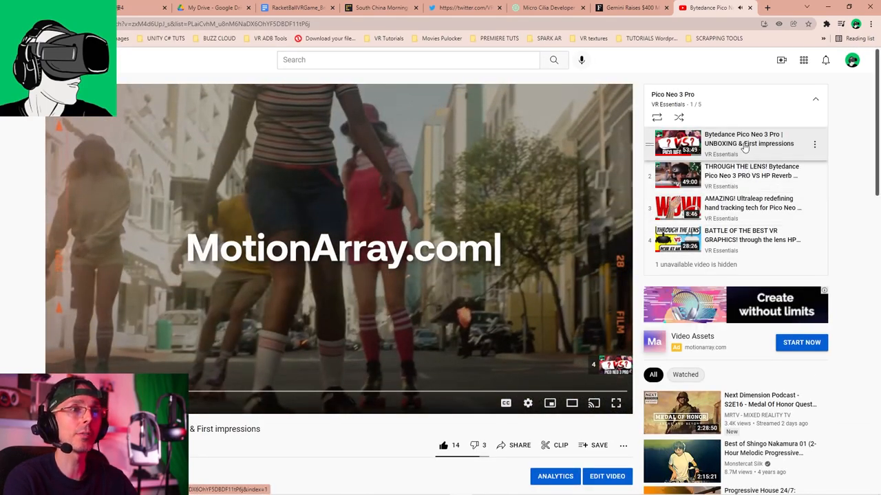
pyautogui.moveTo(771, 144)
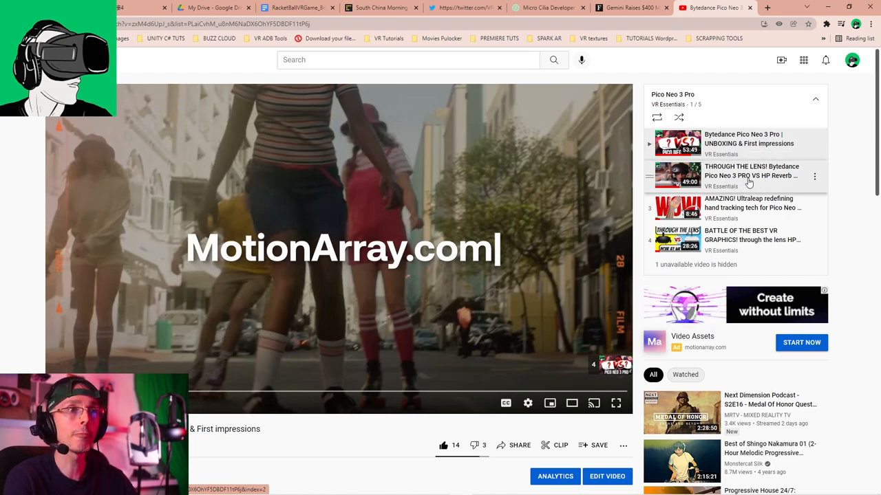
pyautogui.moveTo(746, 180)
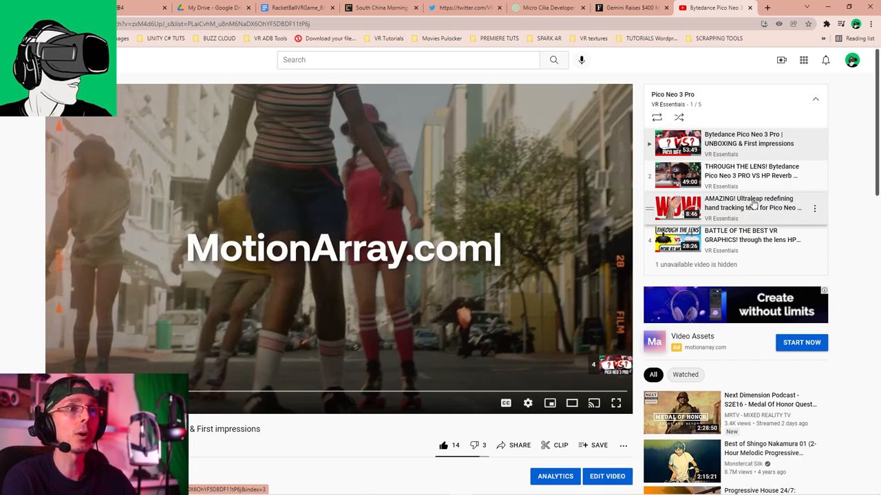
pyautogui.moveTo(750, 208)
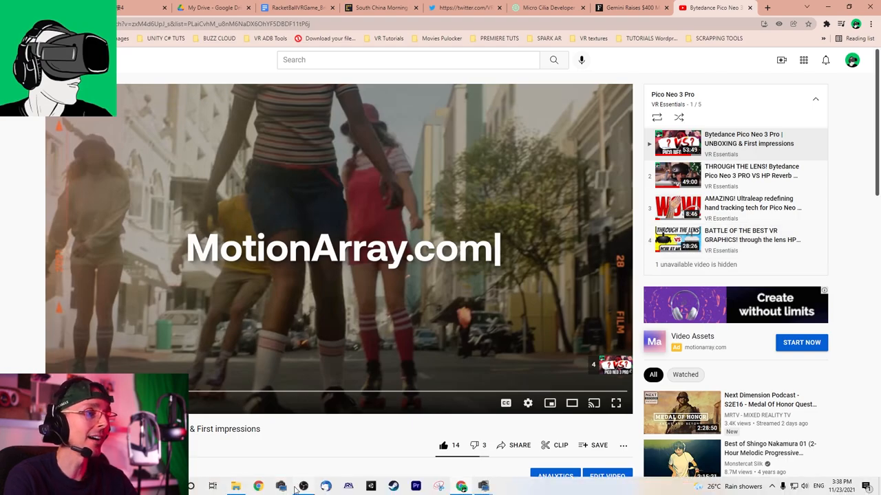
# - Bring OBS forward and open the Pico Home Tour folder of nine clips
pyautogui.click(303, 486)
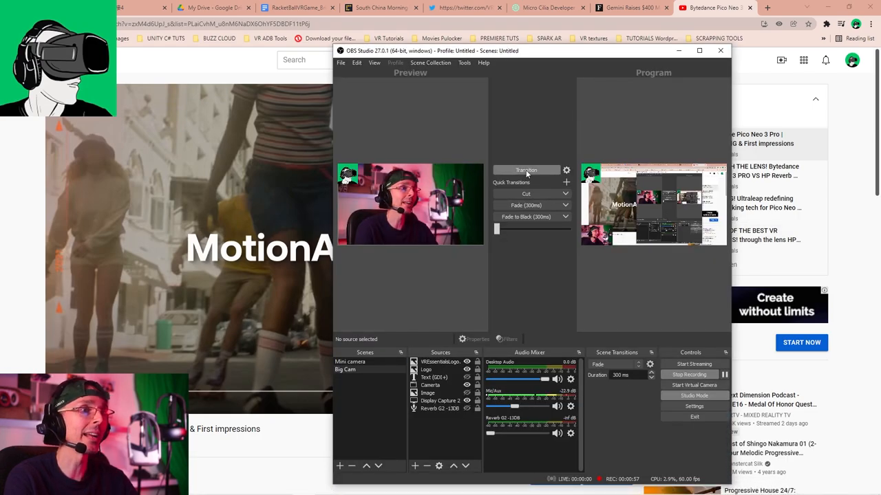
pyautogui.click(721, 50)
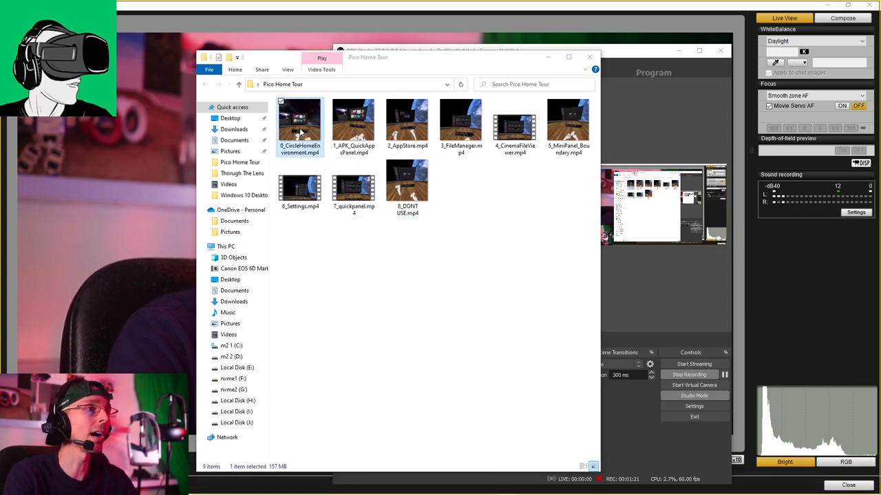
# - Open 0_CircleHomeEnvironment.mp4 in Movies & TV
pyautogui.doubleClick(299, 120)
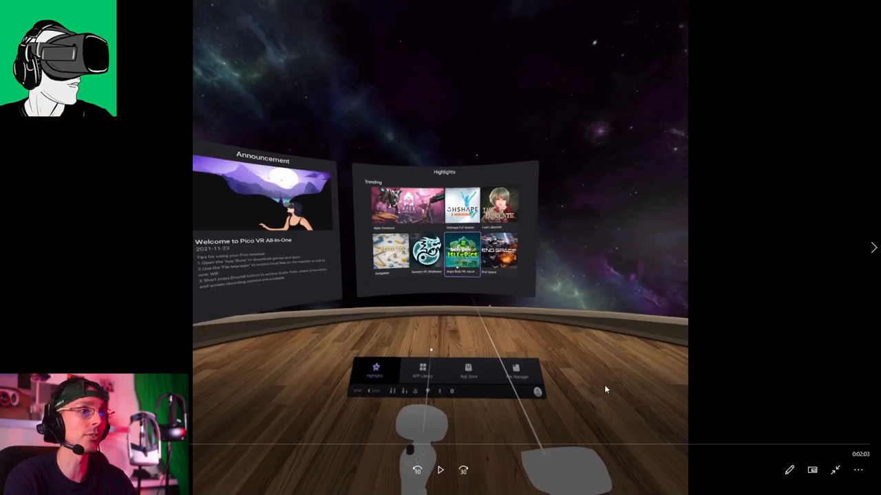
pyautogui.moveTo(805, 355)
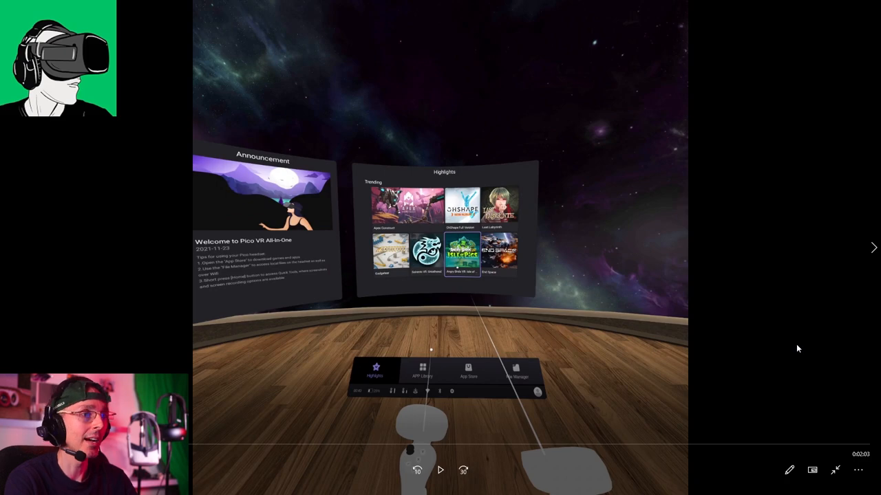
pyautogui.moveTo(337, 190)
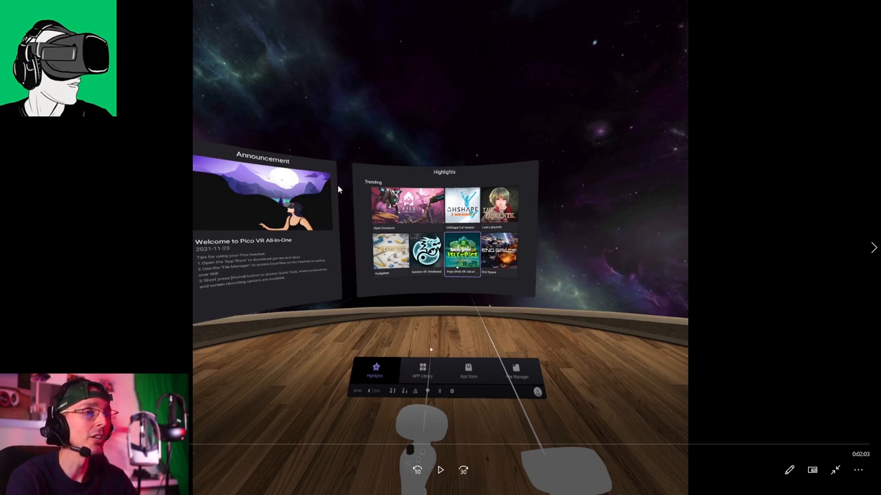
pyautogui.moveTo(314, 381)
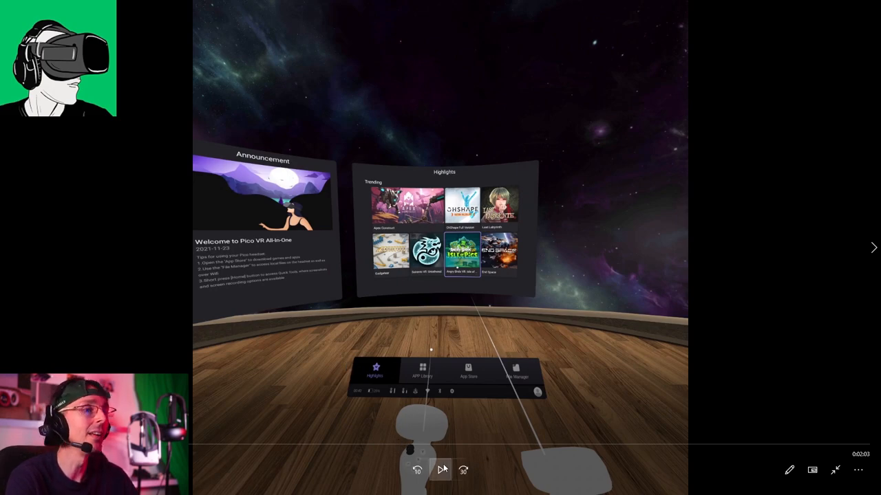
# - Play the circle home environment clip toward the Highlights panel
pyautogui.click(440, 470)
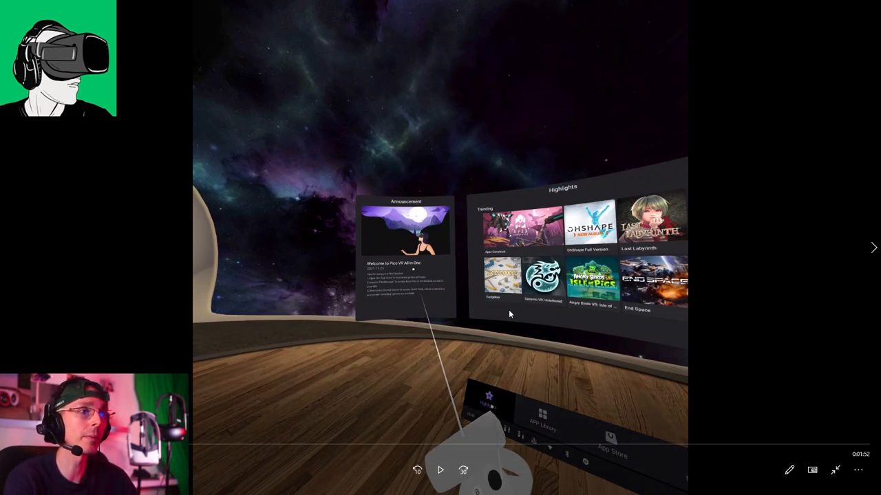
pyautogui.moveTo(563, 255)
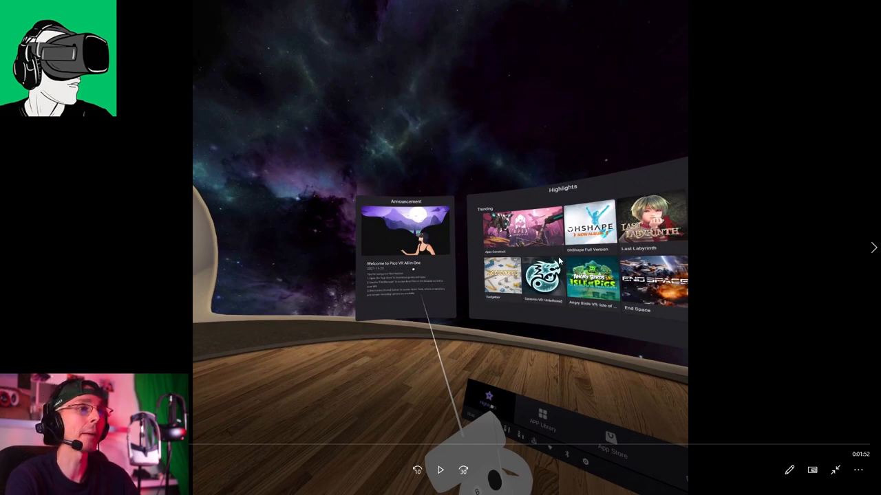
pyautogui.moveTo(363, 292)
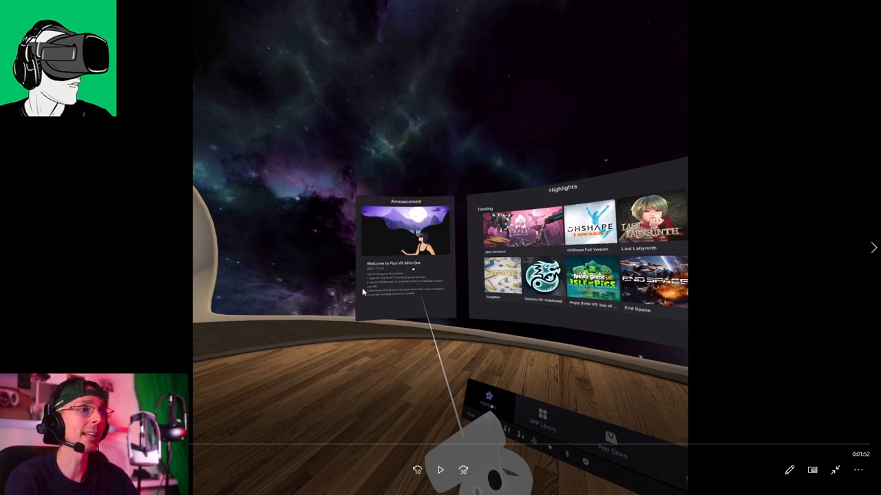
pyautogui.moveTo(381, 234)
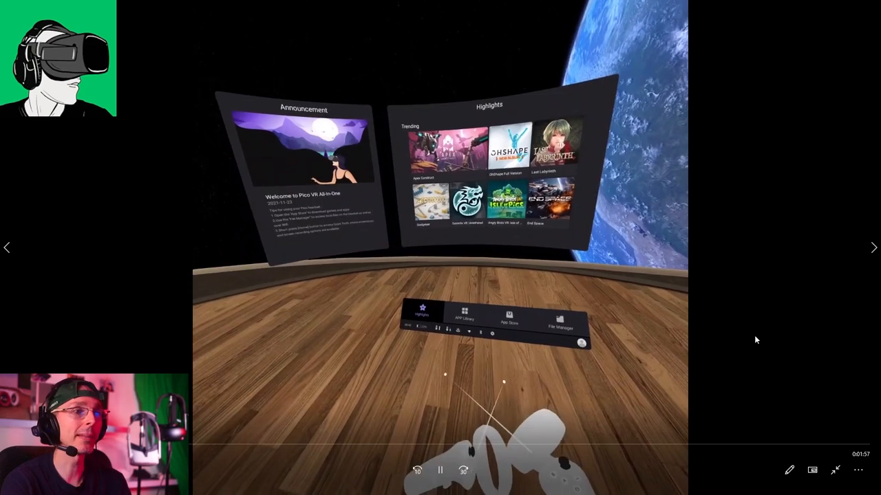
# - Click the player as the clip moves toward the App Library
pyautogui.click(457, 316)
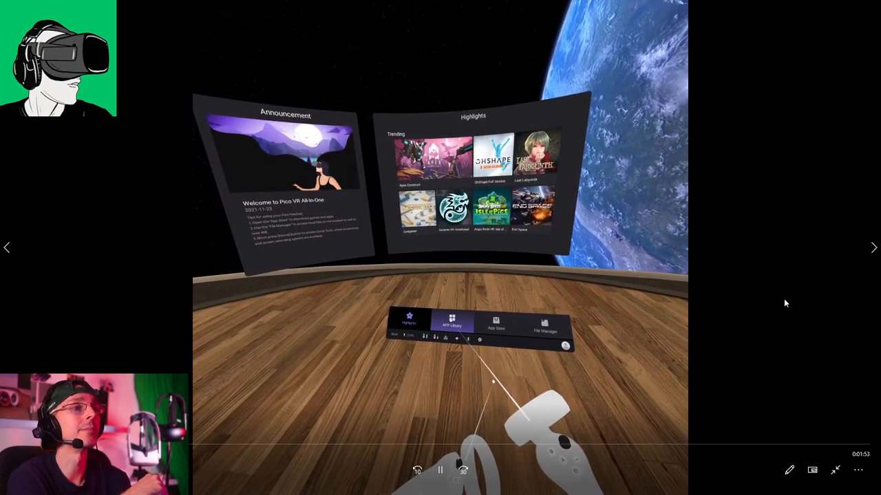
pyautogui.click(452, 320)
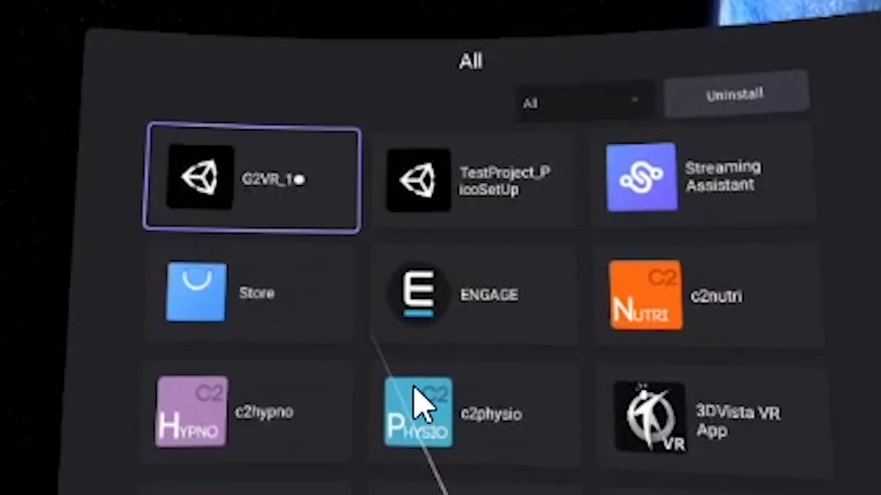
pyautogui.moveTo(419, 385)
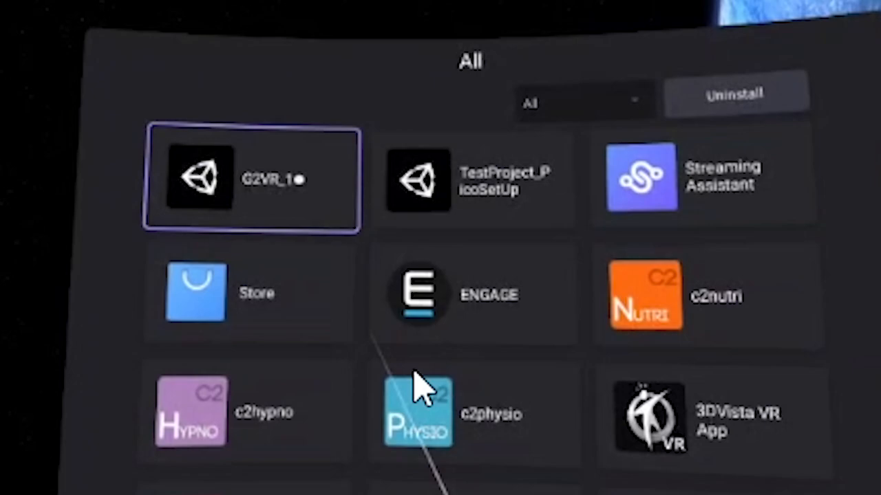
pyautogui.moveTo(402, 396)
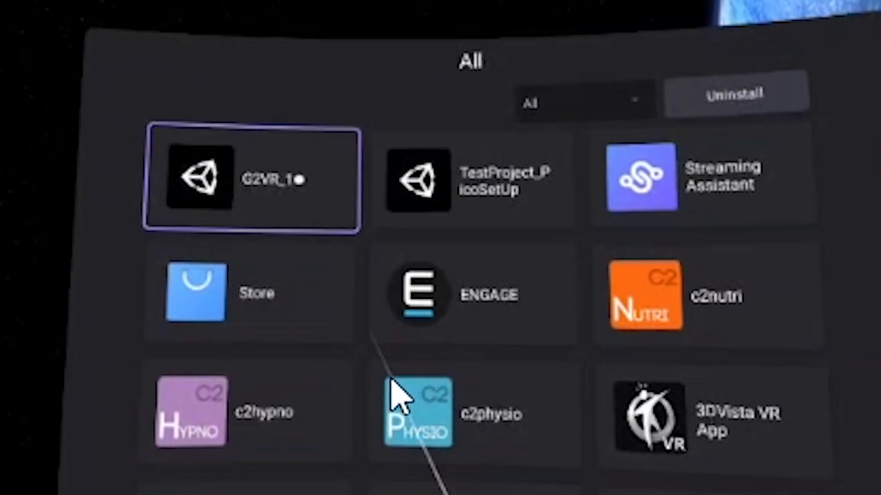
pyautogui.moveTo(176, 427)
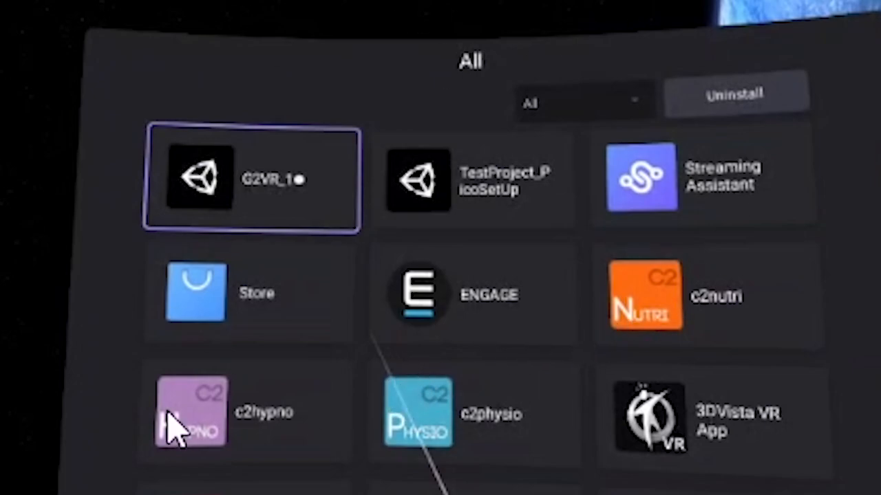
pyautogui.moveTo(172, 454)
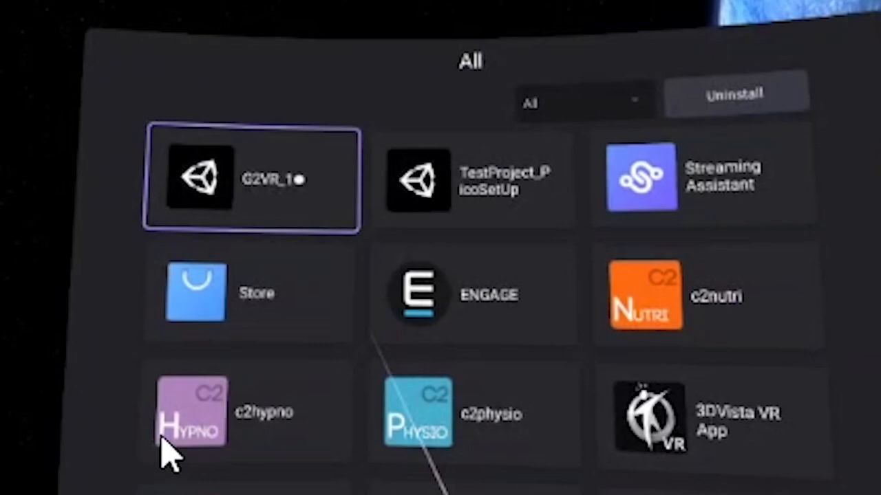
pyautogui.moveTo(423, 248)
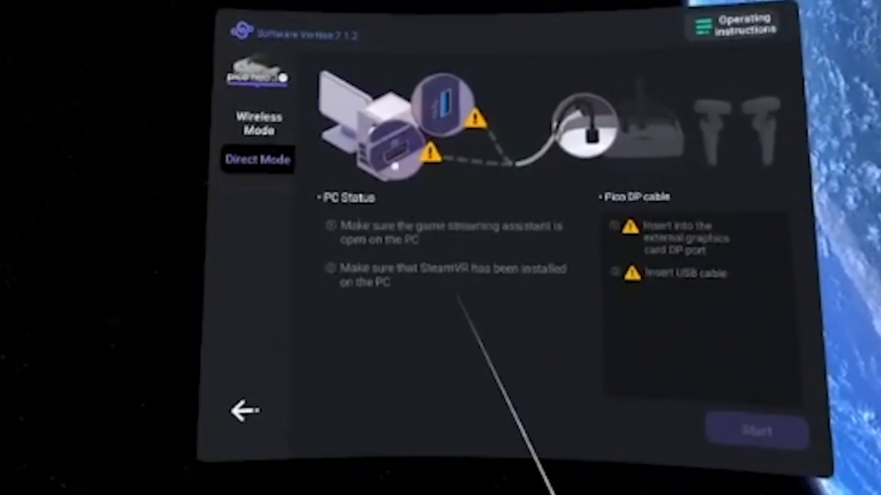
# - Show playback controls while the App Library scene plays
pyautogui.click(260, 124)
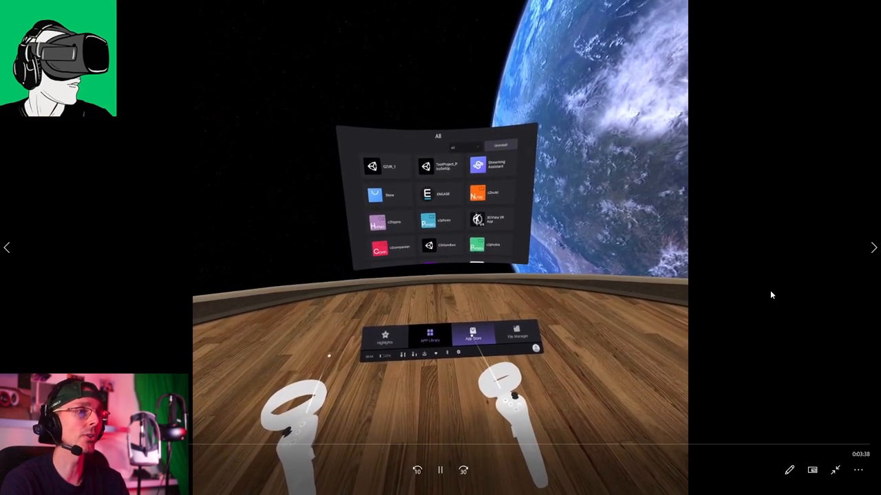
# - Keep the clip playing until the email and password Sign In prompt appears
pyautogui.click(473, 336)
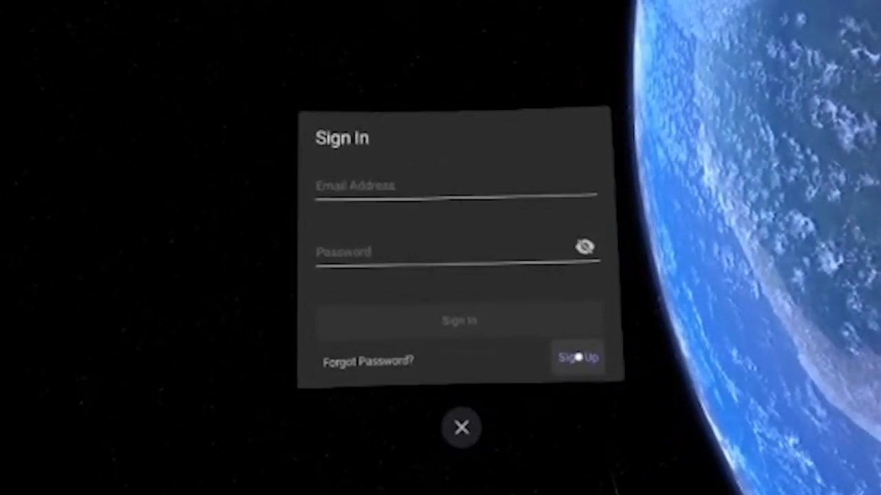
pyautogui.click(578, 356)
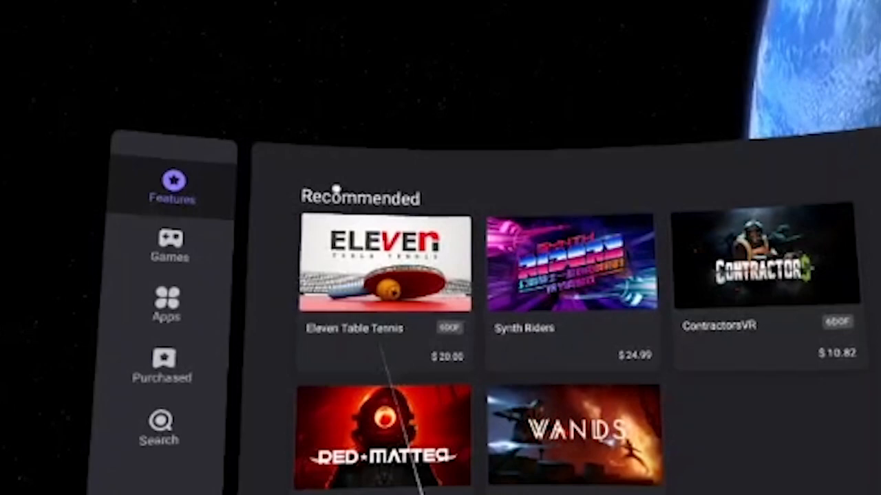
pyautogui.moveTo(571, 296)
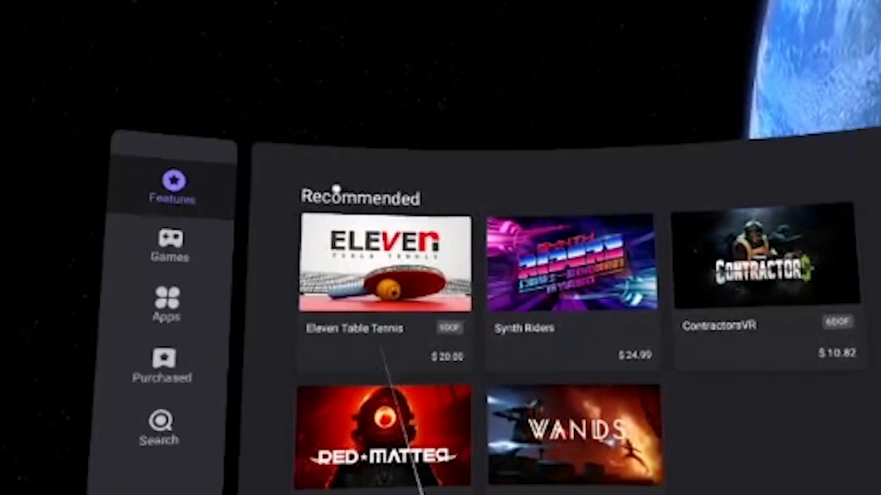
pyautogui.moveTo(653, 196)
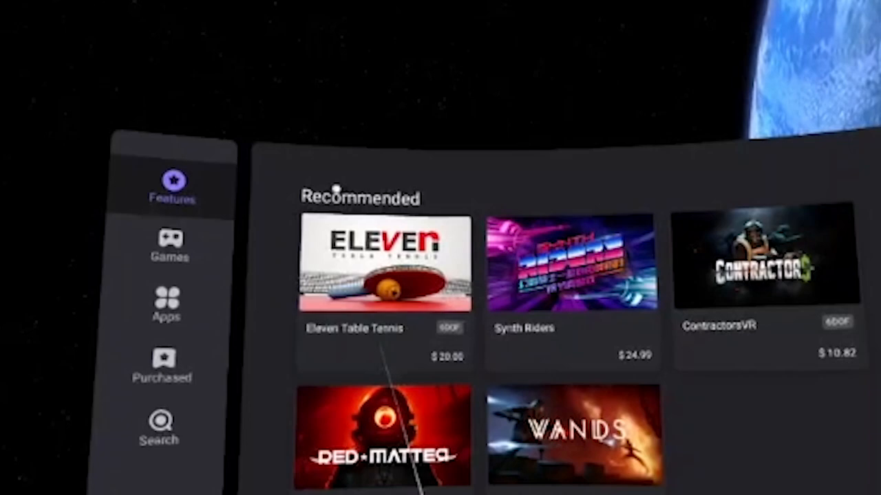
pyautogui.moveTo(556, 320)
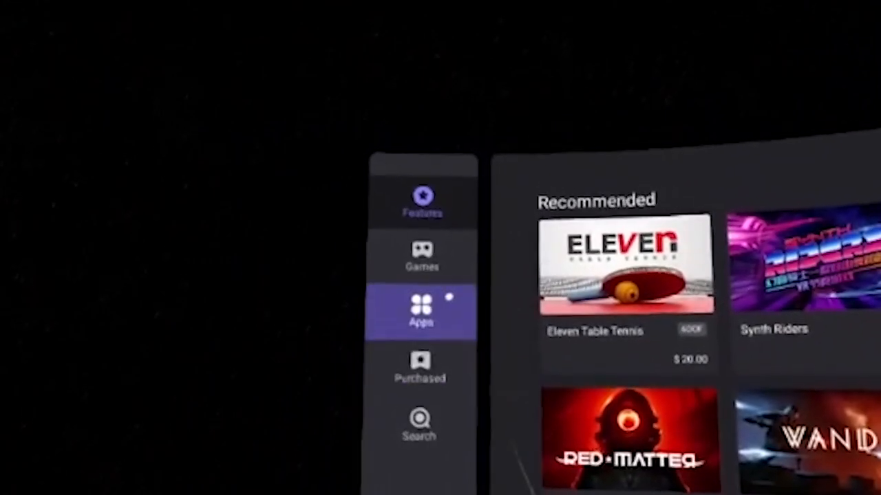
# - Click the player as the clip shows the store's Recommended features page
pyautogui.click(420, 258)
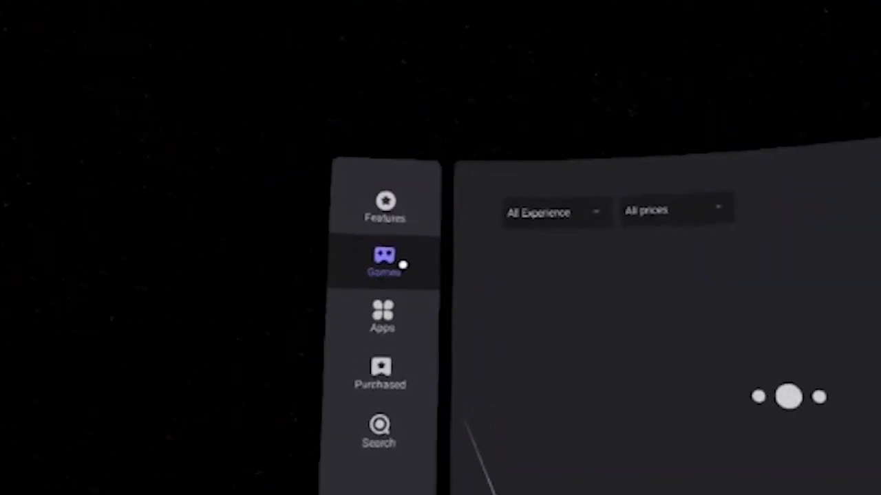
pyautogui.click(385, 202)
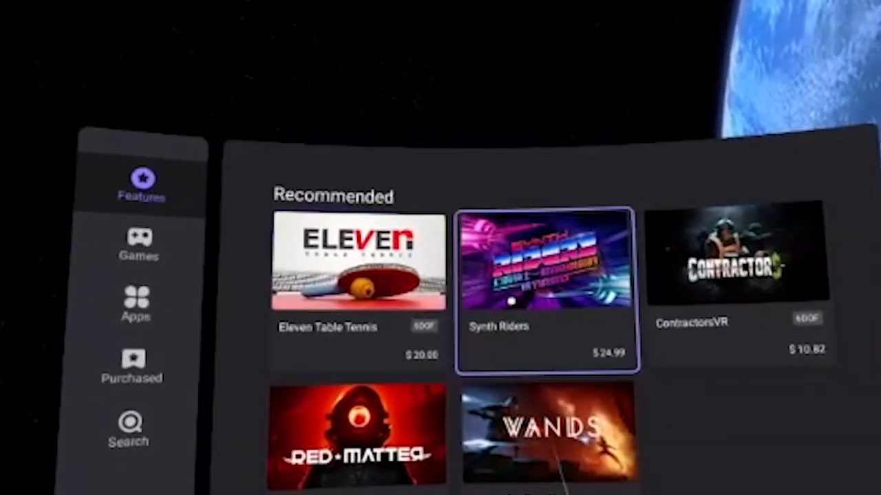
# - Keep playing as the store's Games tab loads with titles and prices
pyautogui.click(138, 244)
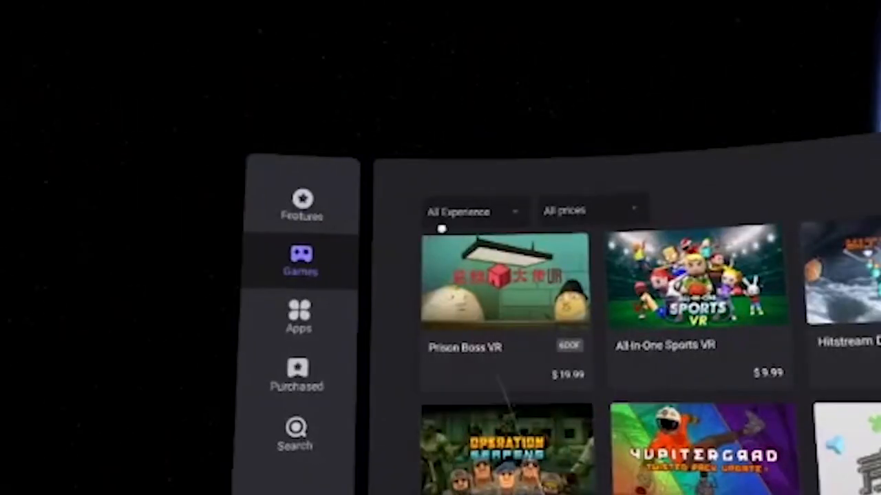
pyautogui.click(458, 211)
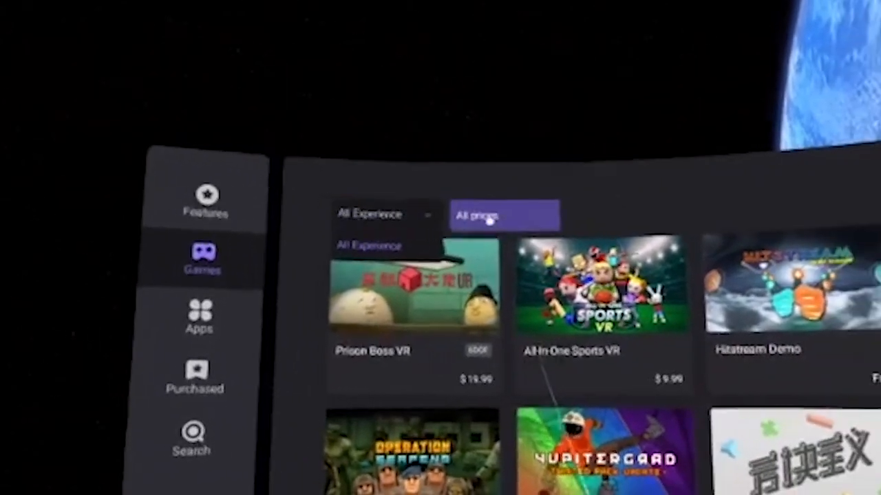
pyautogui.click(504, 216)
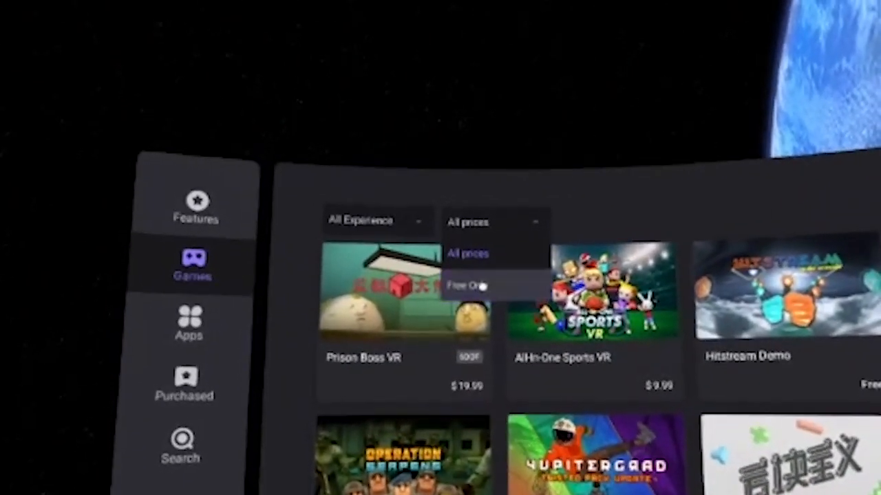
pyautogui.click(475, 286)
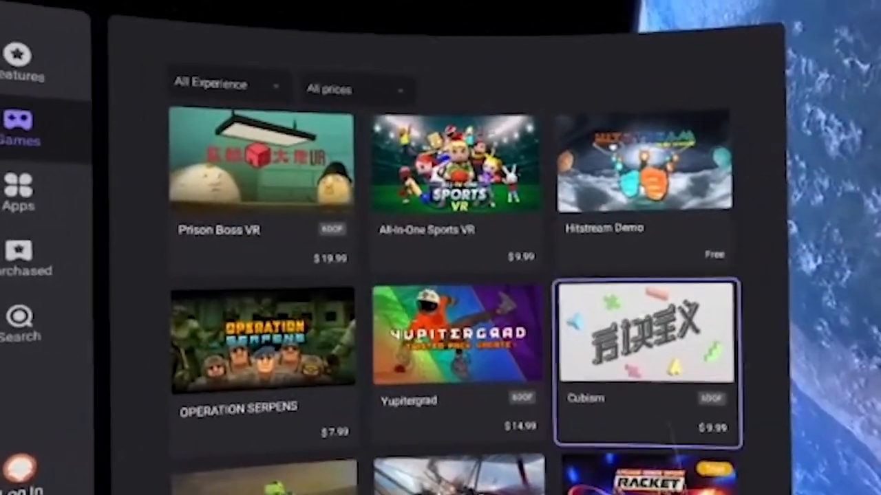
# - Scroll down the Games catalogue toward Smash Drums Demo and ContractorsVR
pyautogui.scroll(-3)
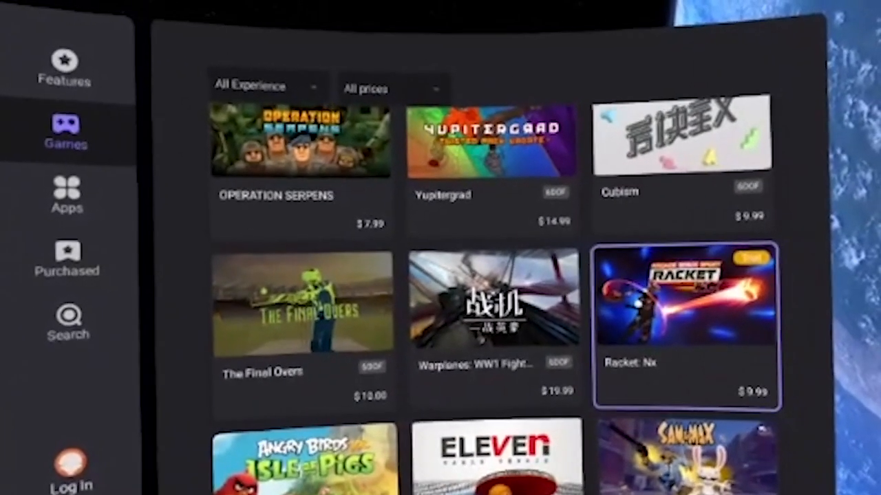
pyautogui.scroll(-3)
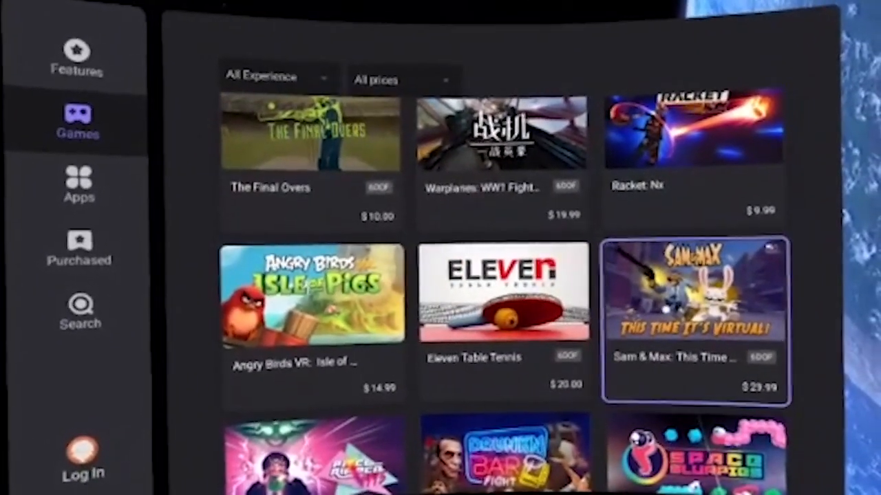
pyautogui.scroll(-3)
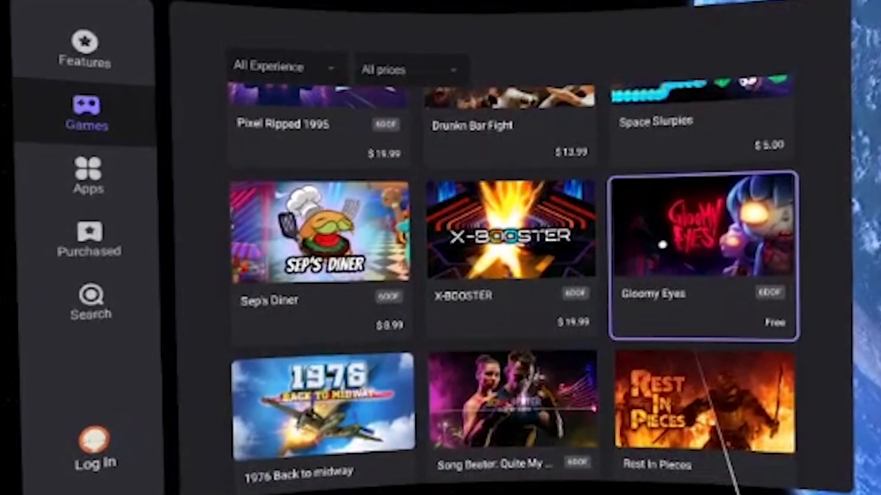
pyautogui.scroll(-3)
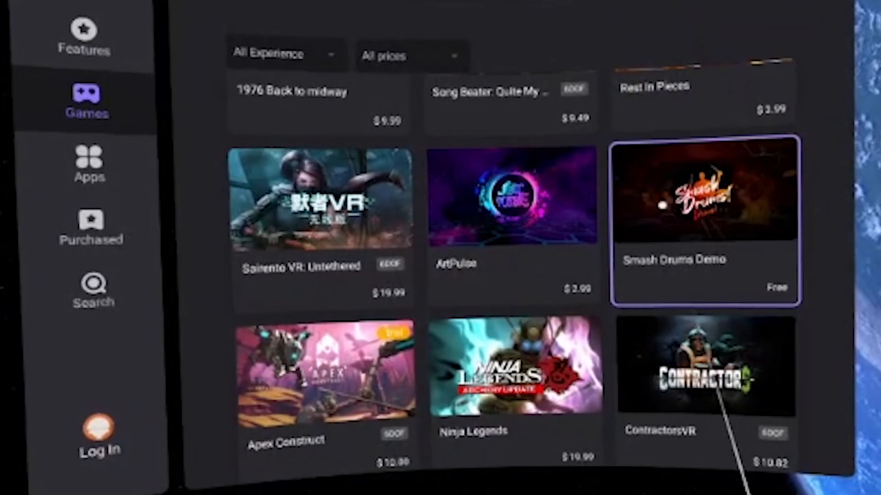
# - Play the clip deeper into the Games catalogue to Red Matter, Party Pumper, Pangman, Nature Treks, Gadgeteer and Fujii
pyautogui.scroll(-3)
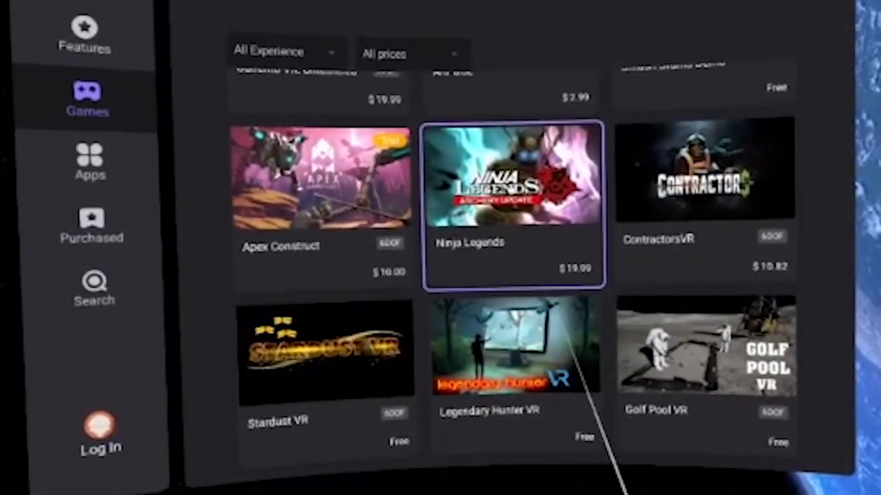
pyautogui.scroll(-3)
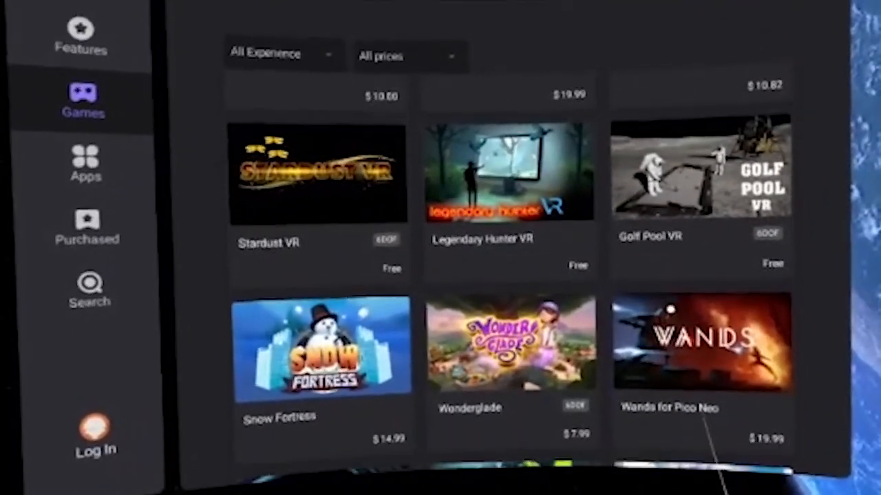
pyautogui.scroll(-3)
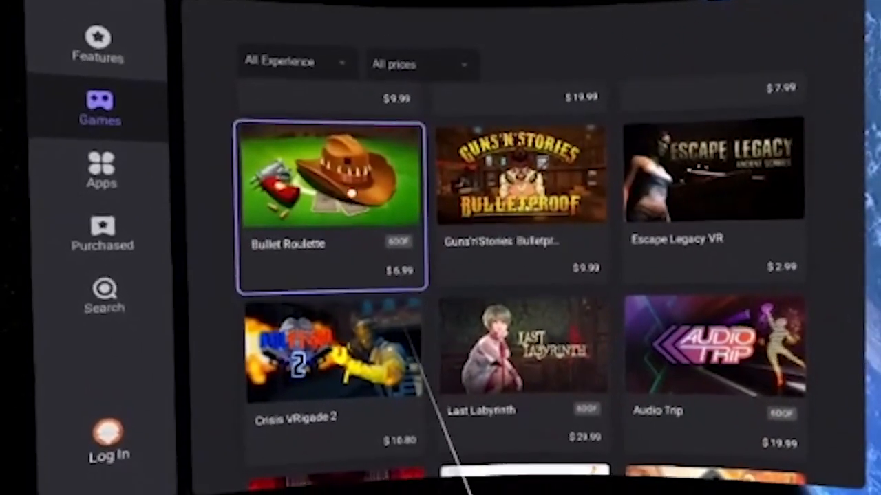
pyautogui.moveTo(523, 179)
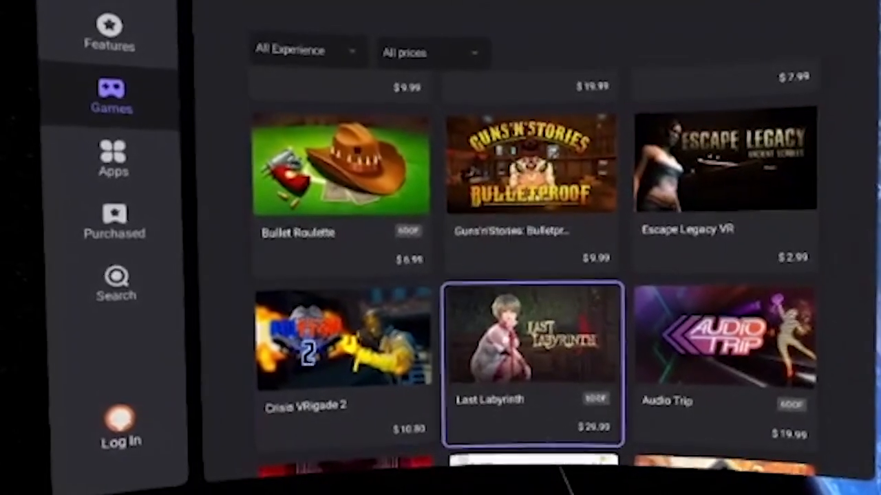
pyautogui.scroll(-3)
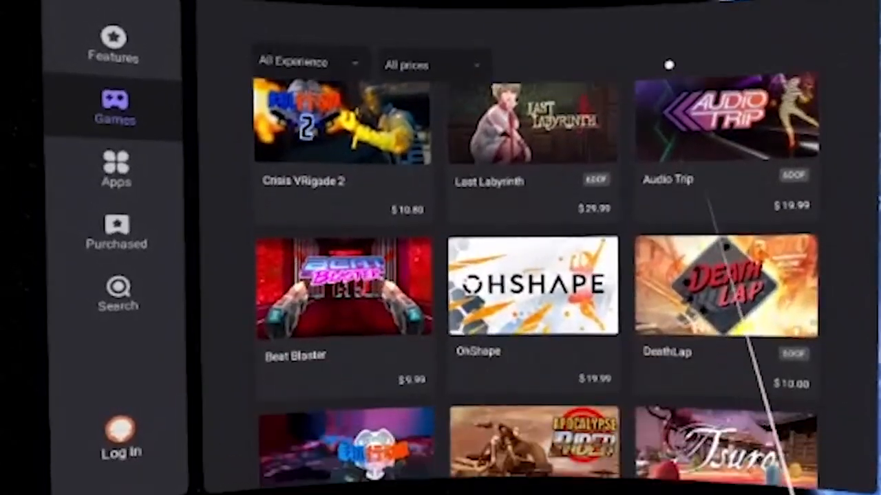
pyautogui.scroll(-3)
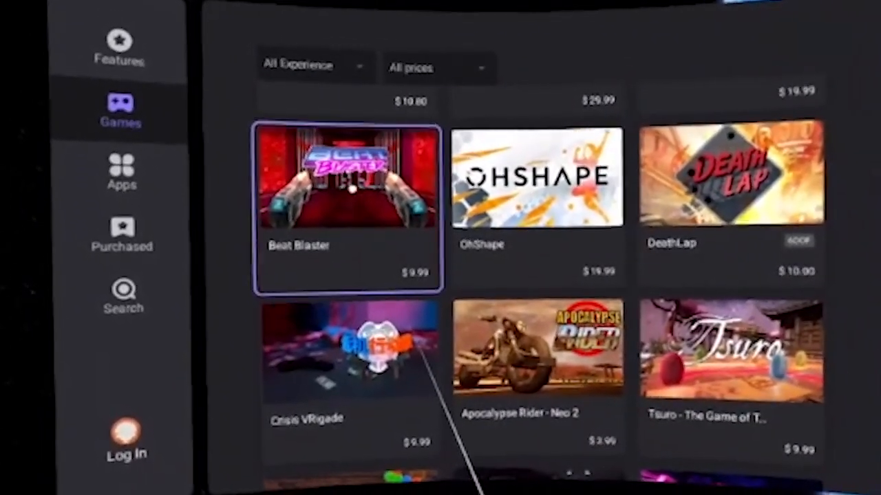
pyautogui.click(537, 178)
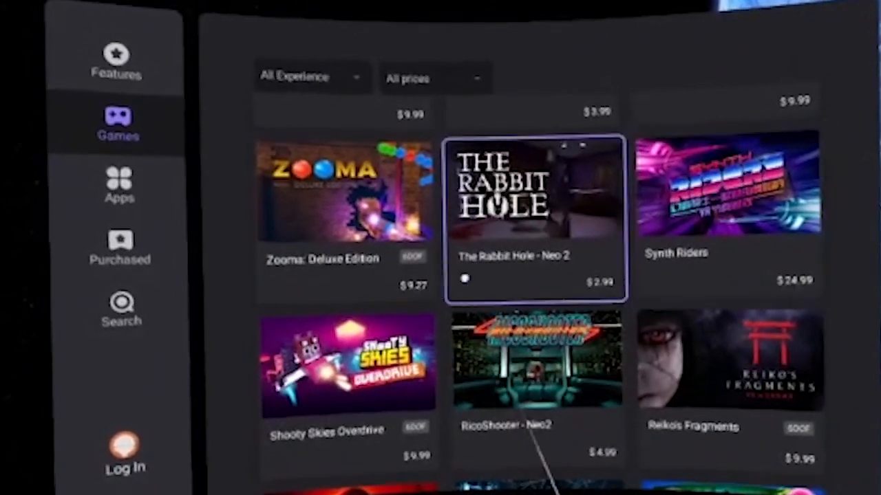
pyautogui.click(536, 382)
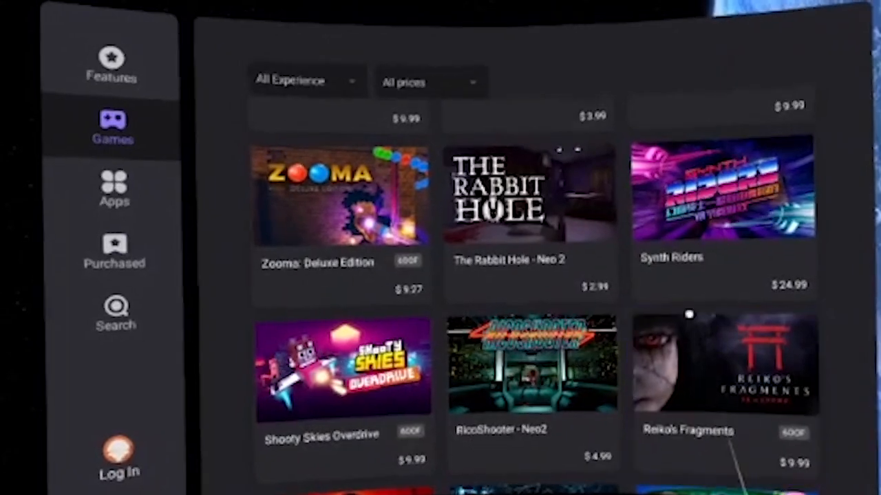
pyautogui.scroll(-3)
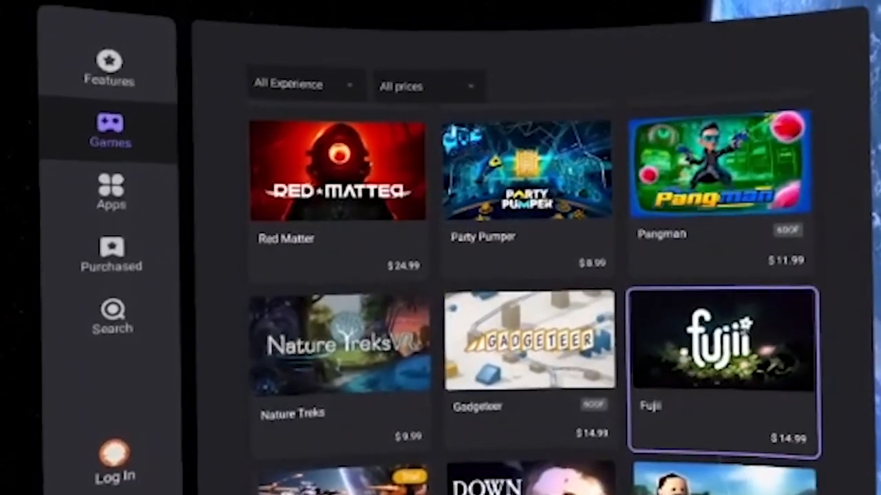
# - Play the clip to the Apps tab listing ENGAGE, 3DVista VR, MeetinVR and VRdirect
pyautogui.scroll(-3)
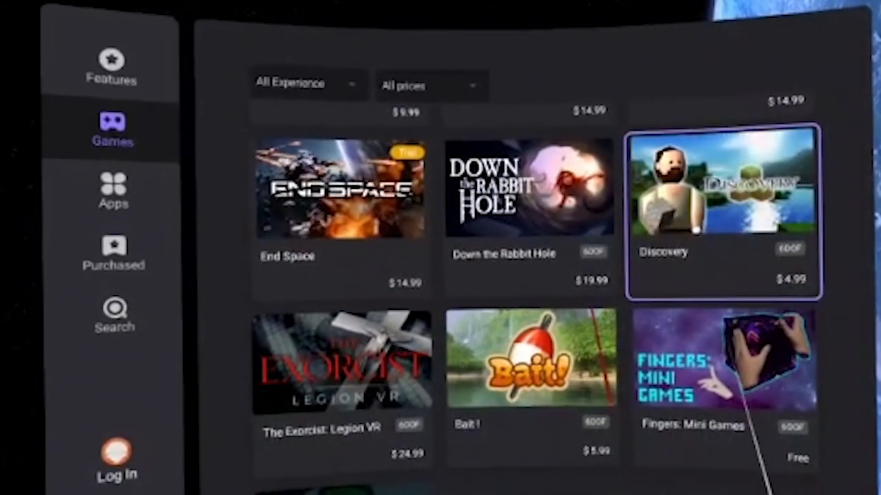
pyautogui.click(342, 361)
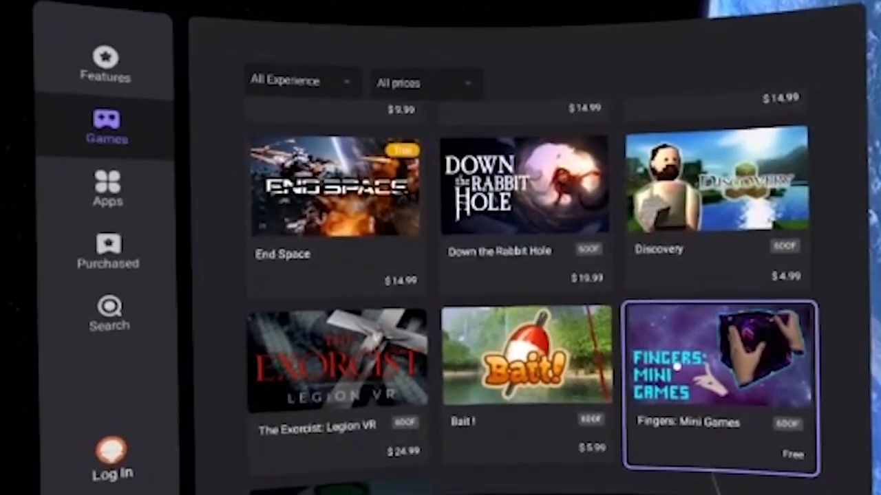
pyautogui.scroll(-3)
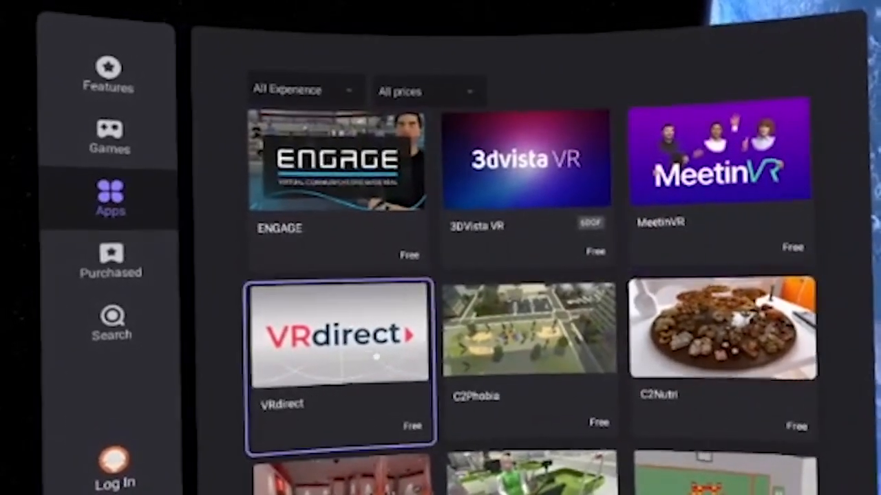
# - Play the Apps list past Chimera Reader to the Search page's log-in prompt
pyautogui.click(526, 344)
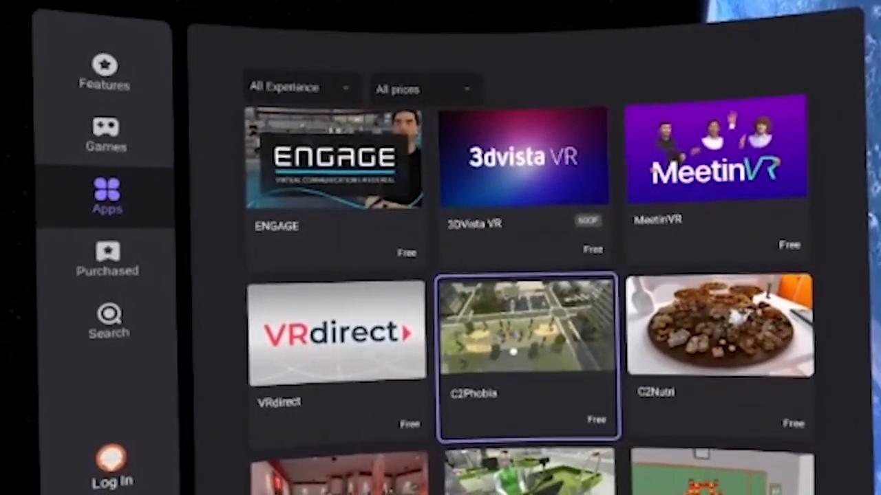
pyautogui.scroll(-3)
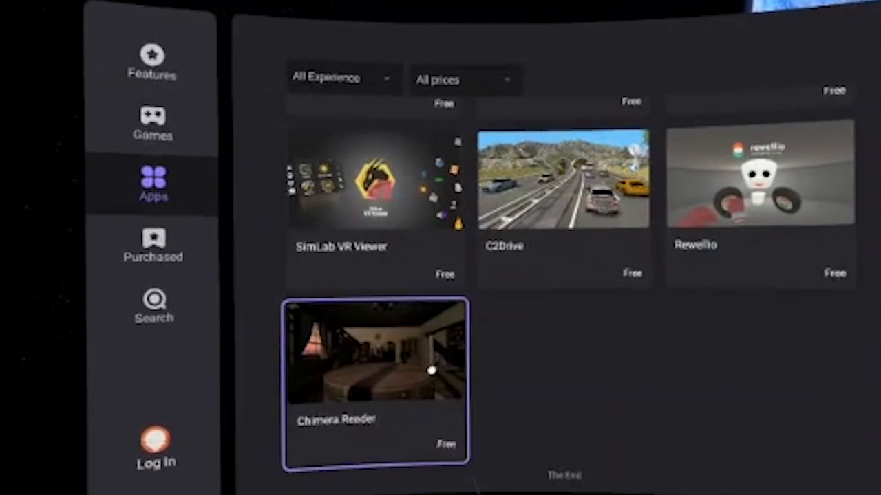
pyautogui.click(154, 245)
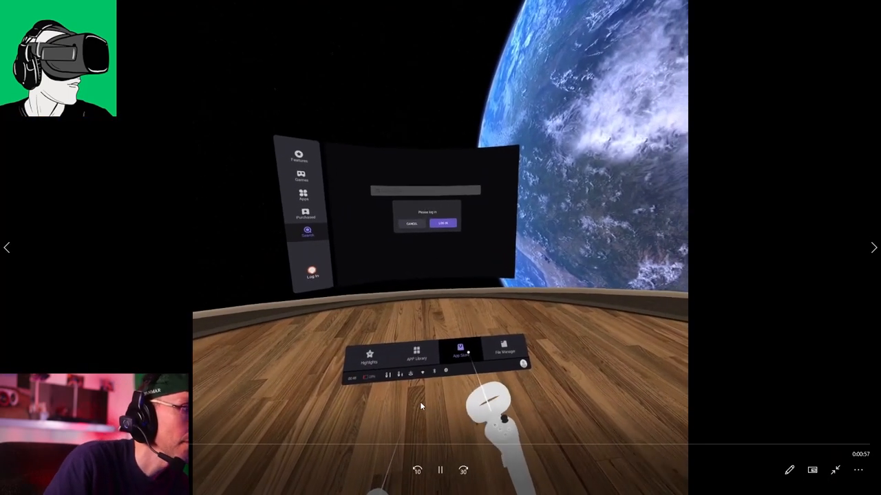
# - Play the file manager clip through Images and APKs filters to the empty Alarms folder
pyautogui.click(505, 352)
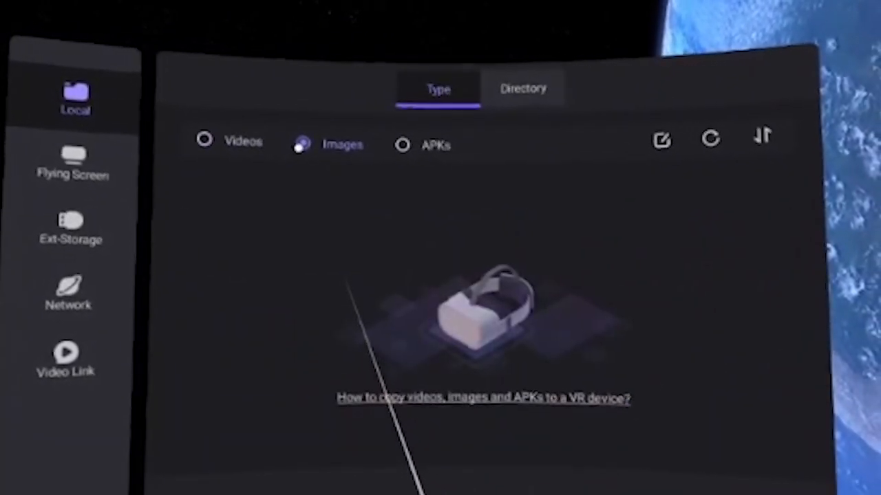
pyautogui.click(402, 146)
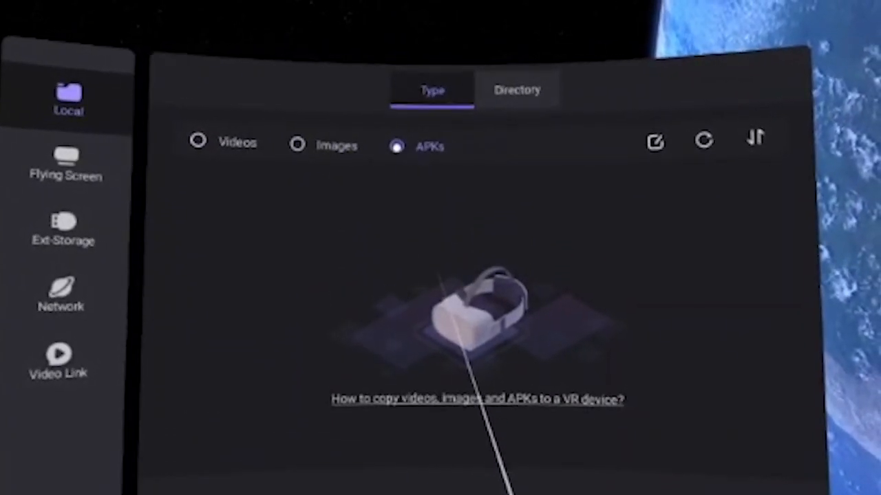
pyautogui.click(517, 89)
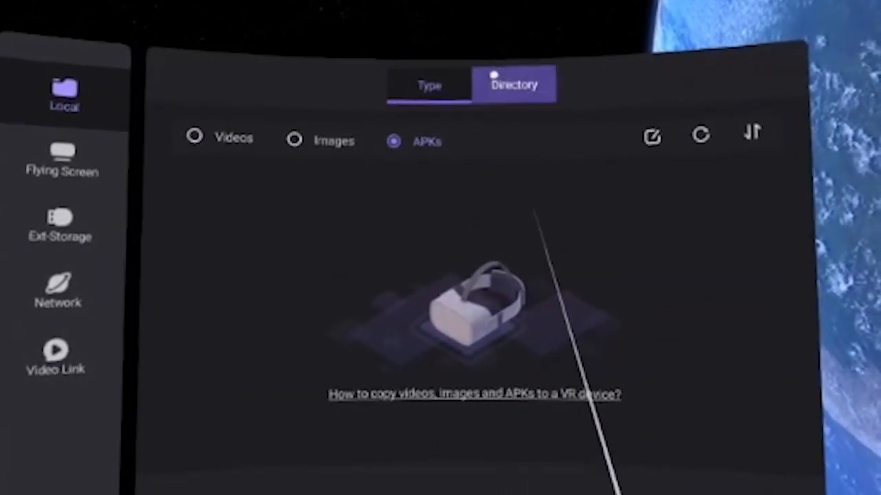
pyautogui.click(515, 84)
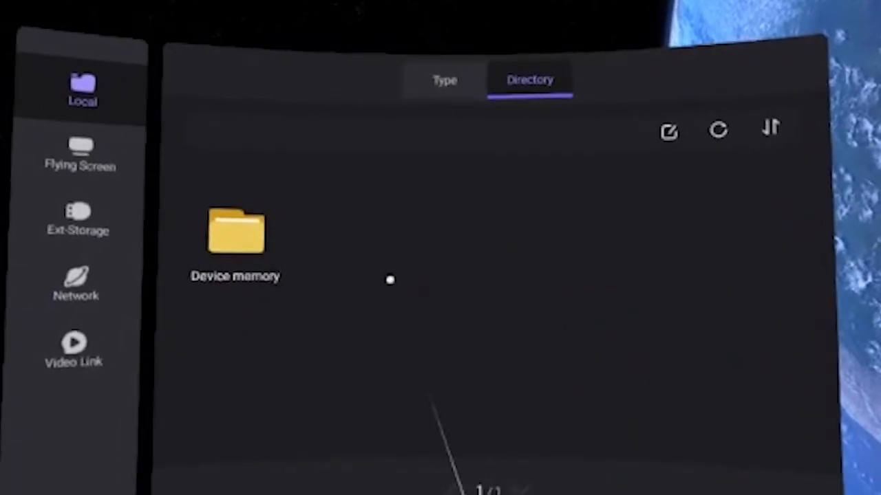
pyautogui.doubleClick(235, 230)
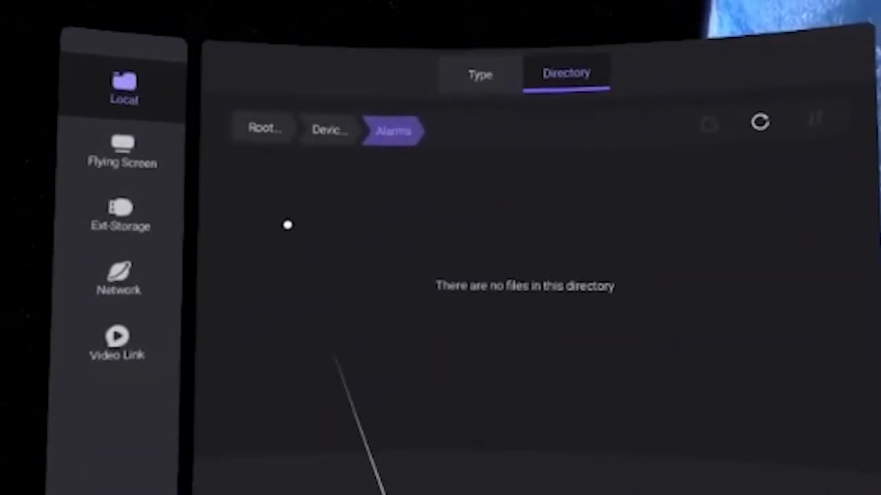
pyautogui.click(329, 130)
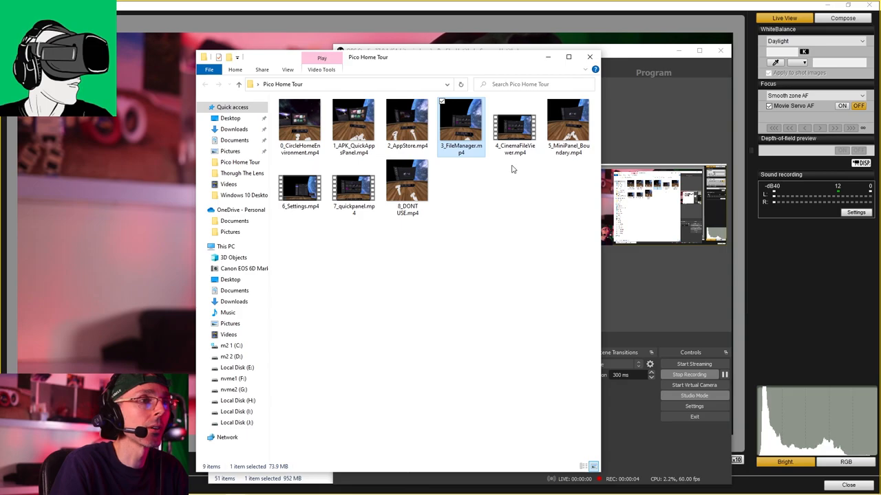
pyautogui.moveTo(515, 128)
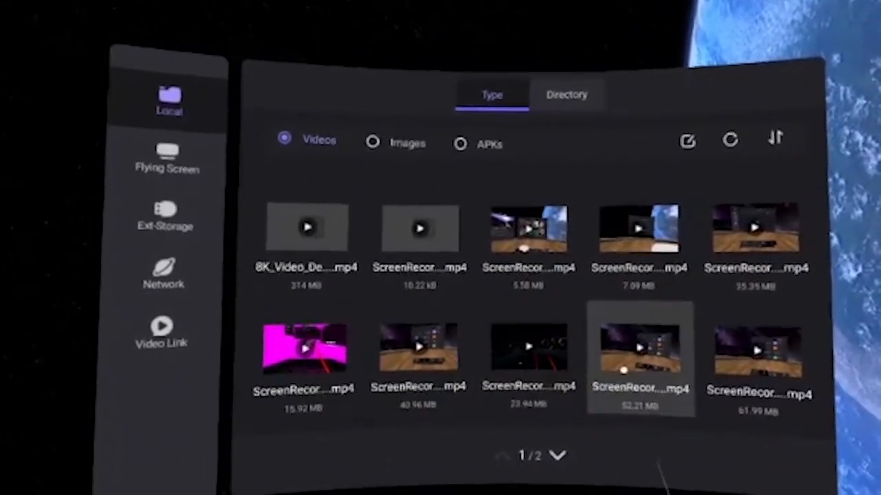
# - Play the file viewer clip through Local, Ext-Storage and Network pages to the Sign In form
pyautogui.click(165, 158)
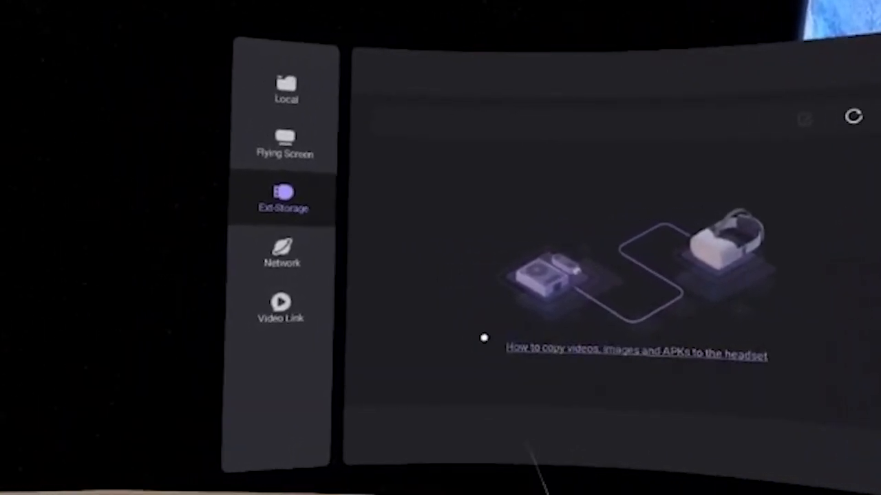
pyautogui.click(282, 252)
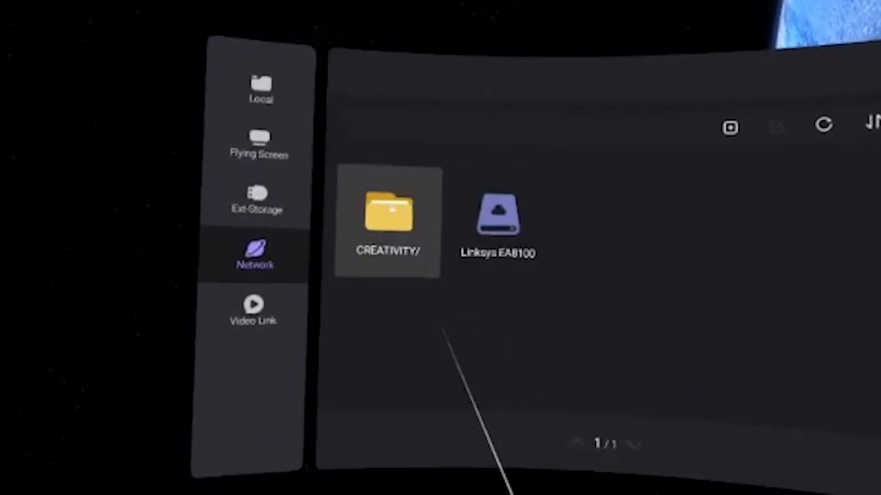
pyautogui.click(265, 309)
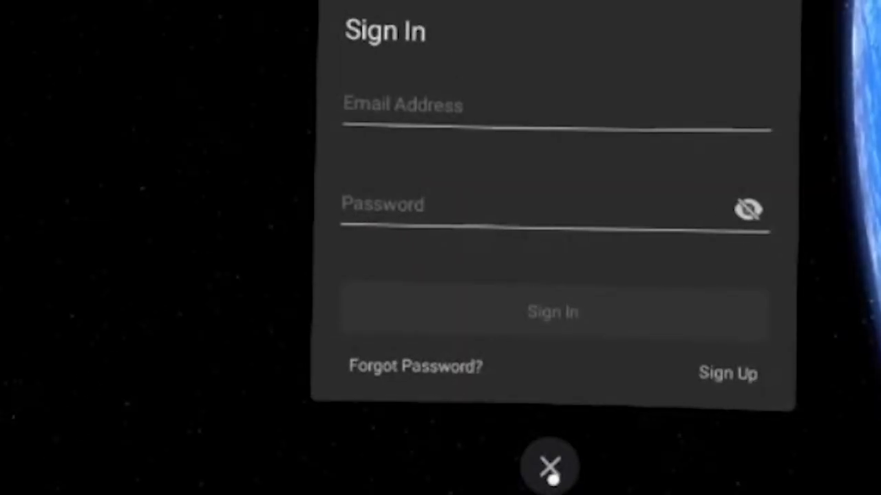
# - Play the clip to the virtual theater showing the file manager with its playback bar
pyautogui.click(550, 468)
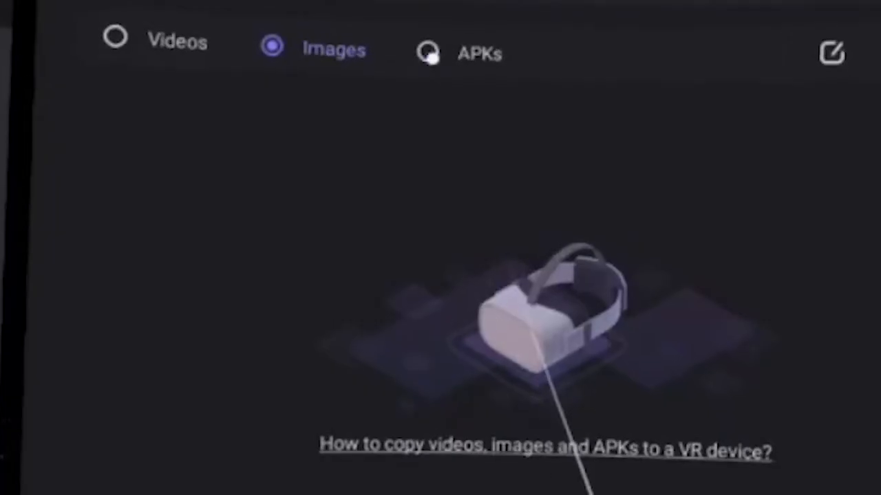
pyautogui.click(429, 53)
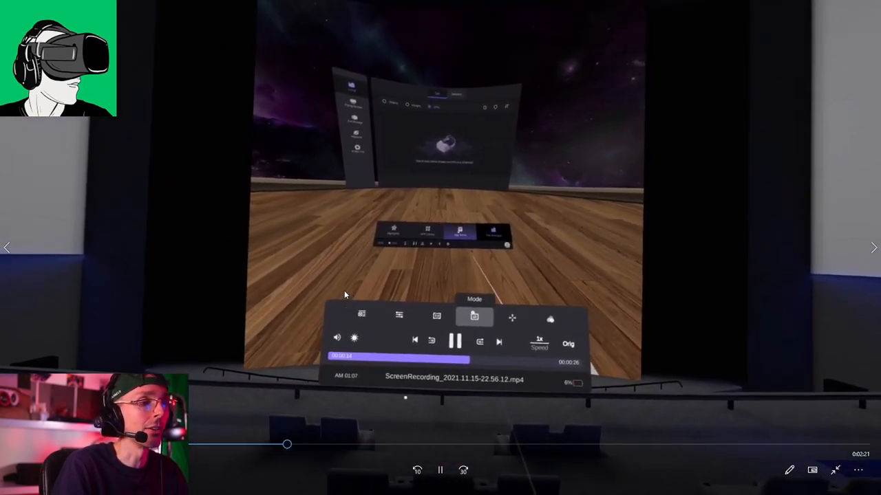
# - Seek ahead to the Environment panel switching viewing location between Front, Middle and Back seats
pyautogui.moveTo(286, 445); pyautogui.dragTo(675, 444)
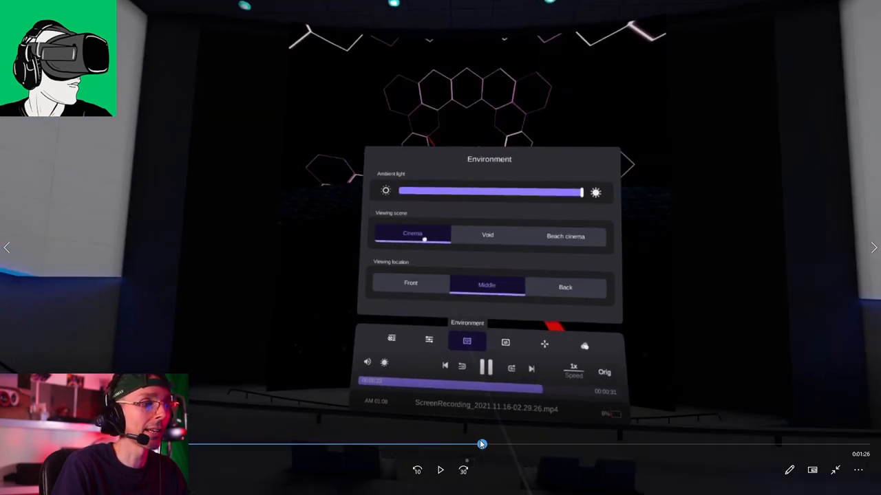
pyautogui.click(565, 236)
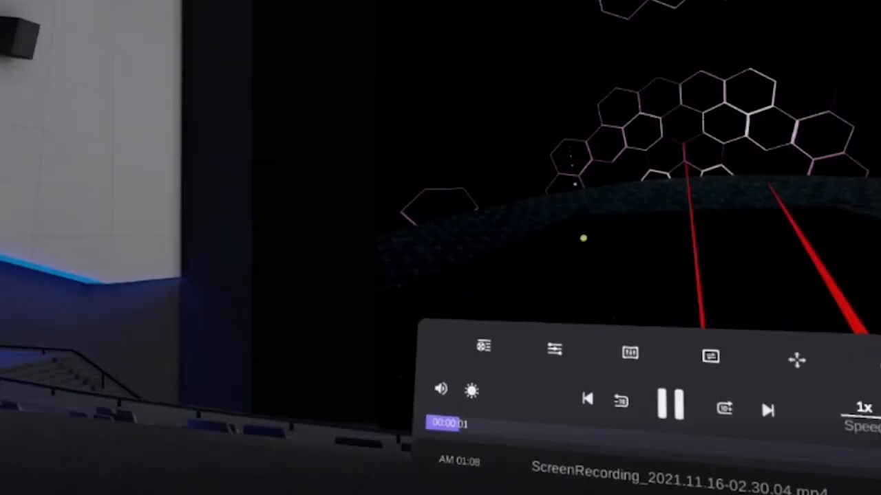
pyautogui.click(629, 353)
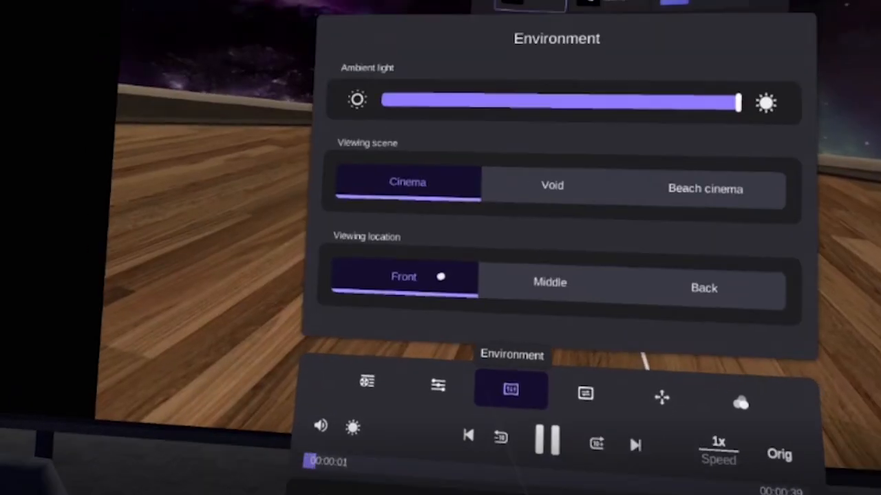
pyautogui.click(703, 287)
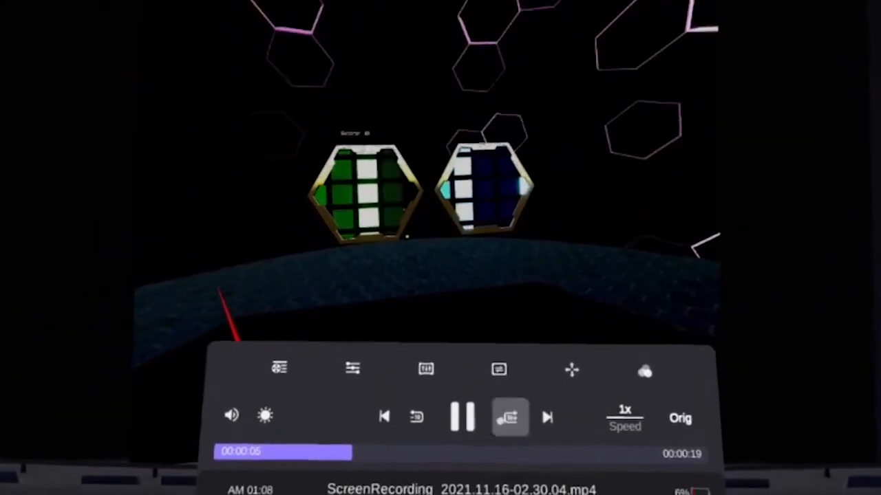
pyautogui.click(498, 370)
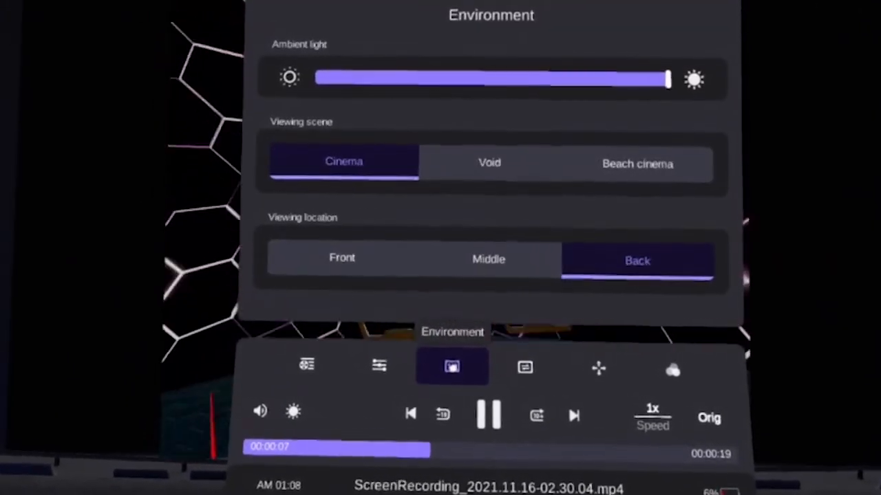
pyautogui.click(342, 257)
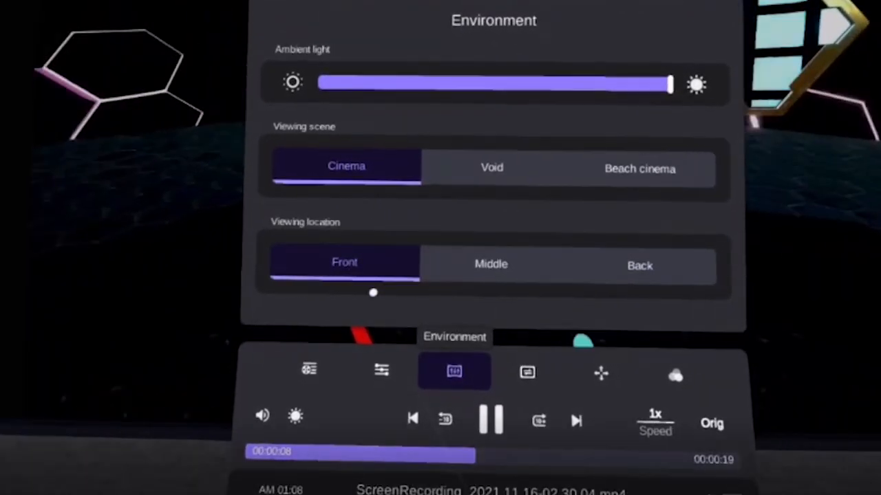
pyautogui.click(454, 372)
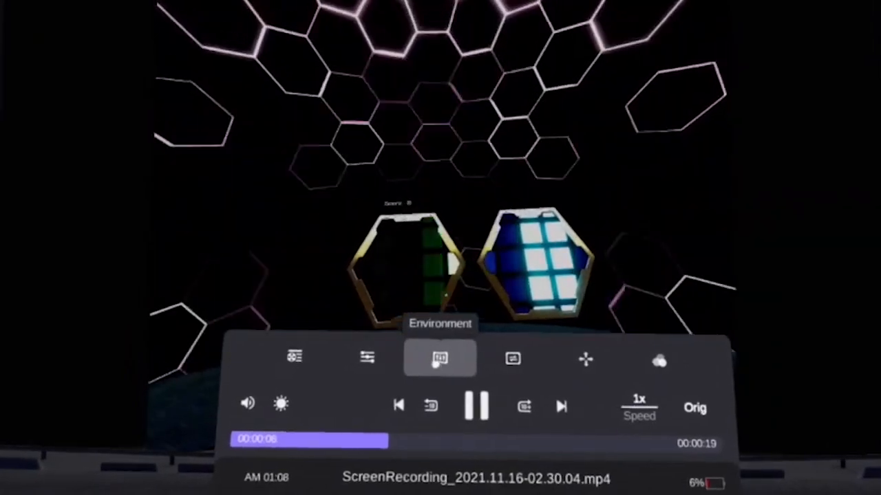
pyautogui.click(440, 359)
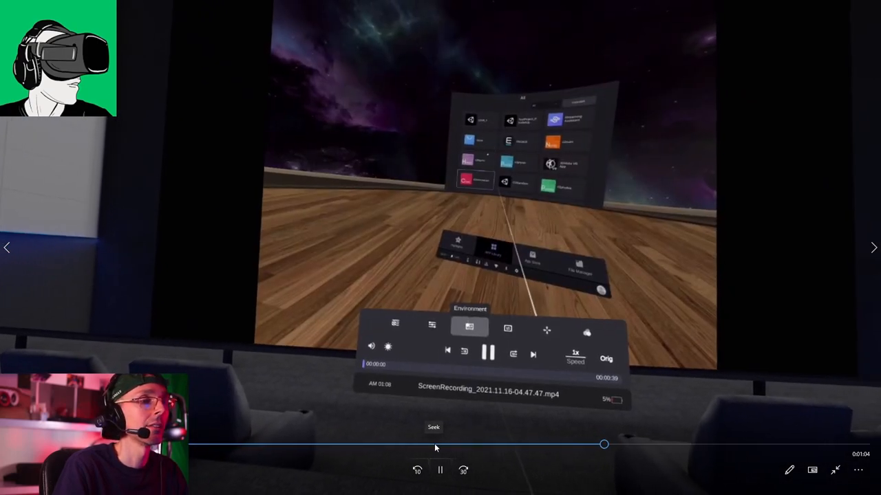
# - Seek past the Playlist panel to the Mode panel with 2D, 3D SBS and 3D TB
pyautogui.click(469, 327)
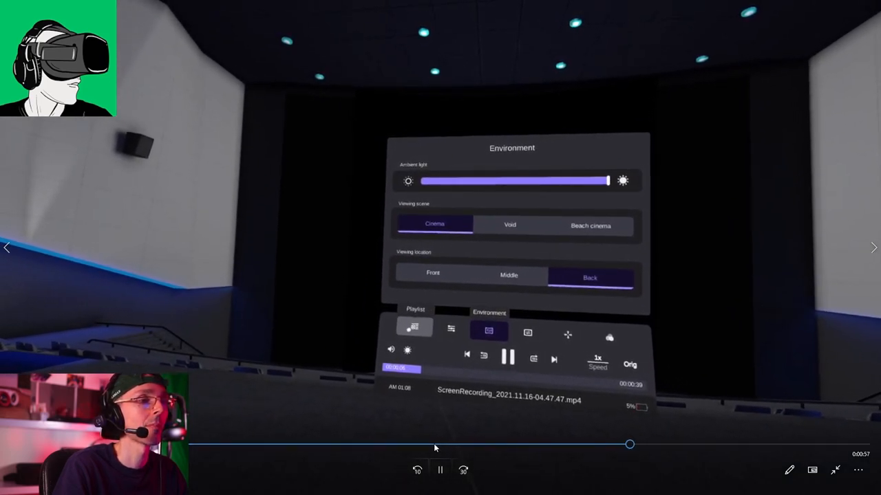
pyautogui.click(415, 327)
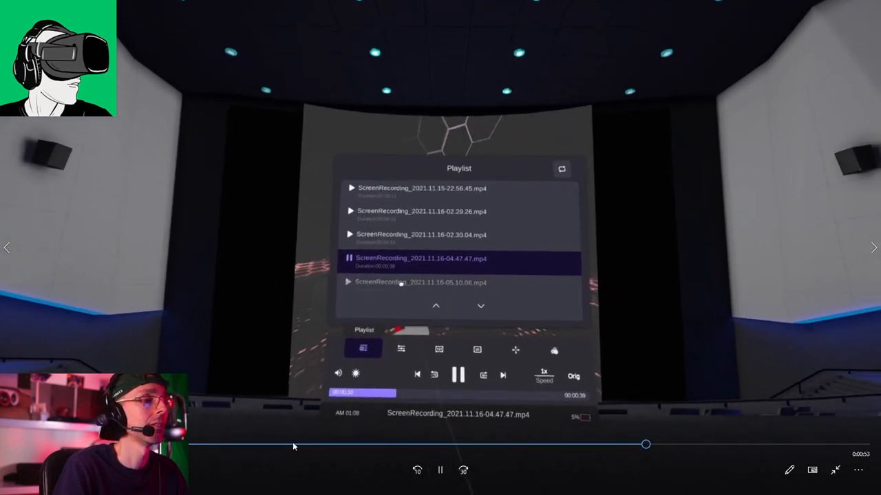
pyautogui.click(477, 350)
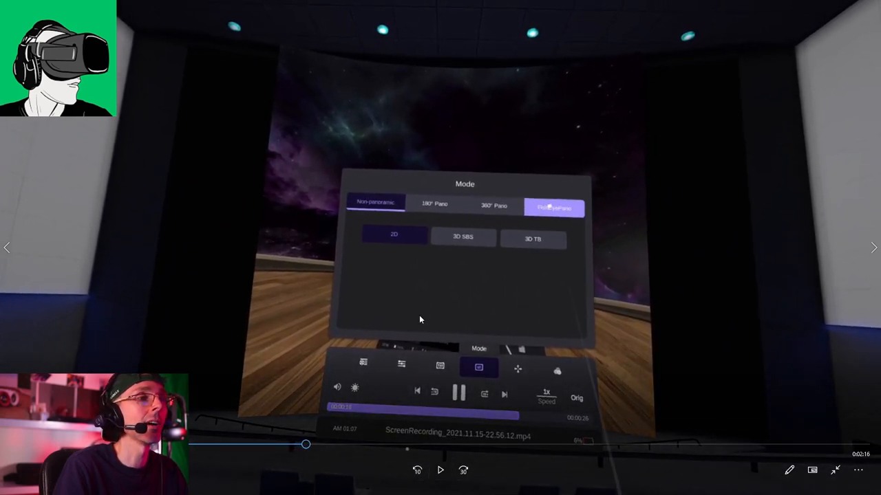
pyautogui.moveTo(405, 302)
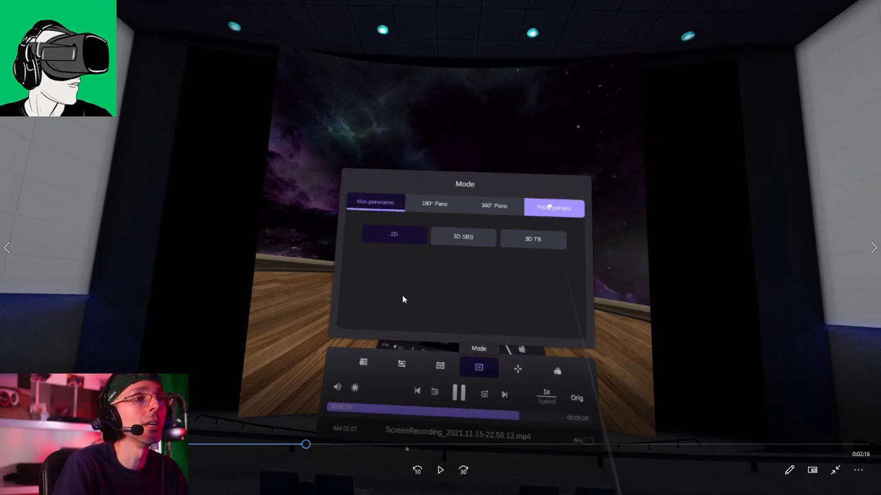
pyautogui.moveTo(531, 285)
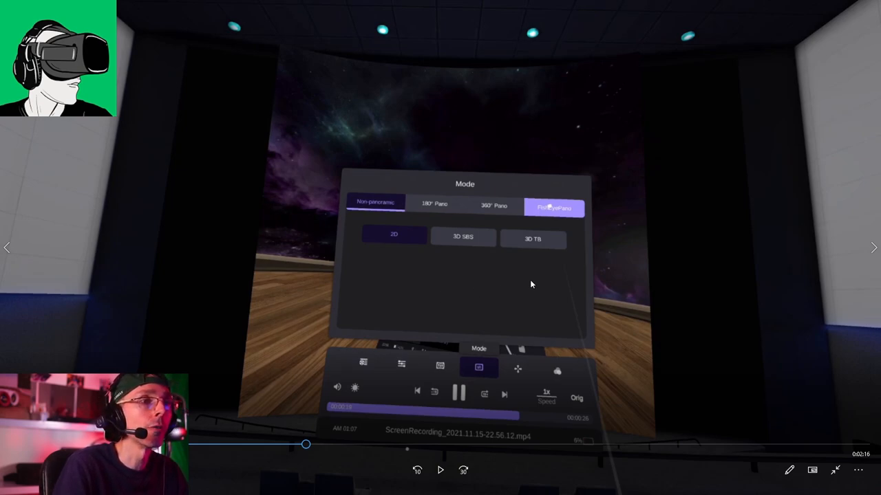
pyautogui.moveTo(433, 344)
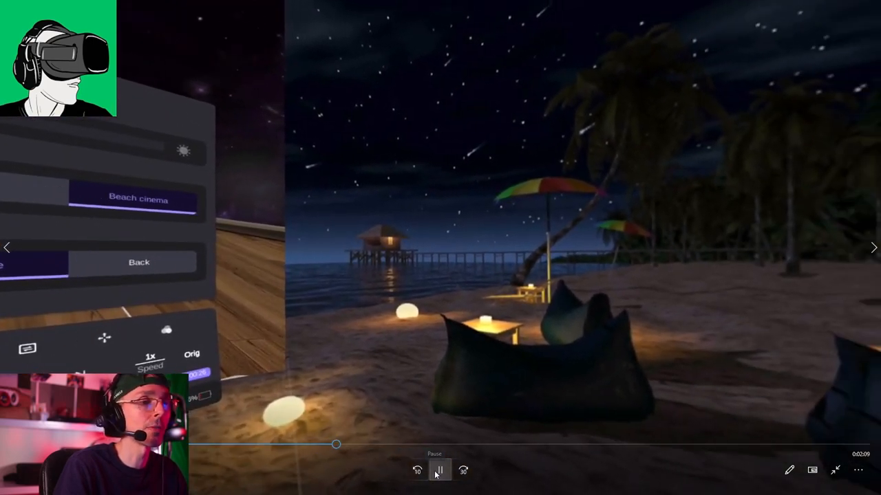
# - Pause, then resume the Beach cinema clip until the grey theater with tiered seating appears
pyautogui.click(439, 470)
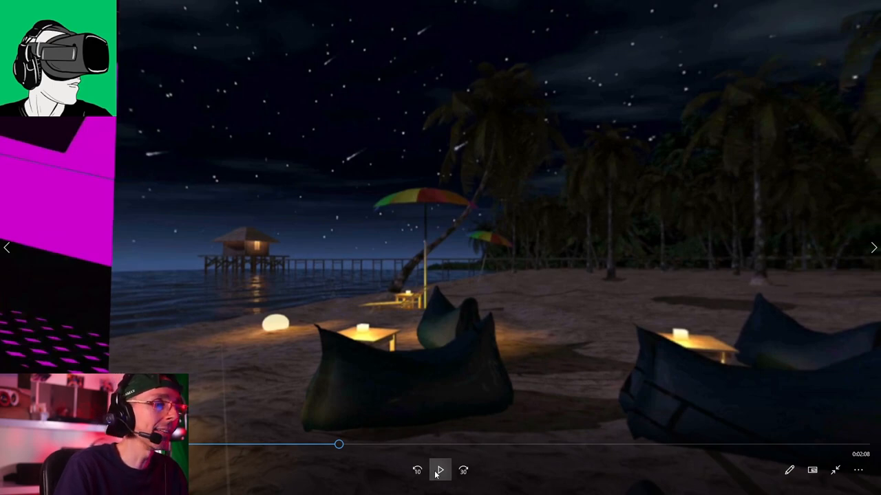
pyautogui.click(439, 470)
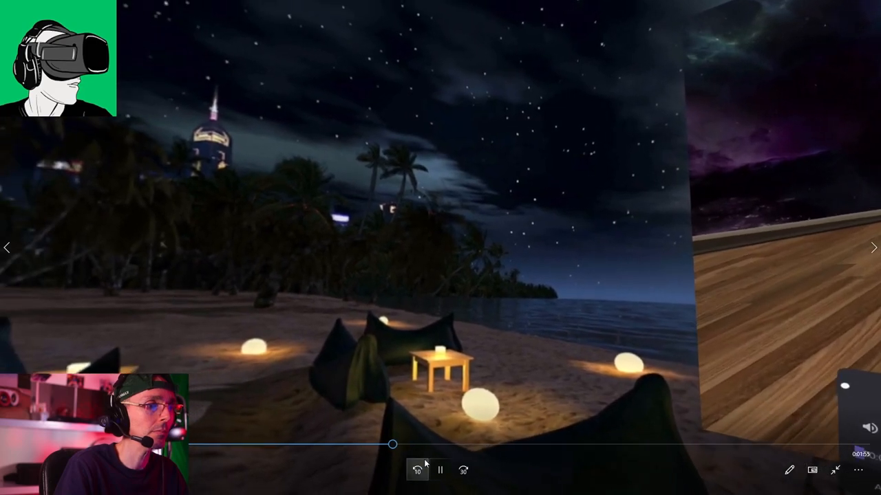
pyautogui.click(439, 470)
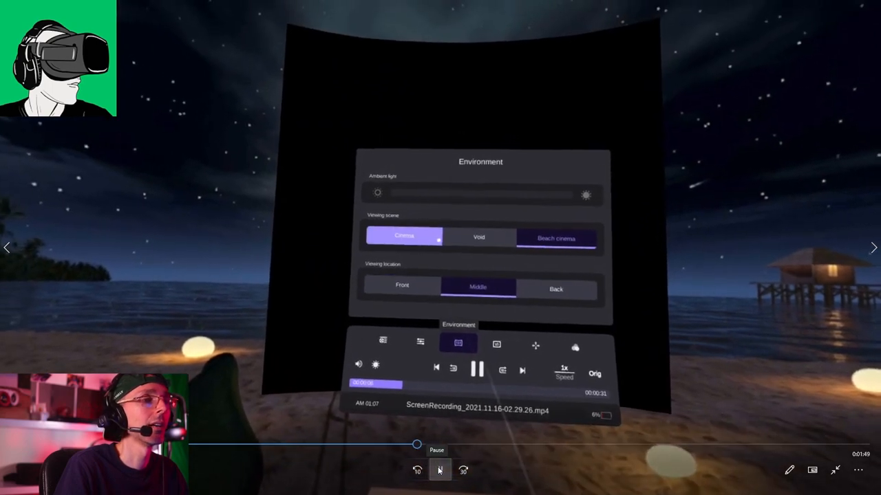
pyautogui.click(478, 236)
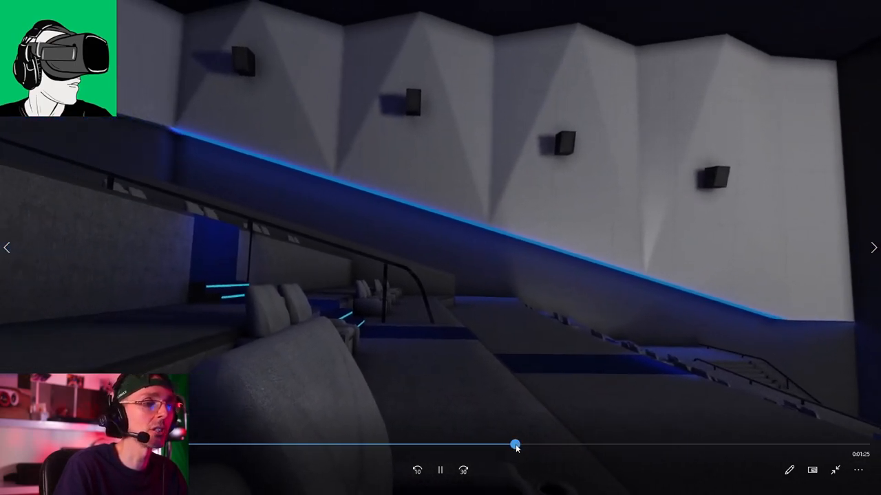
# - Seek near the clip's end to the rhythm-game scene in the headset's video player
pyautogui.moveTo(516, 446); pyautogui.dragTo(587, 443)
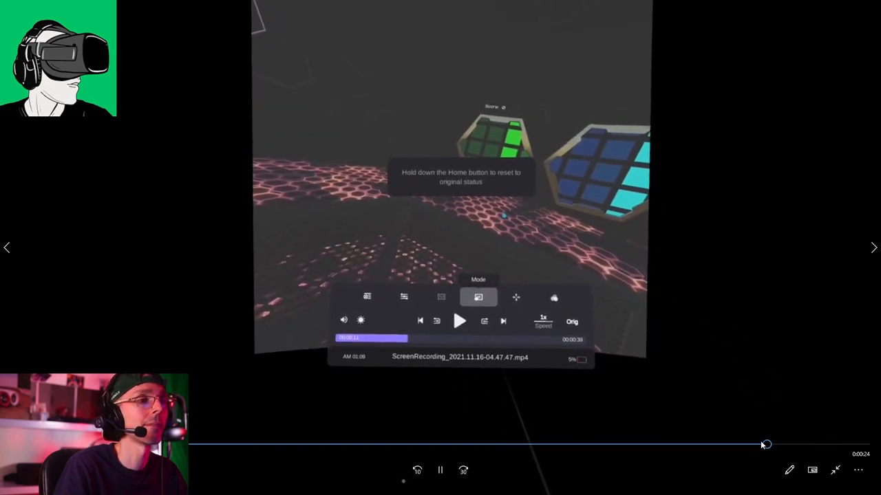
pyautogui.click(554, 297)
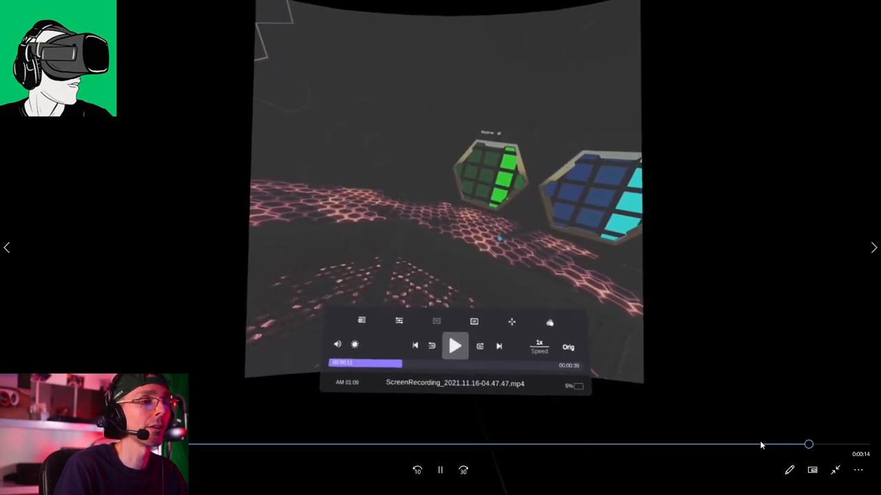
pyautogui.click(474, 321)
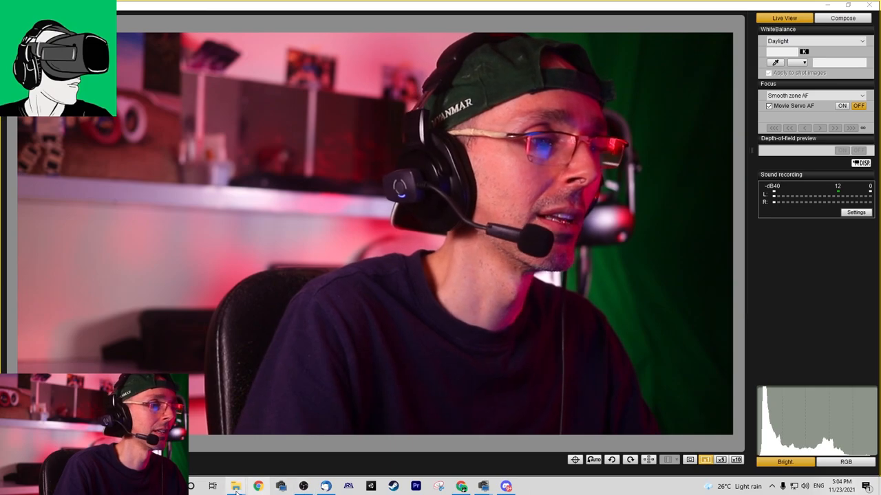
pyautogui.click(236, 490)
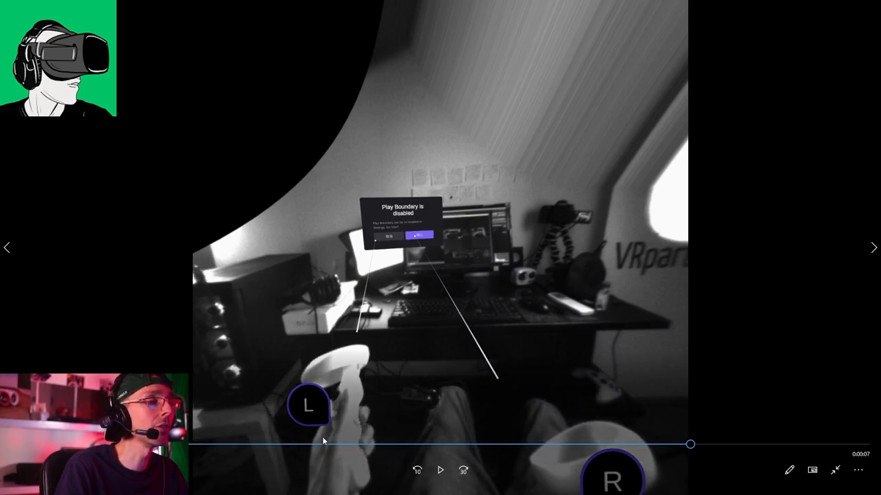
pyautogui.moveTo(599, 431)
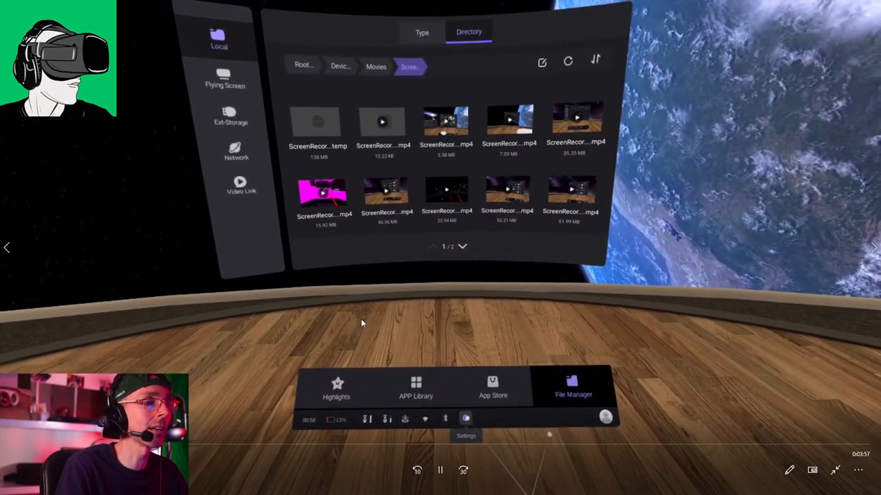
# - Watch the clip advance through WLAN, Controller and Display to Controller configuration's main-hand options
pyautogui.click(466, 418)
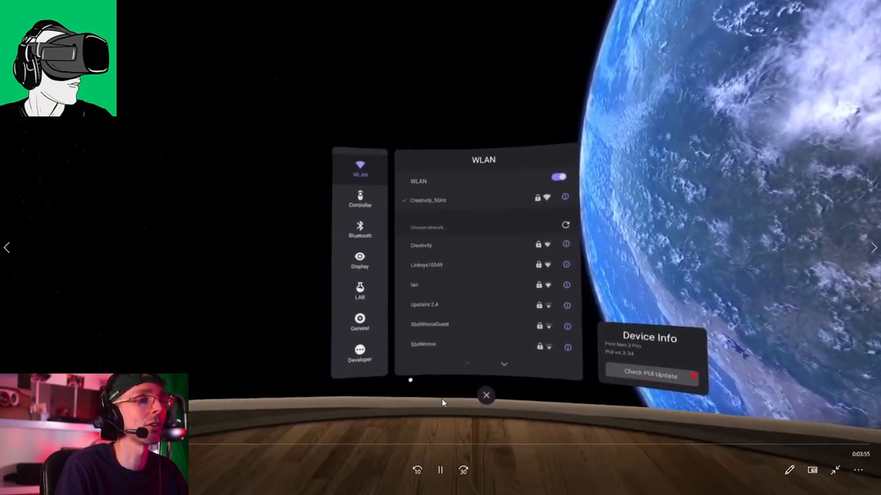
pyautogui.click(359, 199)
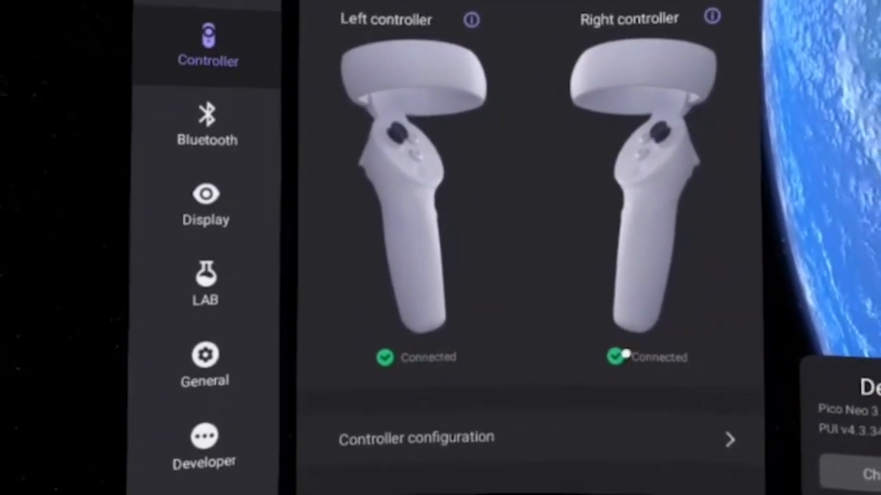
pyautogui.click(205, 203)
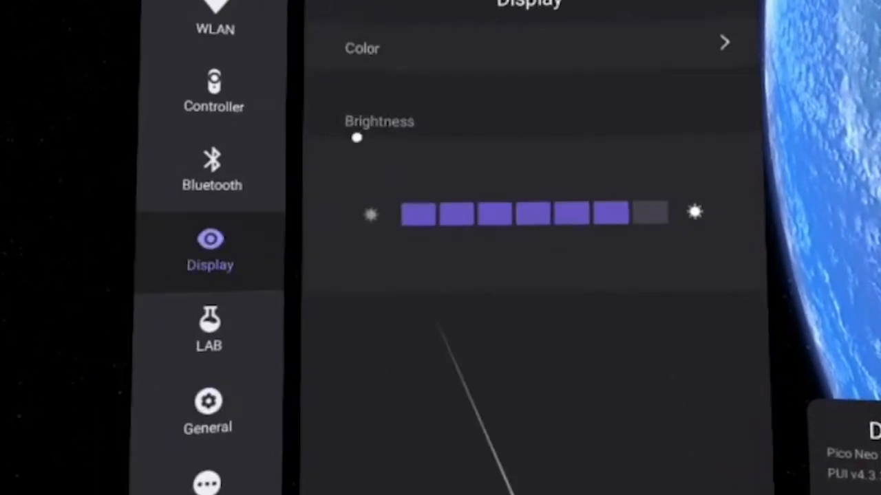
pyautogui.click(213, 93)
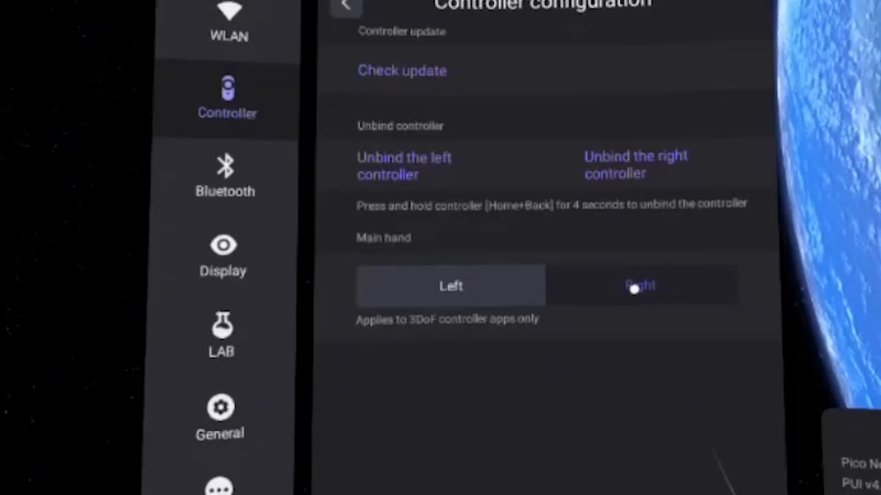
pyautogui.click(346, 7)
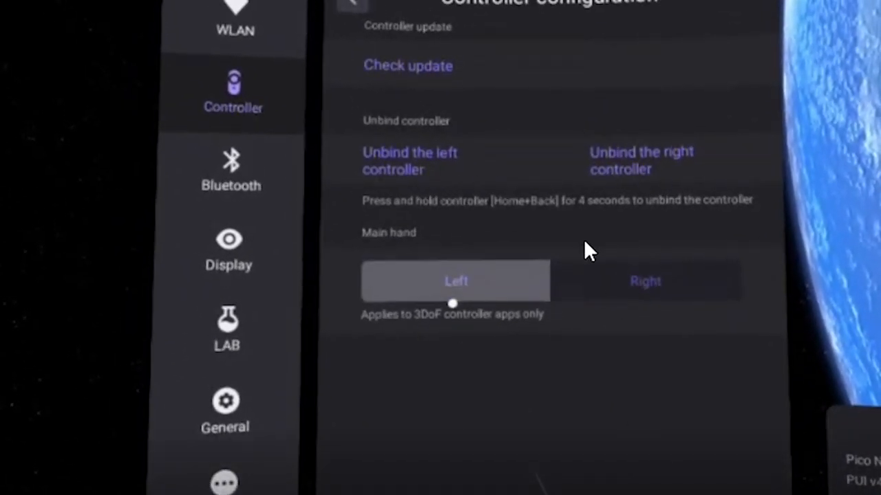
pyautogui.moveTo(537, 241)
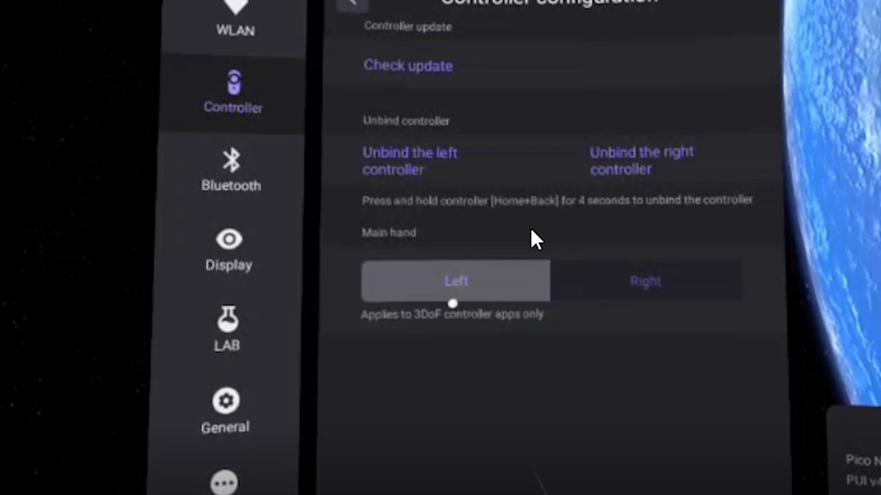
pyautogui.moveTo(481, 69)
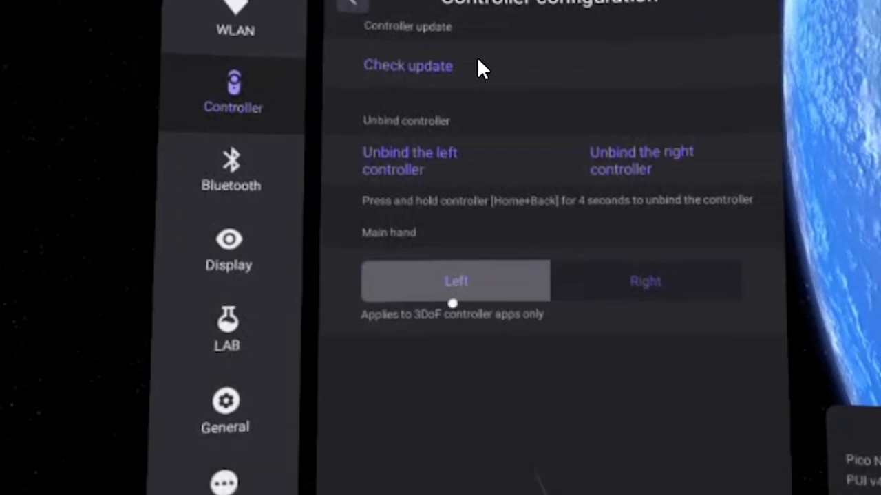
pyautogui.moveTo(399, 152)
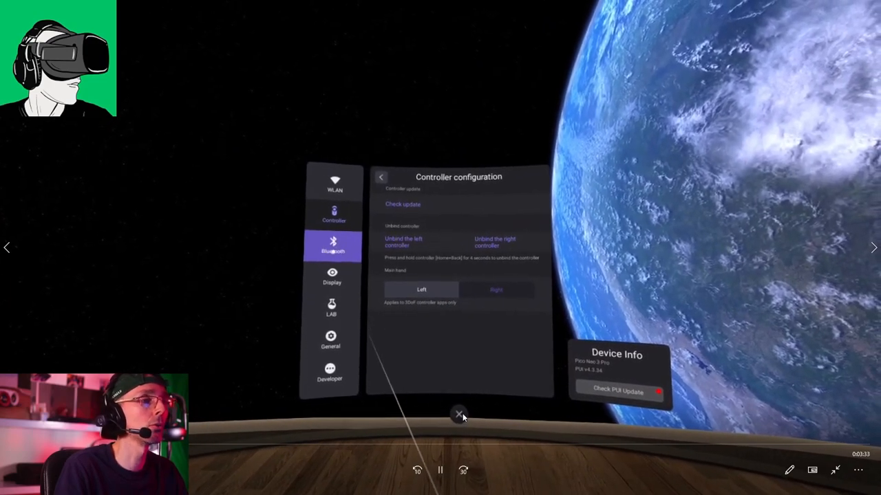
# - Pause on the Color page showing Bright checked, exit full screen, and resume playback
pyautogui.click(332, 278)
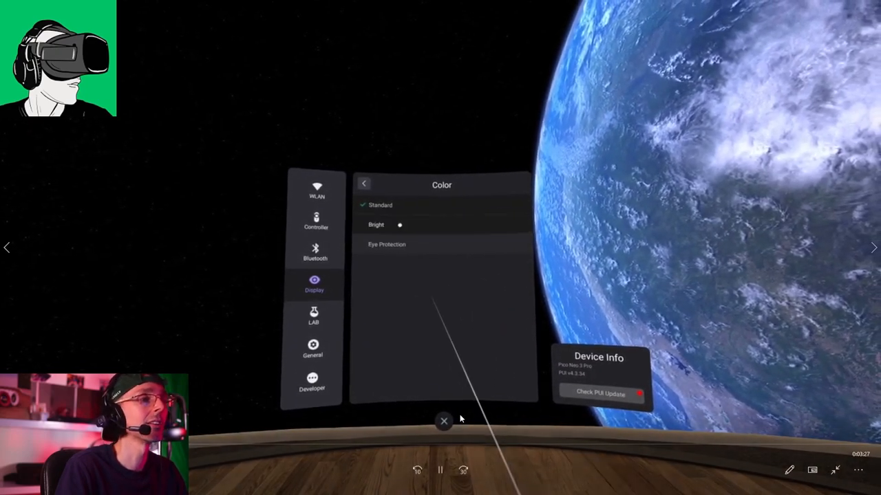
pyautogui.click(376, 224)
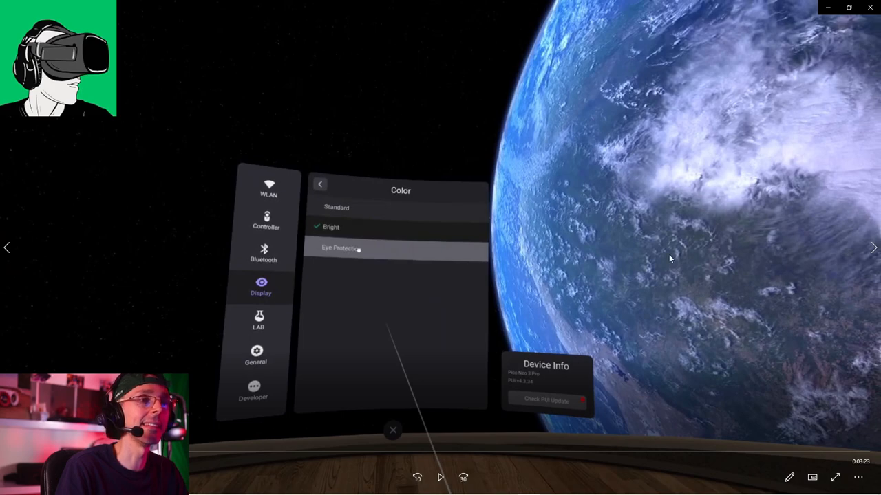
pyautogui.moveTo(647, 177)
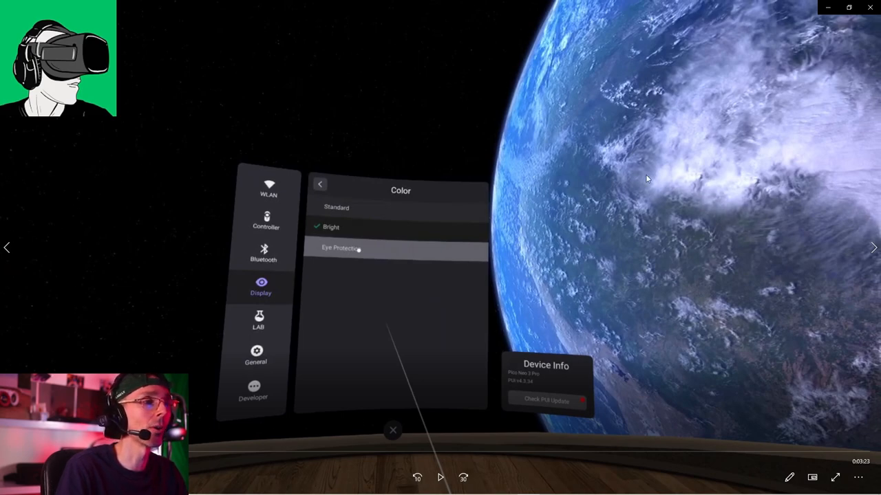
pyautogui.moveTo(736, 30)
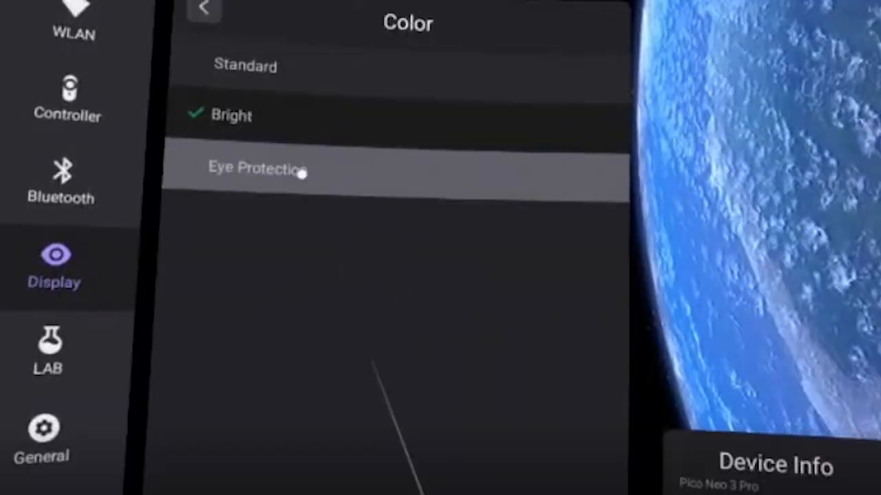
pyautogui.moveTo(189, 223)
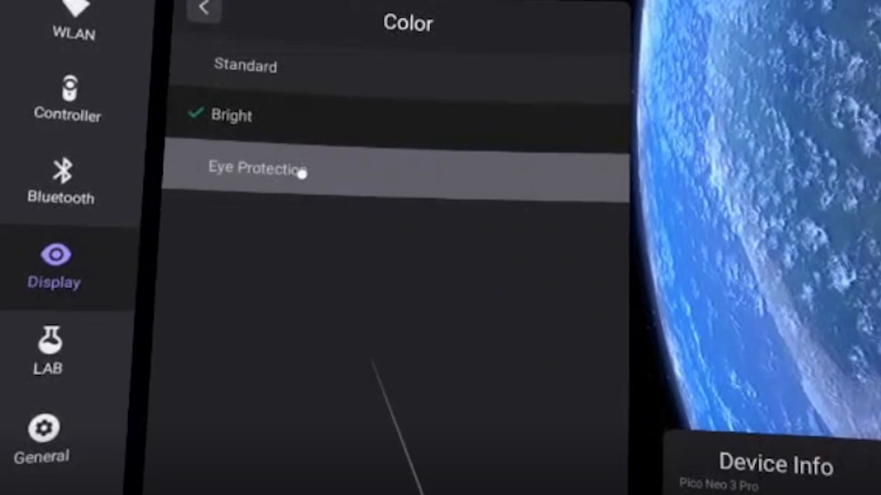
pyautogui.moveTo(380, 72)
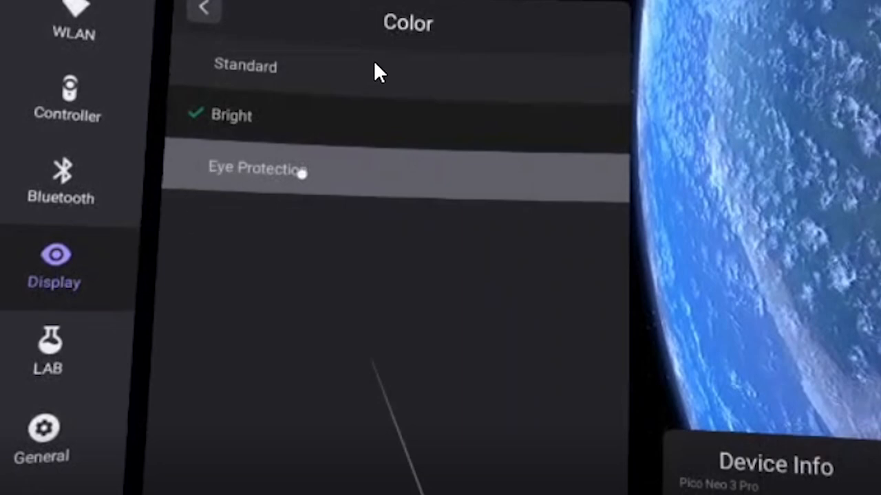
pyautogui.moveTo(170, 110)
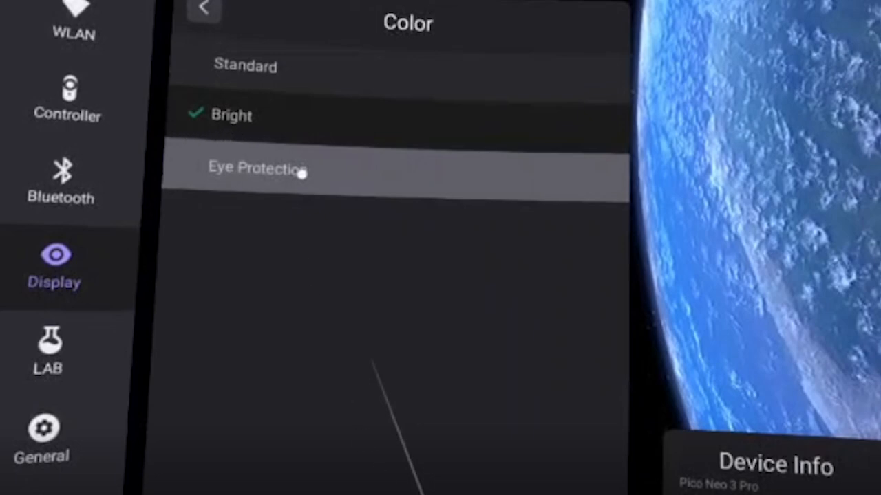
pyautogui.click(254, 169)
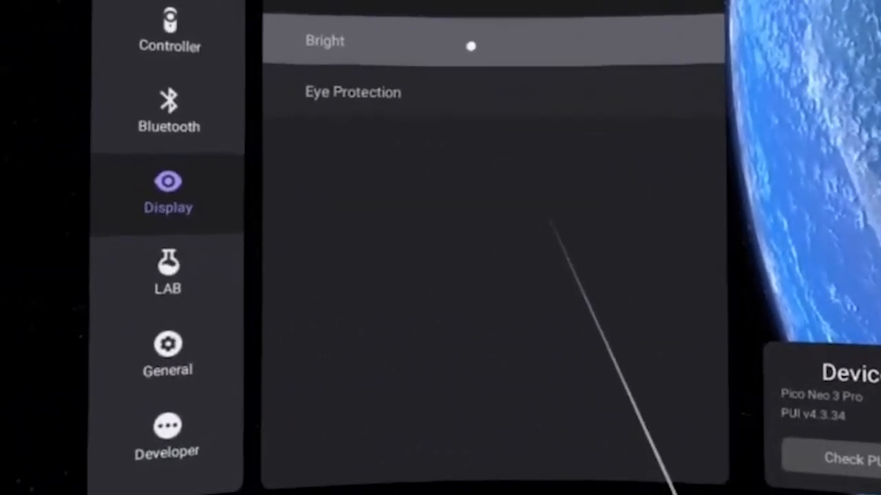
# - Resume the clip through the LAB page to the Battery life first mode prompt
pyautogui.click(168, 272)
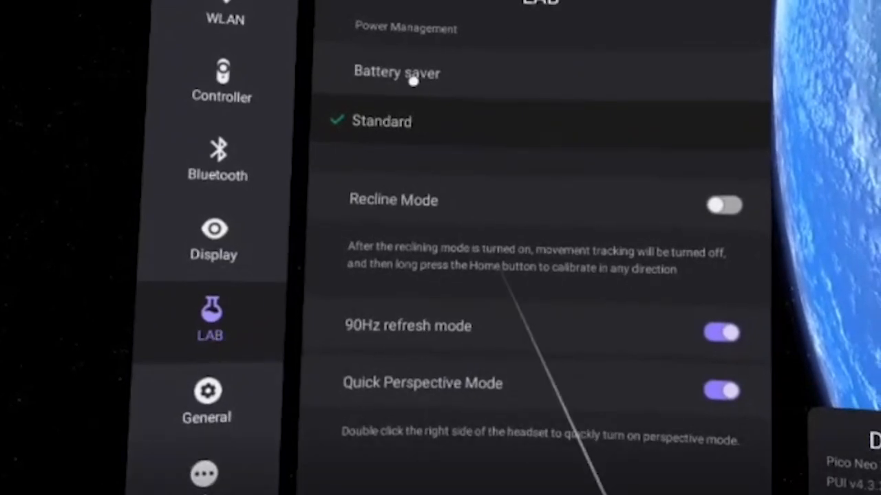
pyautogui.click(397, 72)
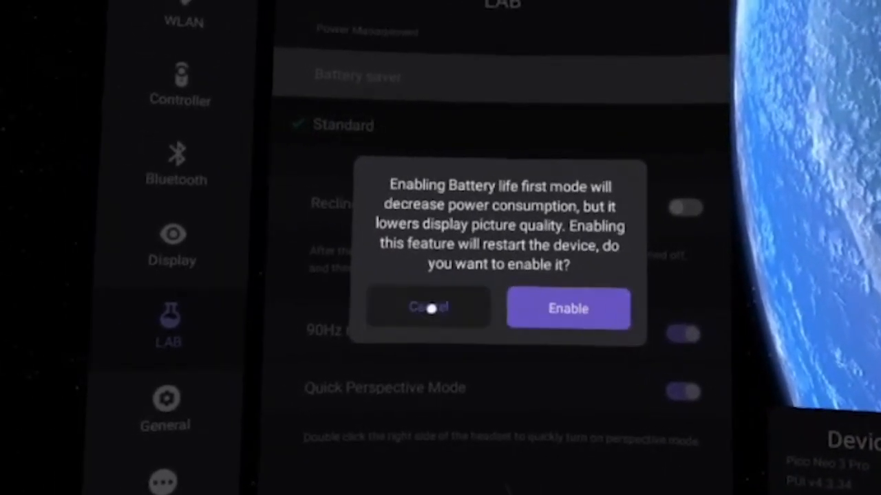
pyautogui.click(428, 307)
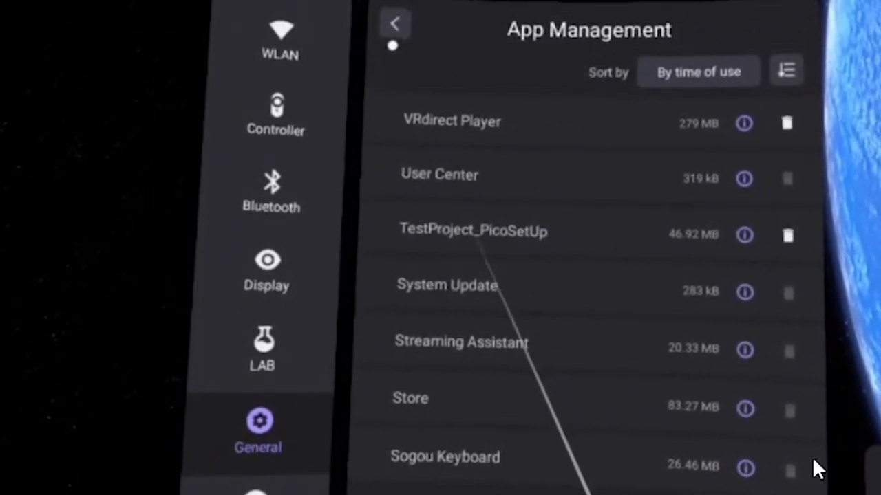
# - Keep playing as the clip returns from App Management to General settings
pyautogui.click(394, 24)
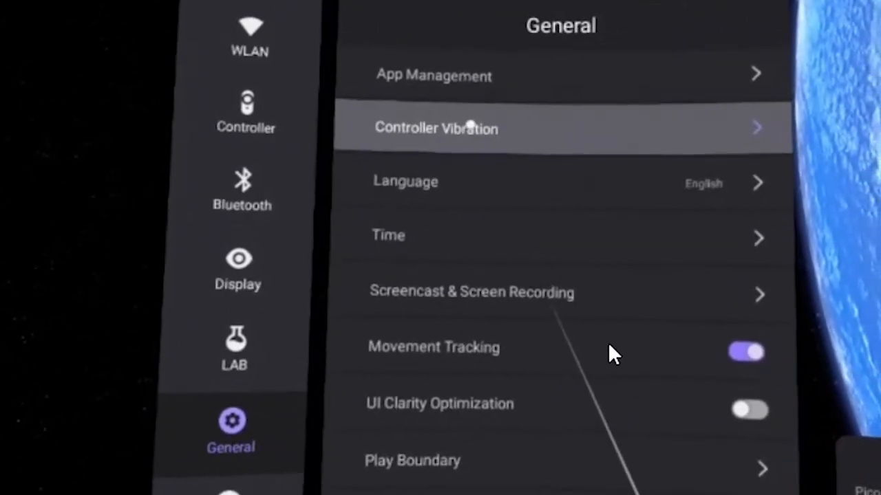
# - Play through Controller Vibration and Language to Time settings with Eastern Daylight Time
pyautogui.click(436, 128)
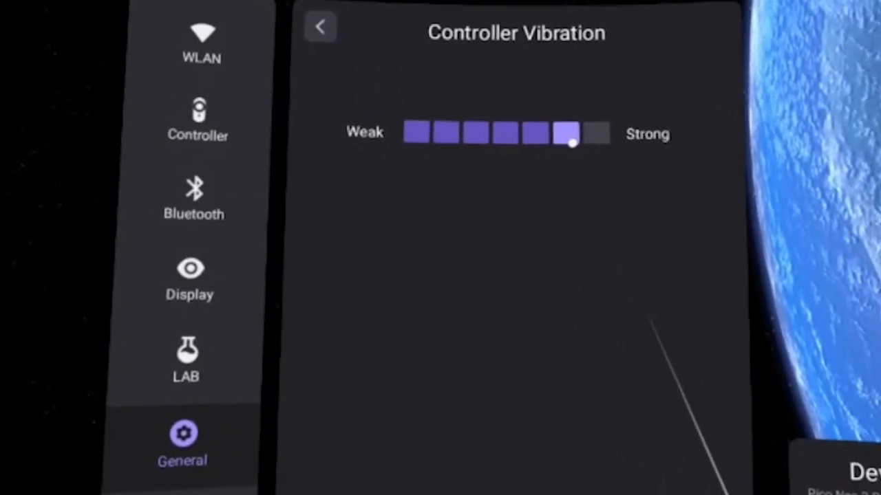
pyautogui.click(320, 26)
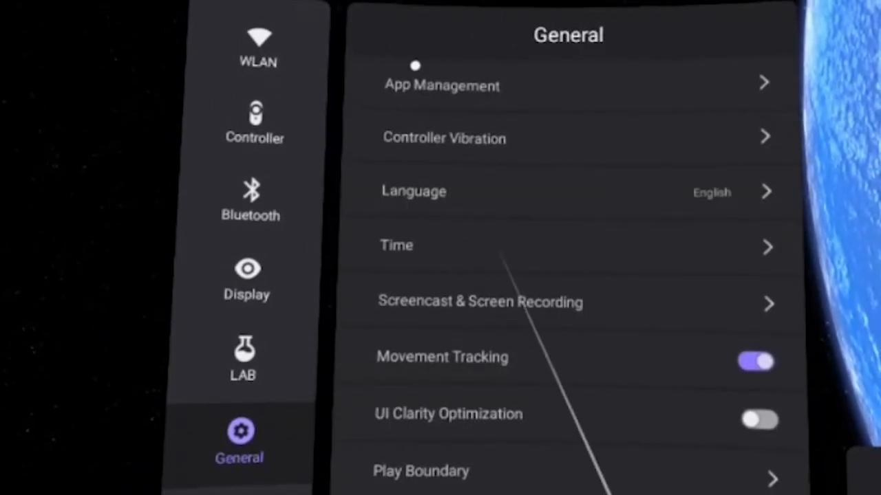
pyautogui.click(415, 190)
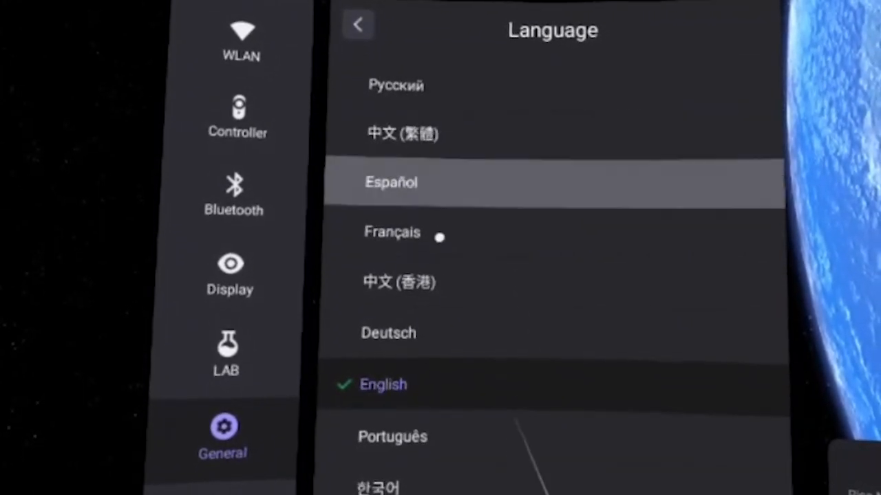
pyautogui.scroll(-3)
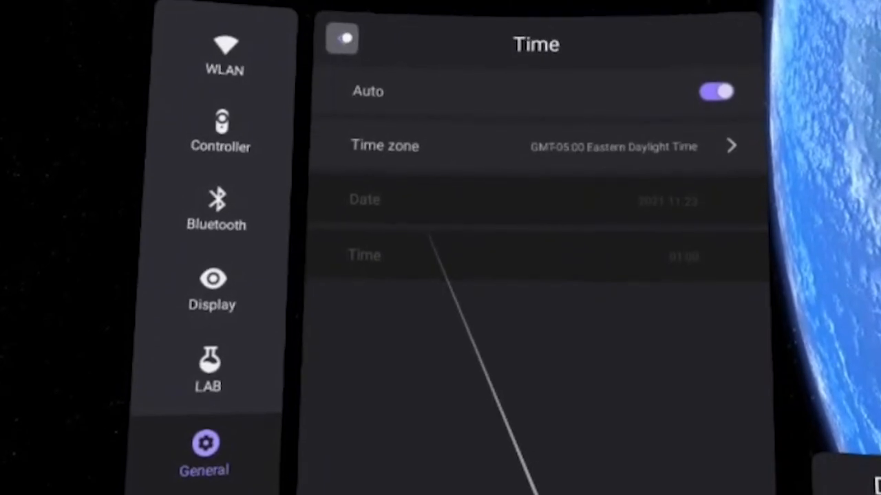
# - Watch Screencast & Screen Recording preview aspect ratio 16:9 and resolution 1080P options
pyautogui.click(342, 38)
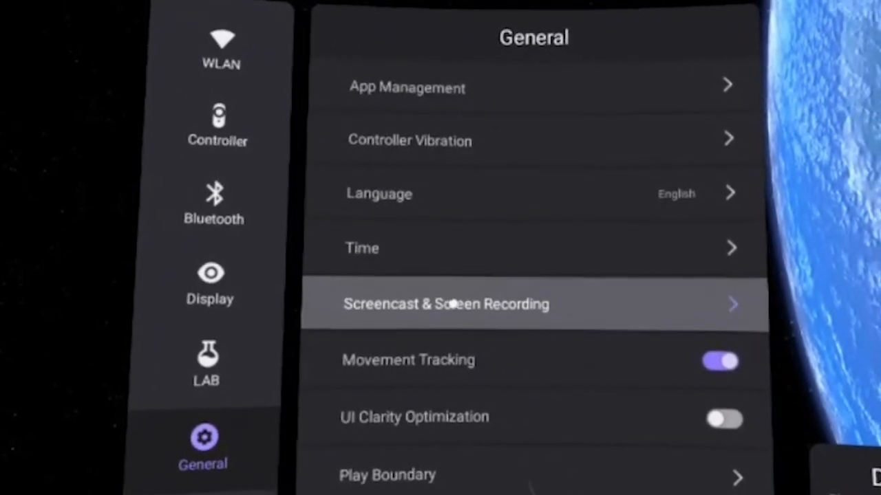
pyautogui.click(448, 304)
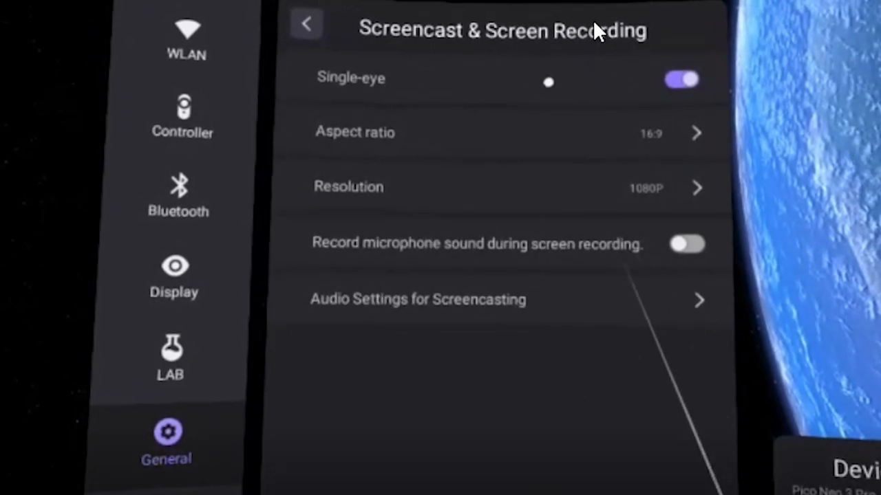
pyautogui.moveTo(569, 65)
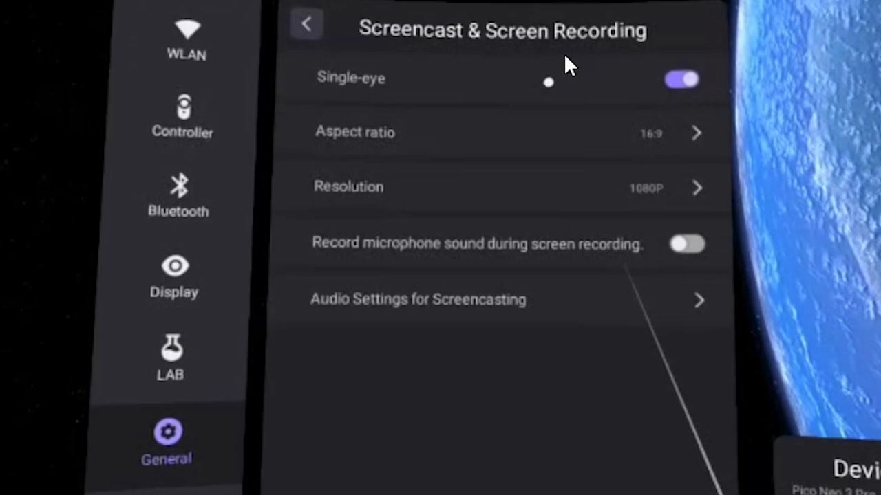
pyautogui.moveTo(568, 75)
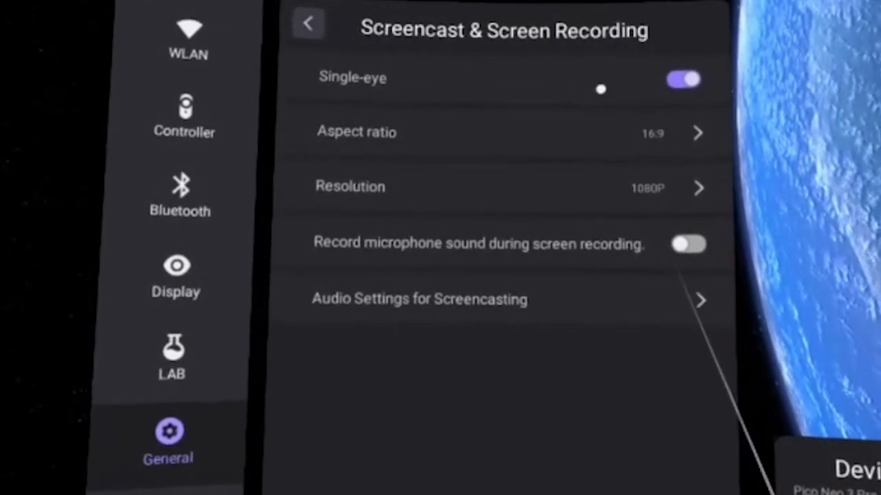
pyautogui.click(357, 131)
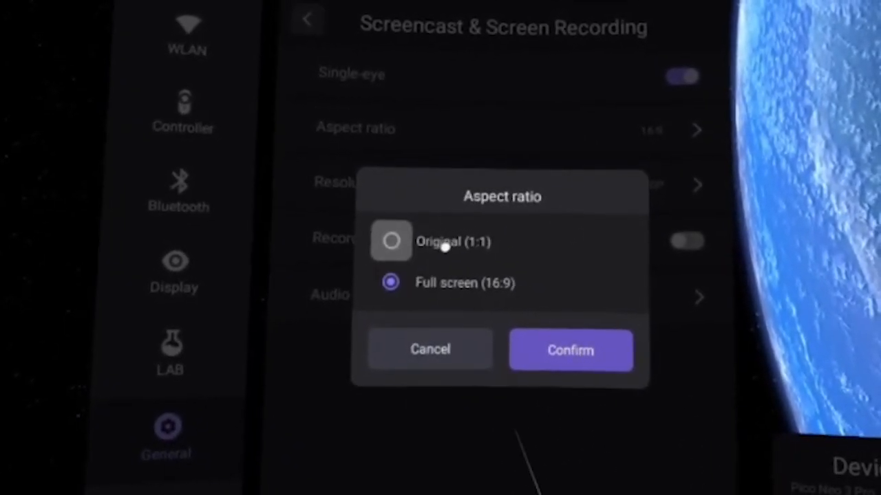
pyautogui.click(569, 350)
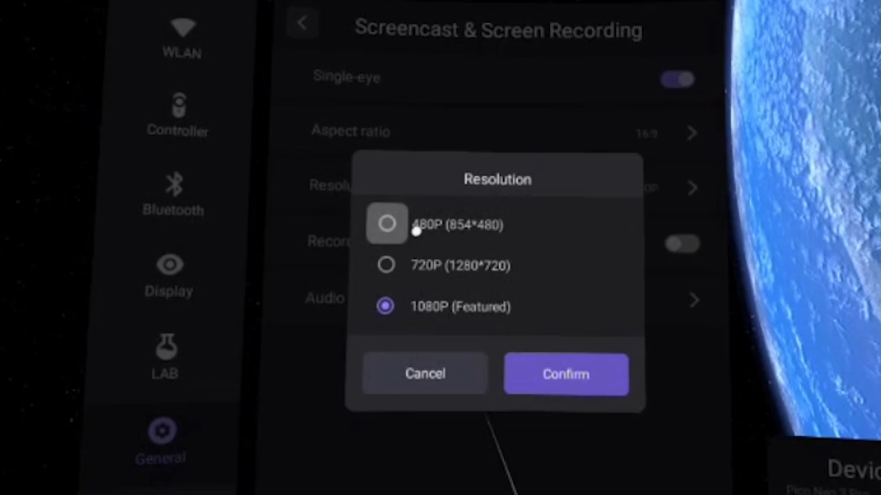
pyautogui.moveTo(425, 279)
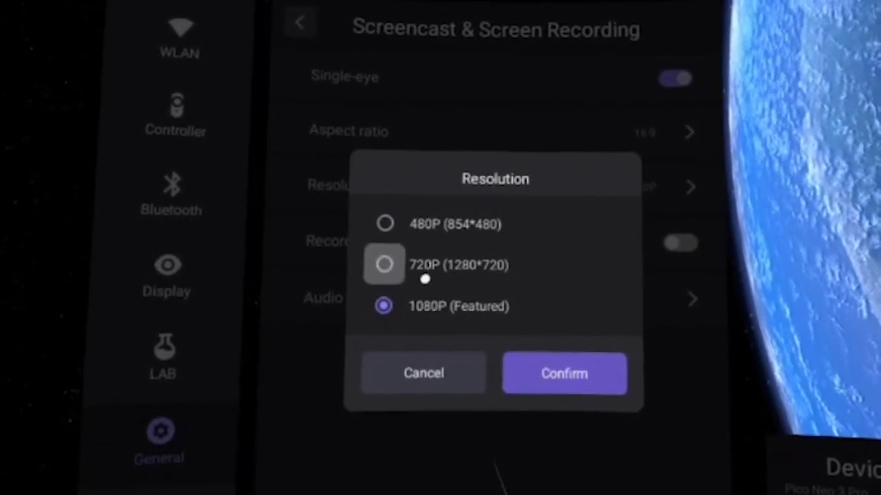
pyautogui.click(563, 373)
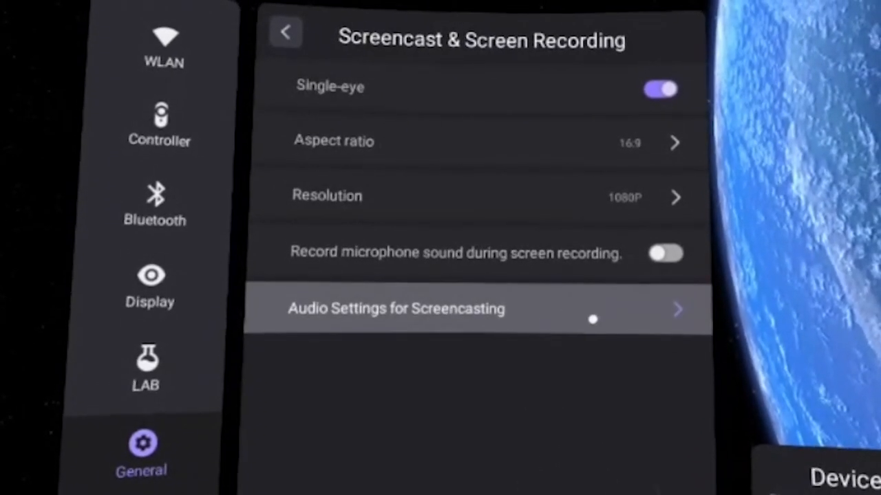
# - Watch the screencast audio options with headset sound output checked, then back to General
pyautogui.click(397, 308)
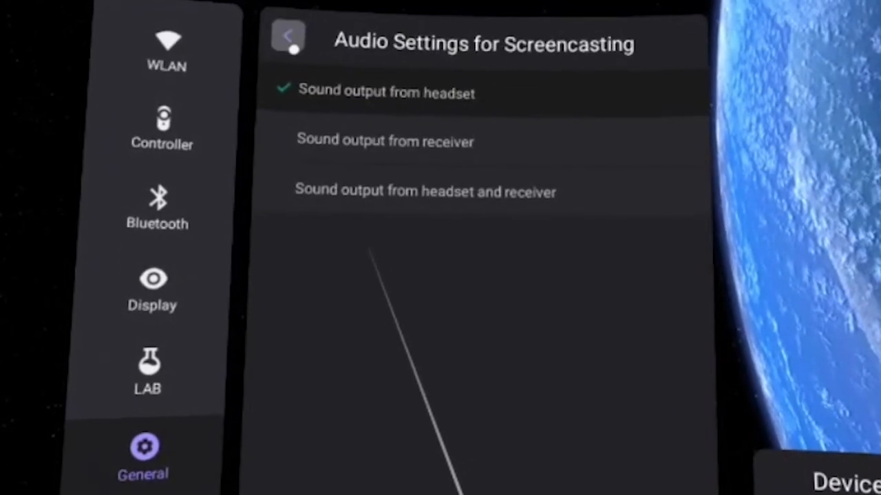
pyautogui.click(287, 37)
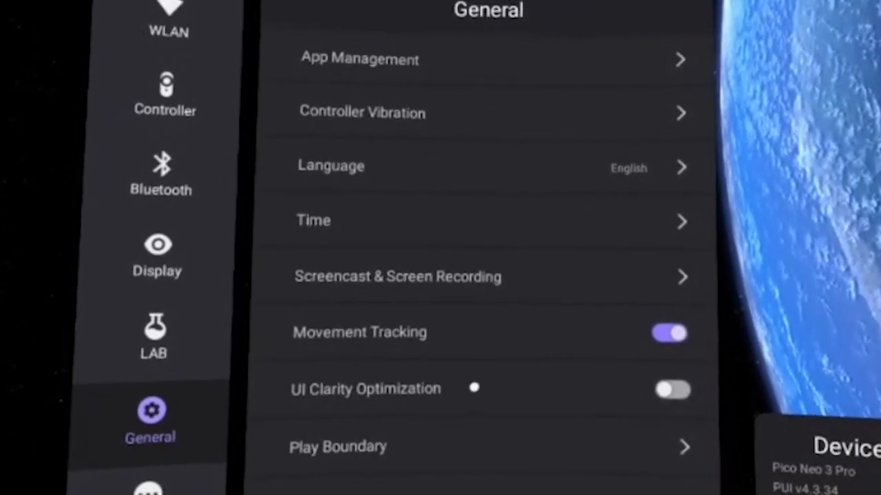
pyautogui.moveTo(558, 380)
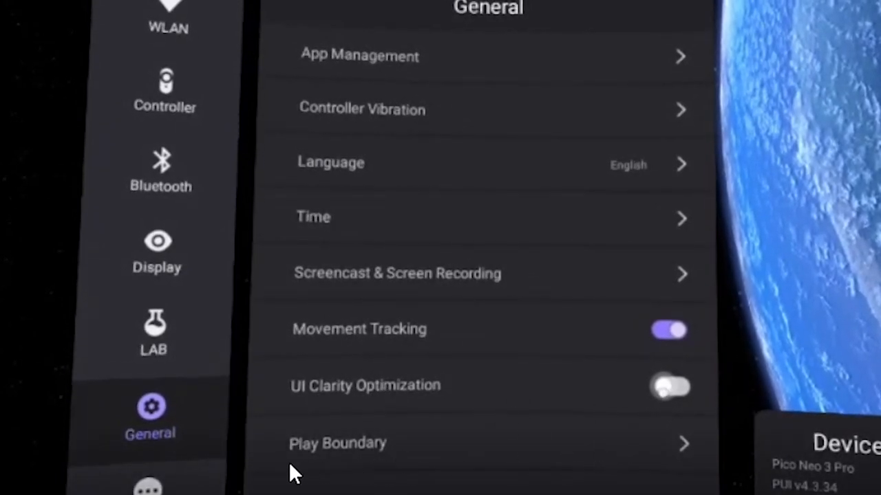
pyautogui.moveTo(433, 485)
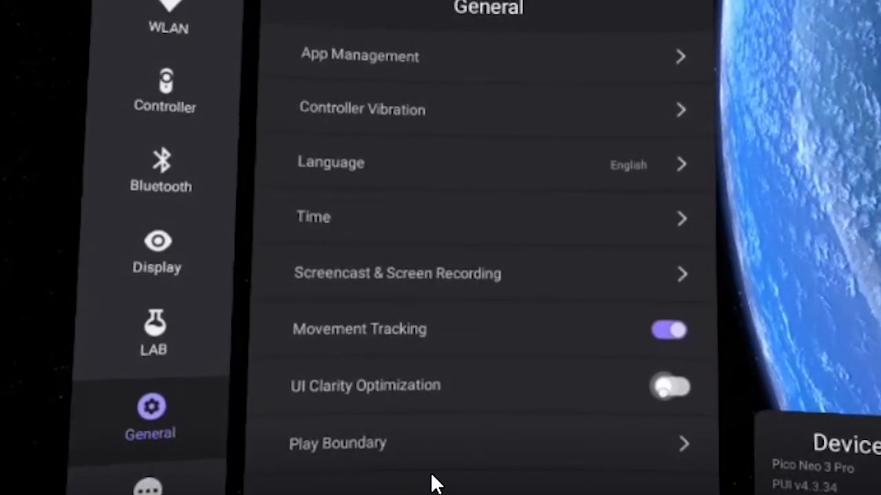
pyautogui.moveTo(440, 472)
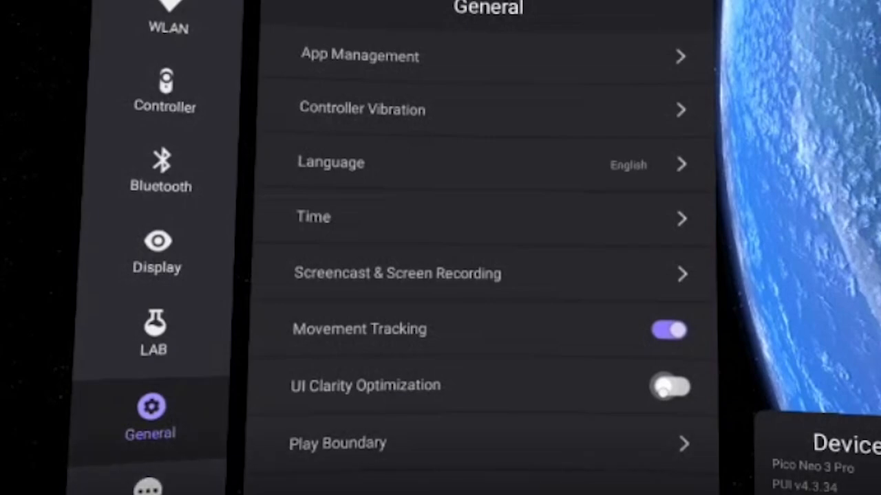
# - Let the clip open Play Boundary settings with the floor level adjustment option
pyautogui.click(337, 443)
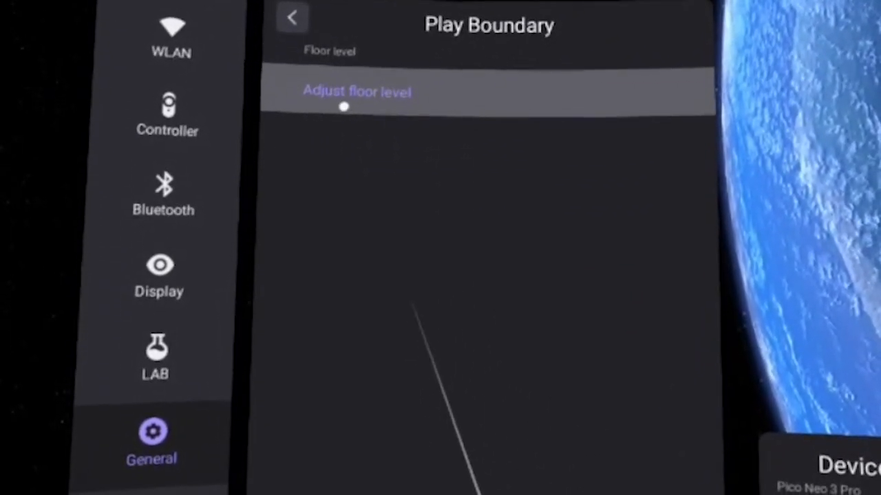
# - Watch the Storage page showing 231 GB available of 256 GB
pyautogui.click(292, 18)
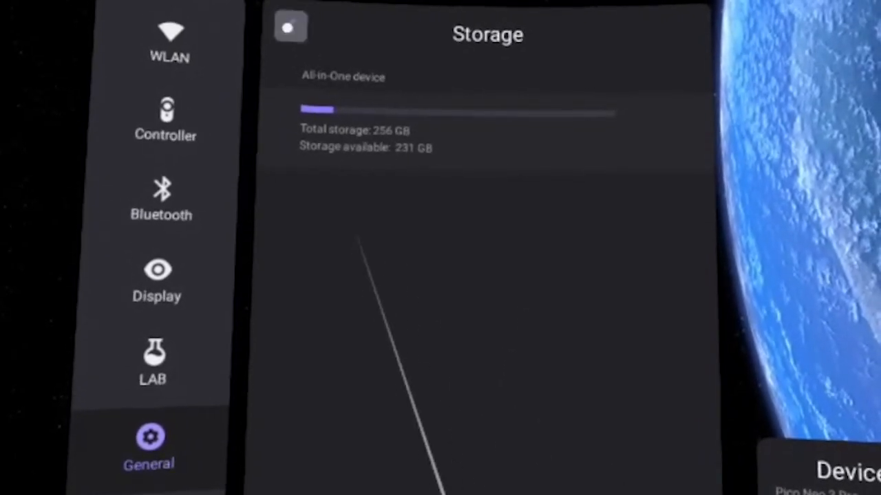
# - Scroll General settings down to Android 10, 6.00GB memory, Device Status and About
pyautogui.click(290, 26)
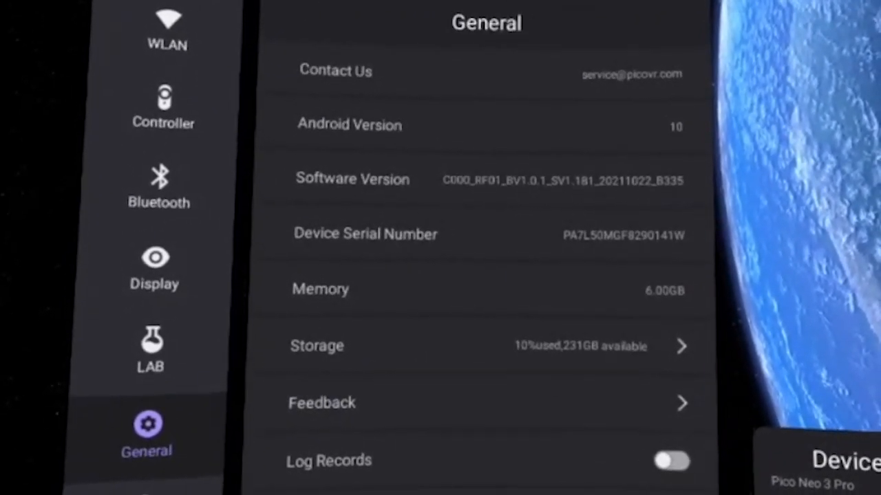
pyautogui.scroll(-3)
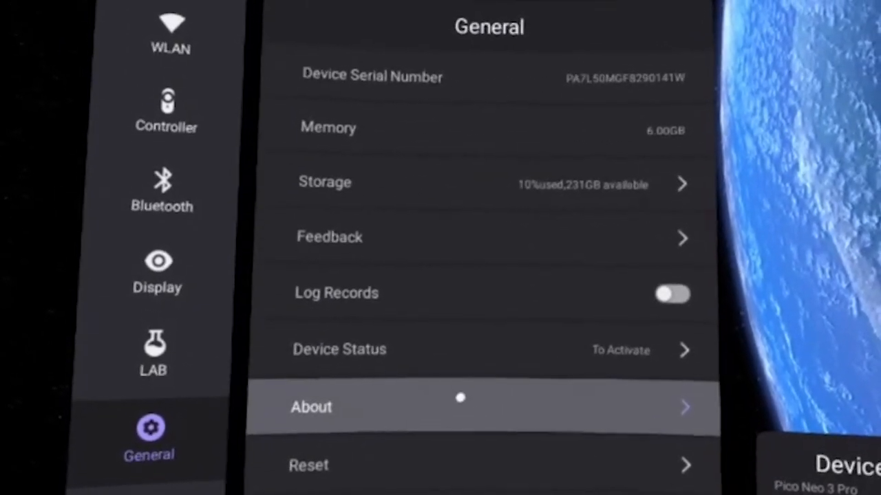
pyautogui.moveTo(440, 467)
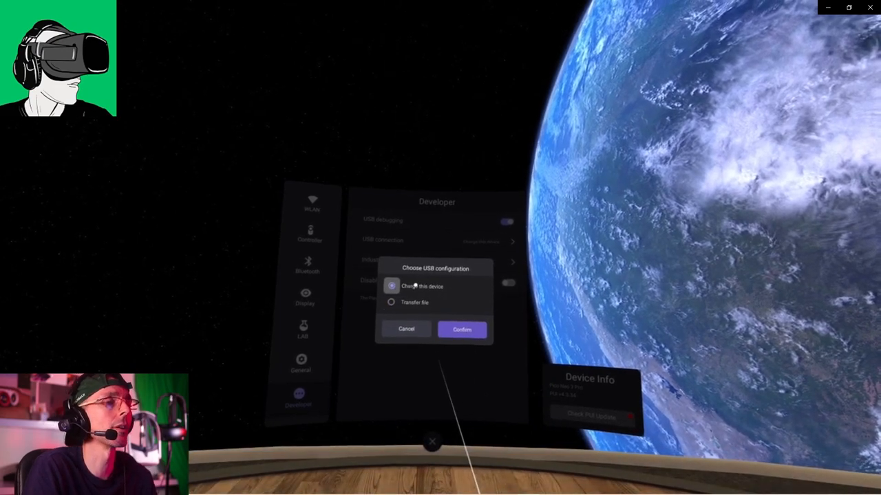
# - Play the clip through the Developer tab's USB configuration choice of charging or file transfer
pyautogui.click(461, 328)
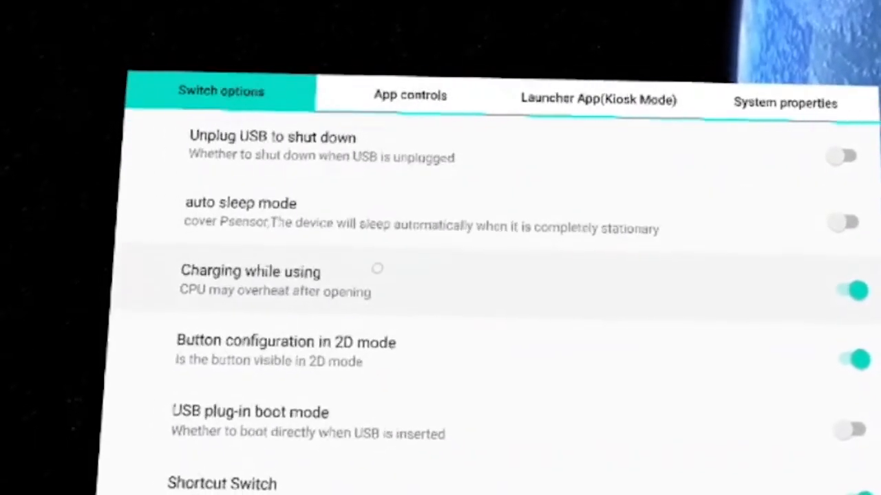
# - Scroll past the Switch options until the App controls tab lists File Manager and Enterprise assistant
pyautogui.scroll(-3)
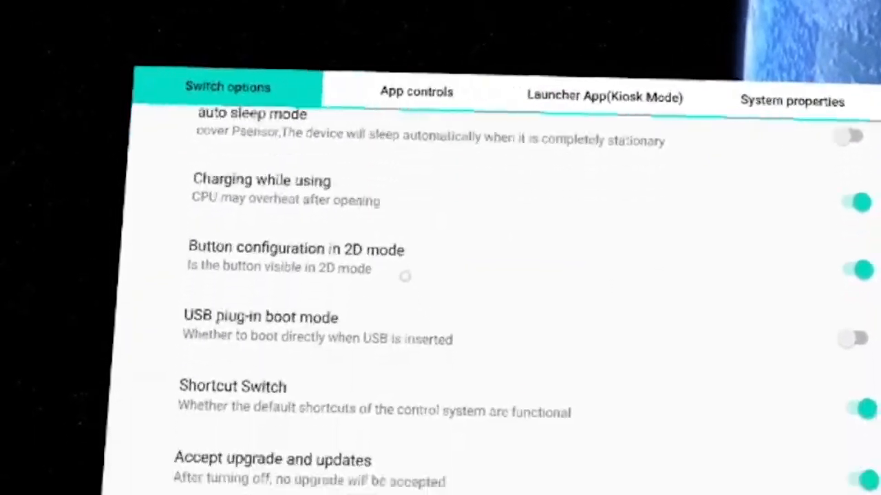
pyautogui.scroll(-3)
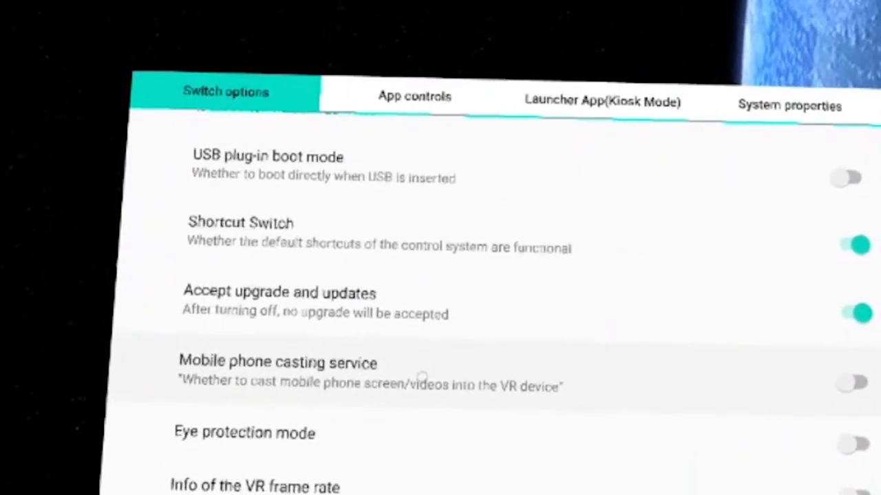
pyautogui.scroll(-3)
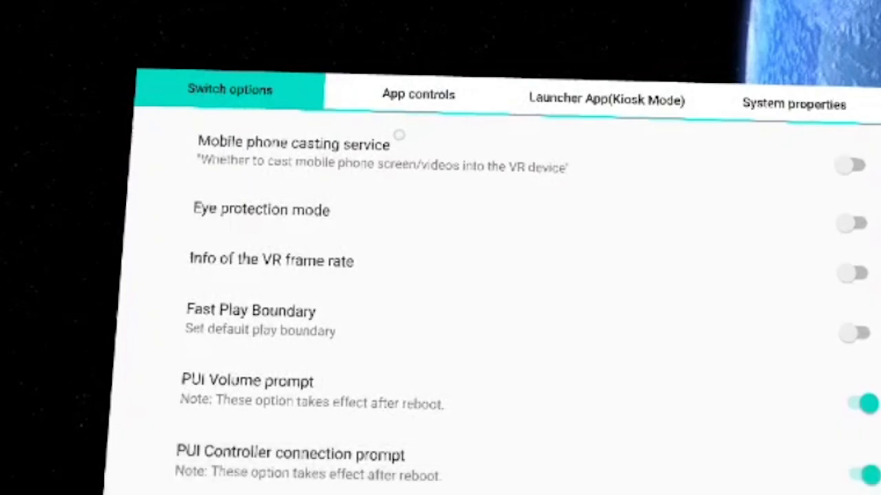
pyautogui.moveTo(305, 287)
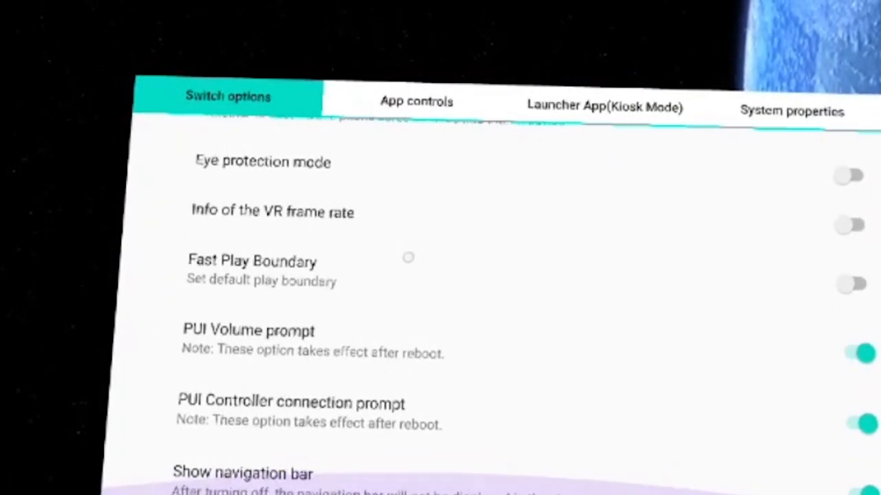
pyautogui.scroll(-3)
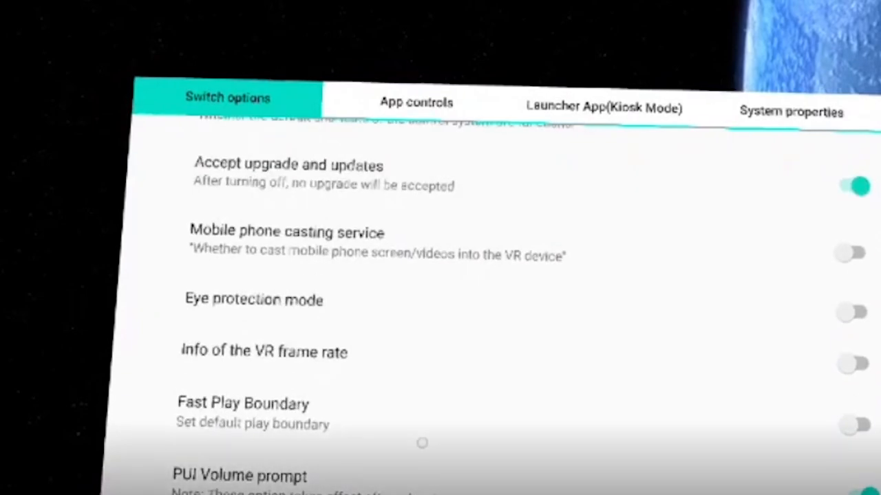
pyautogui.click(416, 102)
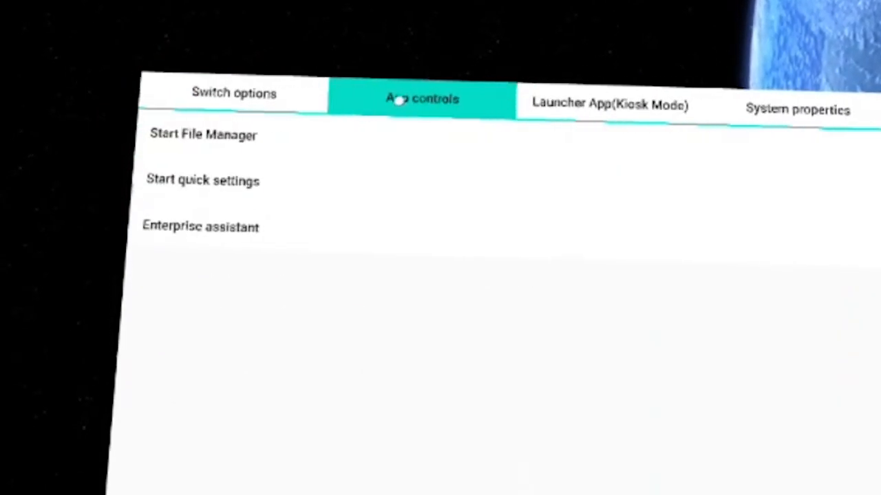
# - Resume the settings clip and watch it advance through Launcher App to System properties versions
pyautogui.click(608, 104)
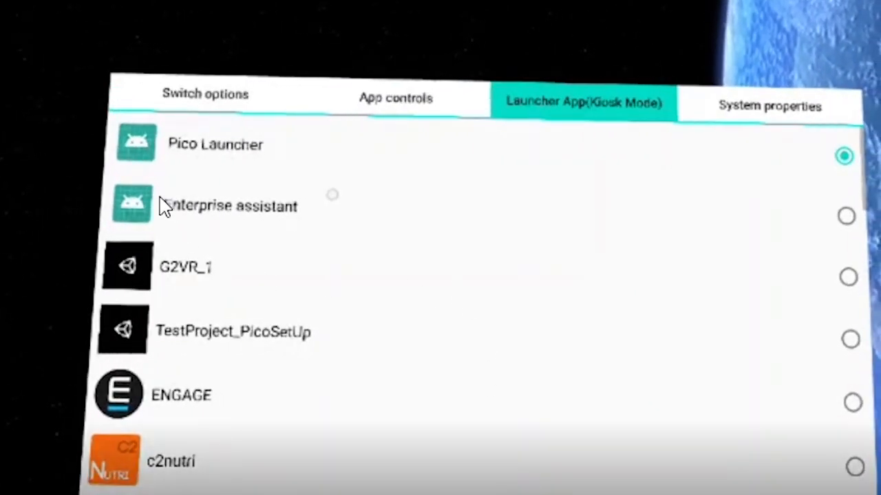
pyautogui.moveTo(279, 317)
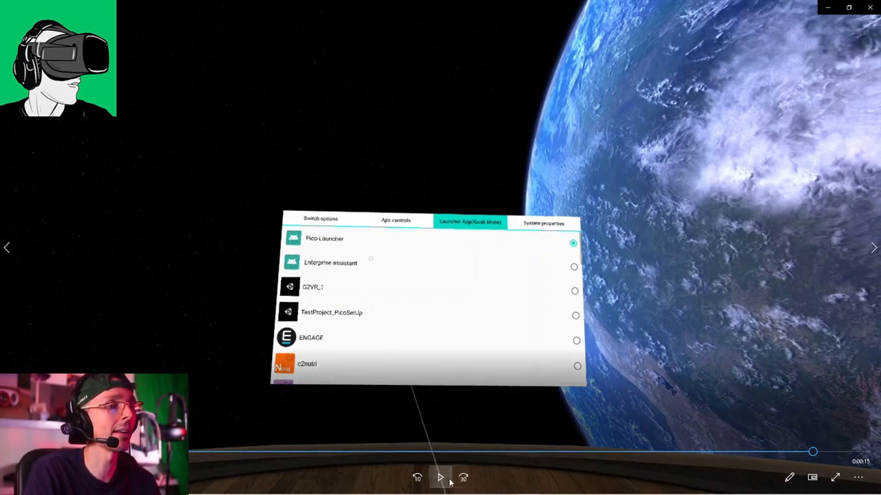
pyautogui.click(439, 477)
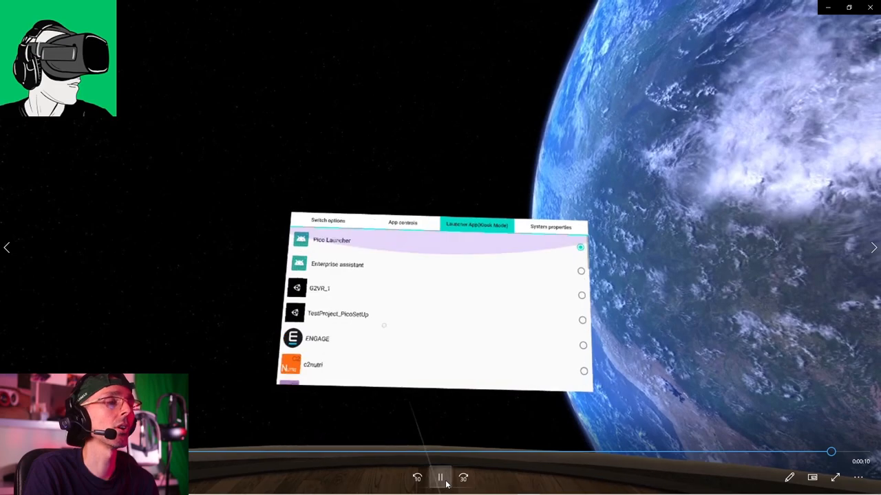
pyautogui.click(550, 225)
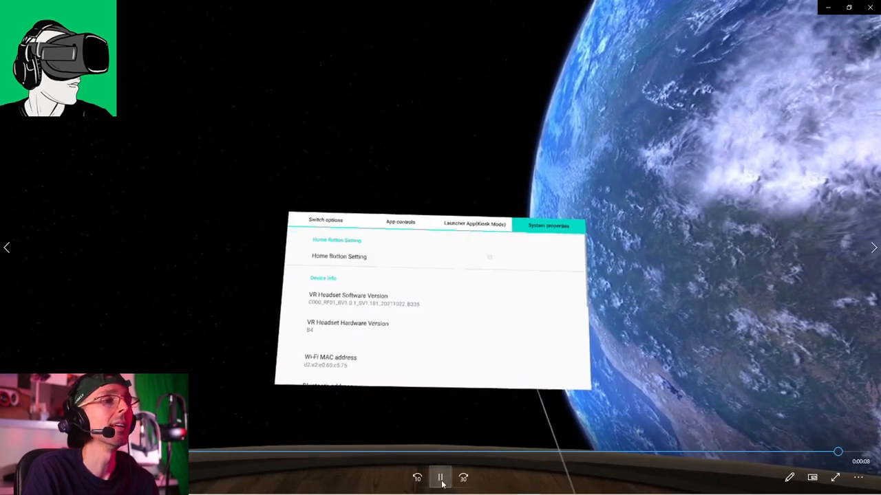
pyautogui.click(403, 222)
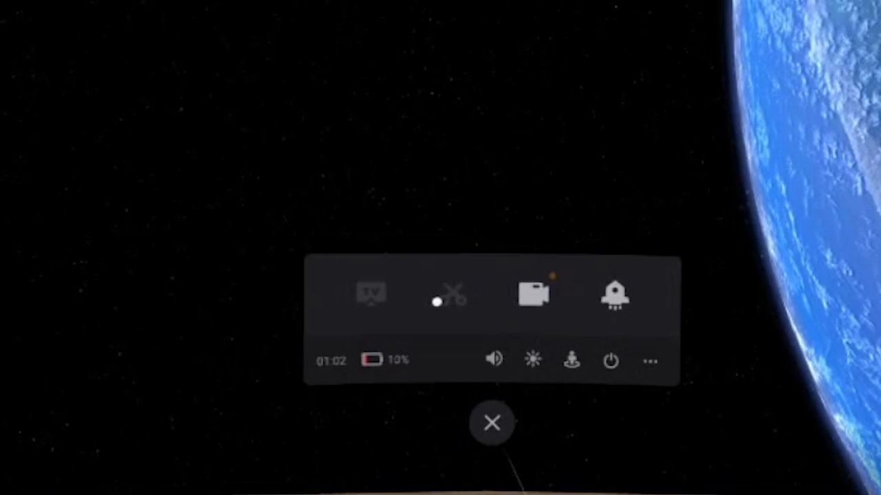
# - Play the quick panel clip full-screen showing battery, volume, brightness and power controls
pyautogui.click(533, 295)
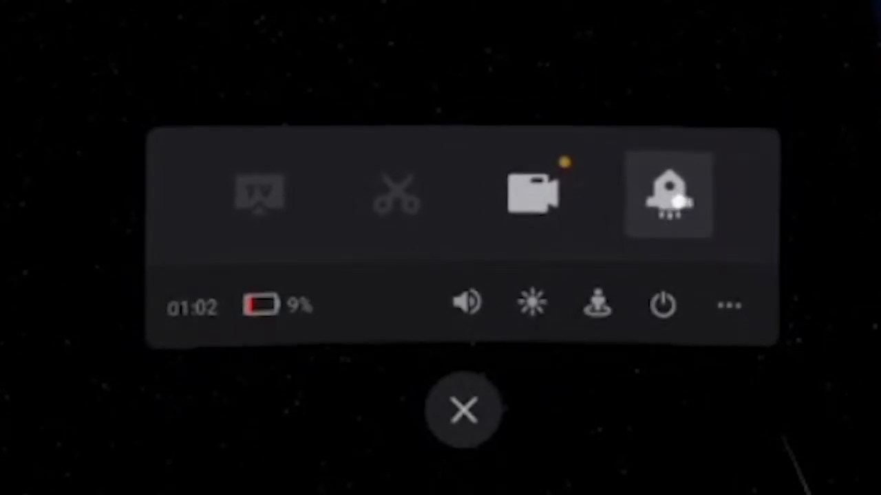
pyautogui.click(666, 195)
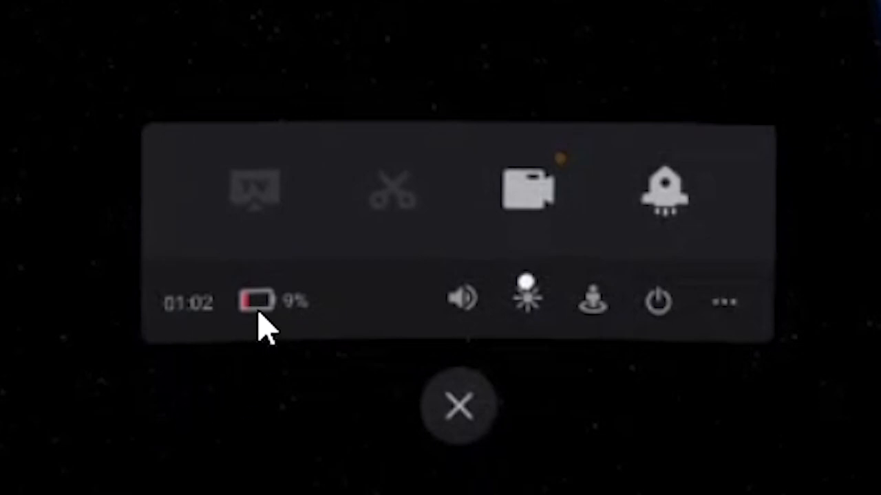
pyautogui.moveTo(372, 403)
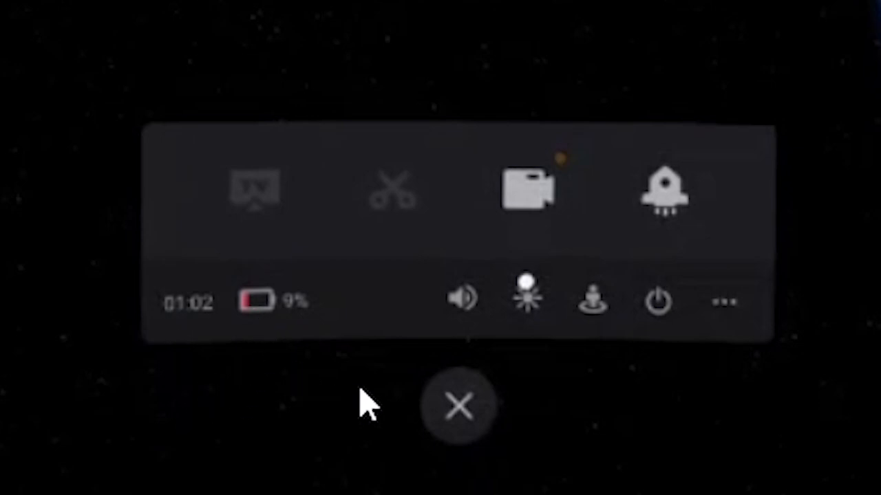
# - Watch the brightness slider demo, then play the clip to the Play Boundary is disabled prompt
pyautogui.click(461, 300)
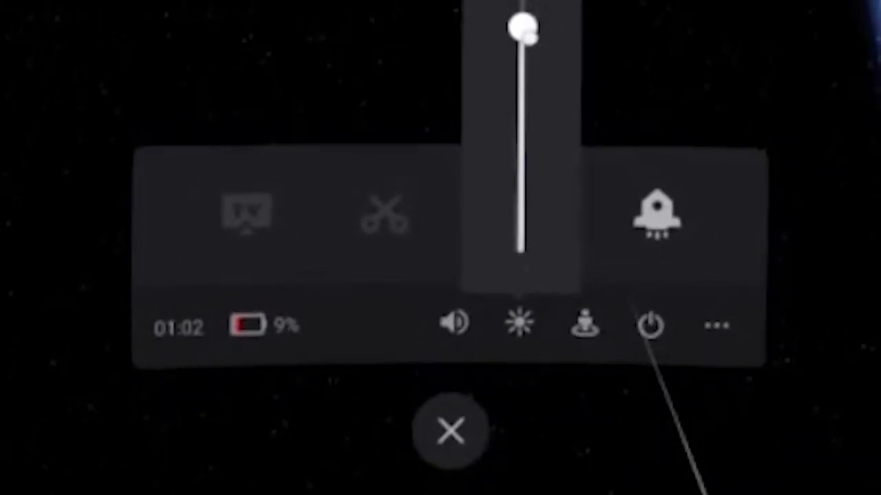
pyautogui.moveTo(523, 28); pyautogui.dragTo(527, 120)
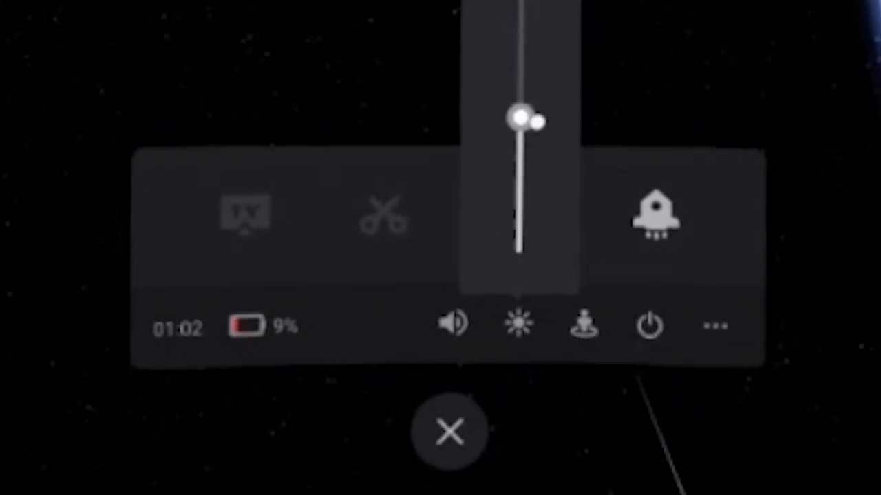
pyautogui.moveTo(523, 120); pyautogui.dragTo(519, 210)
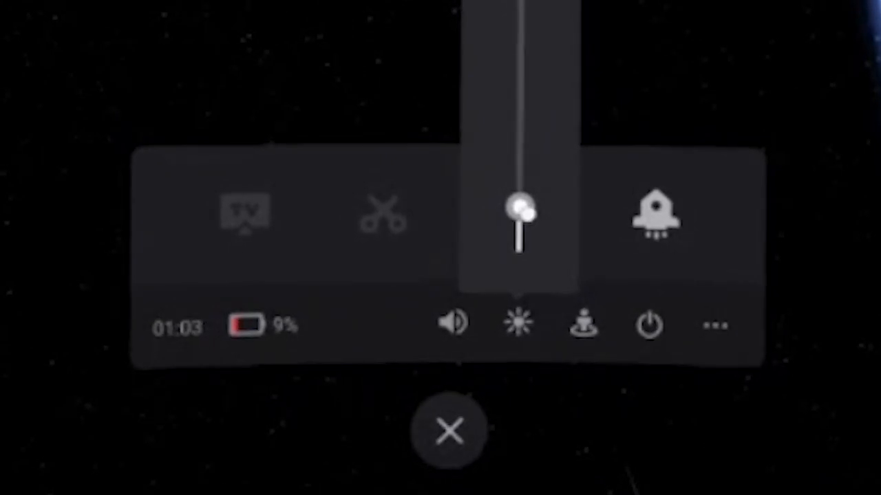
pyautogui.moveTo(519, 210); pyautogui.dragTo(519, 83)
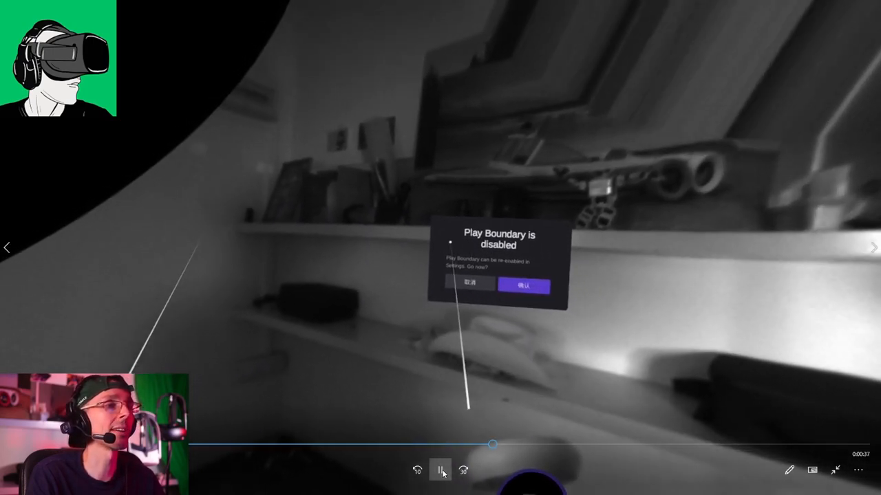
# - Pause the clip on the Play Boundary is disabled prompt
pyautogui.click(439, 470)
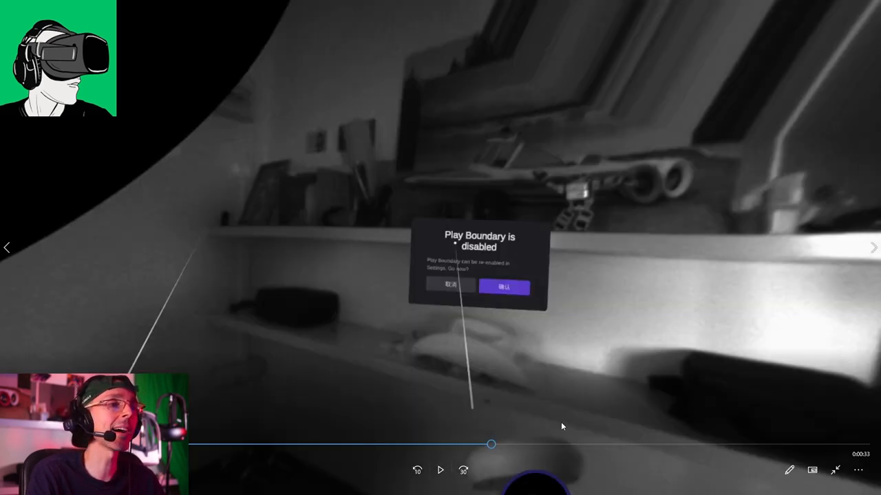
pyautogui.moveTo(314, 161)
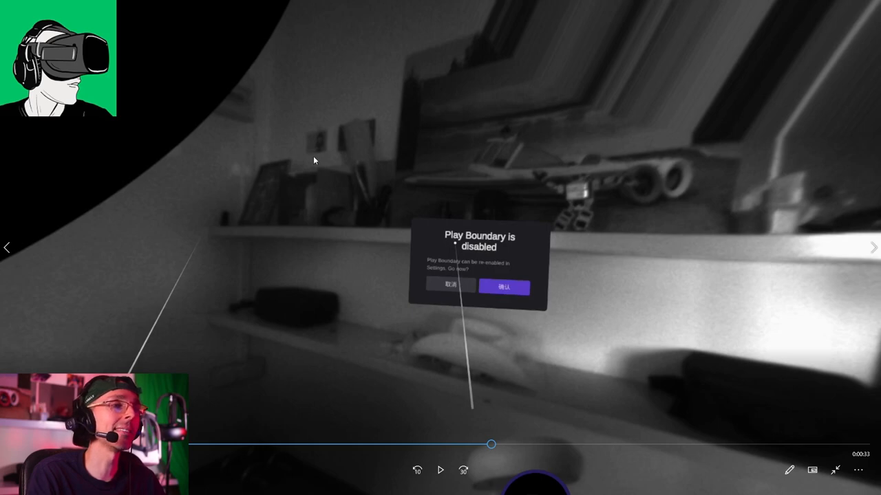
pyautogui.moveTo(504, 287)
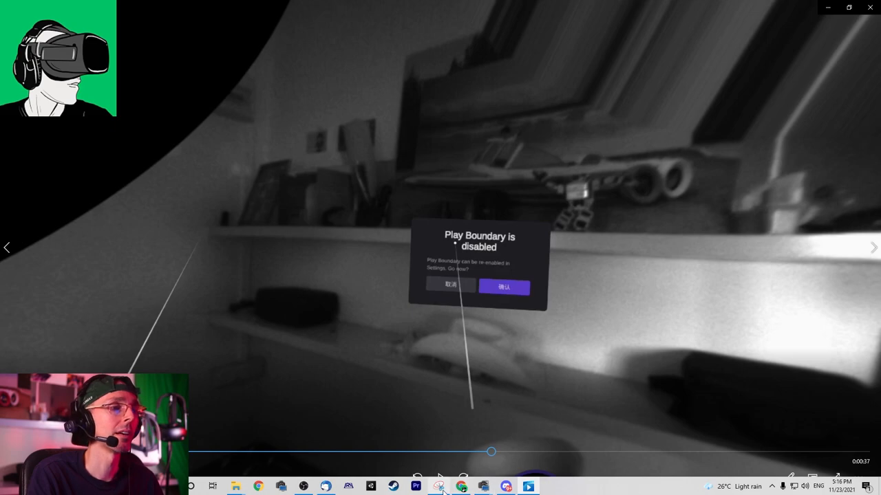
# - Capture the boundary prompt frame with Snipping Tool and save it to the Desktop as Capture.JPG
pyautogui.click(441, 487)
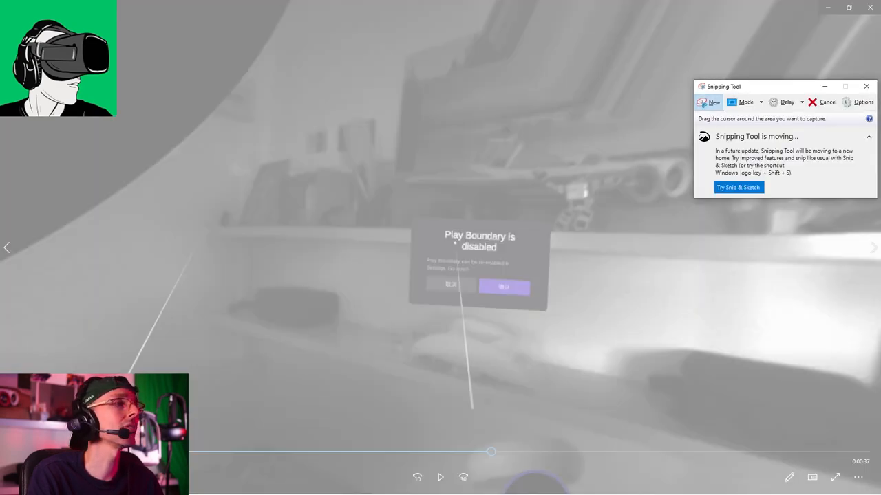
pyautogui.click(713, 102)
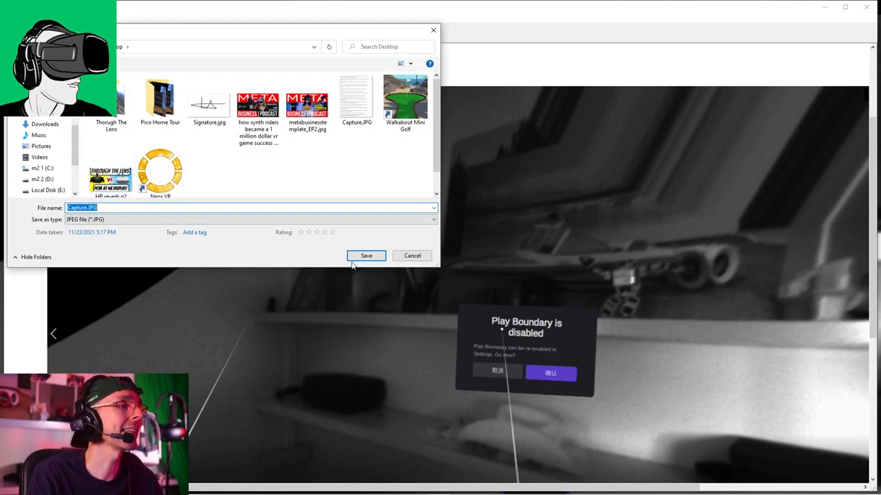
pyautogui.click(366, 256)
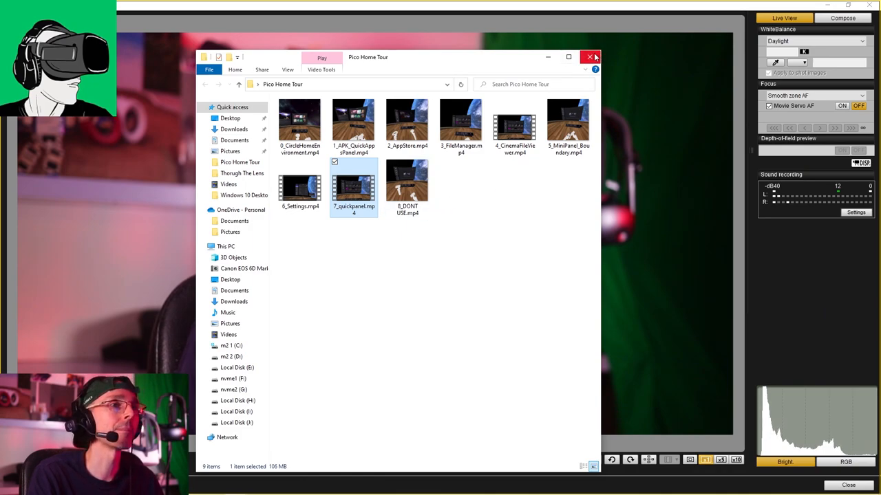
# - Close the Pico Home Tour File Explorer window to reveal the camera preview
pyautogui.click(590, 57)
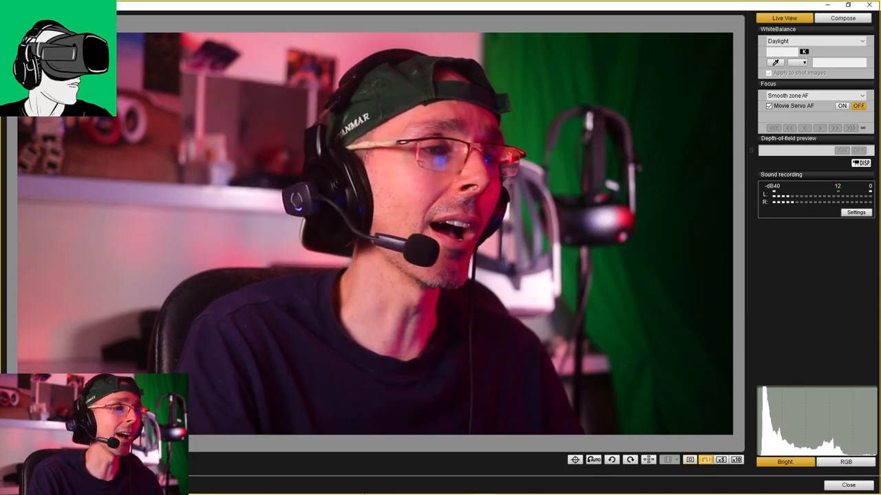